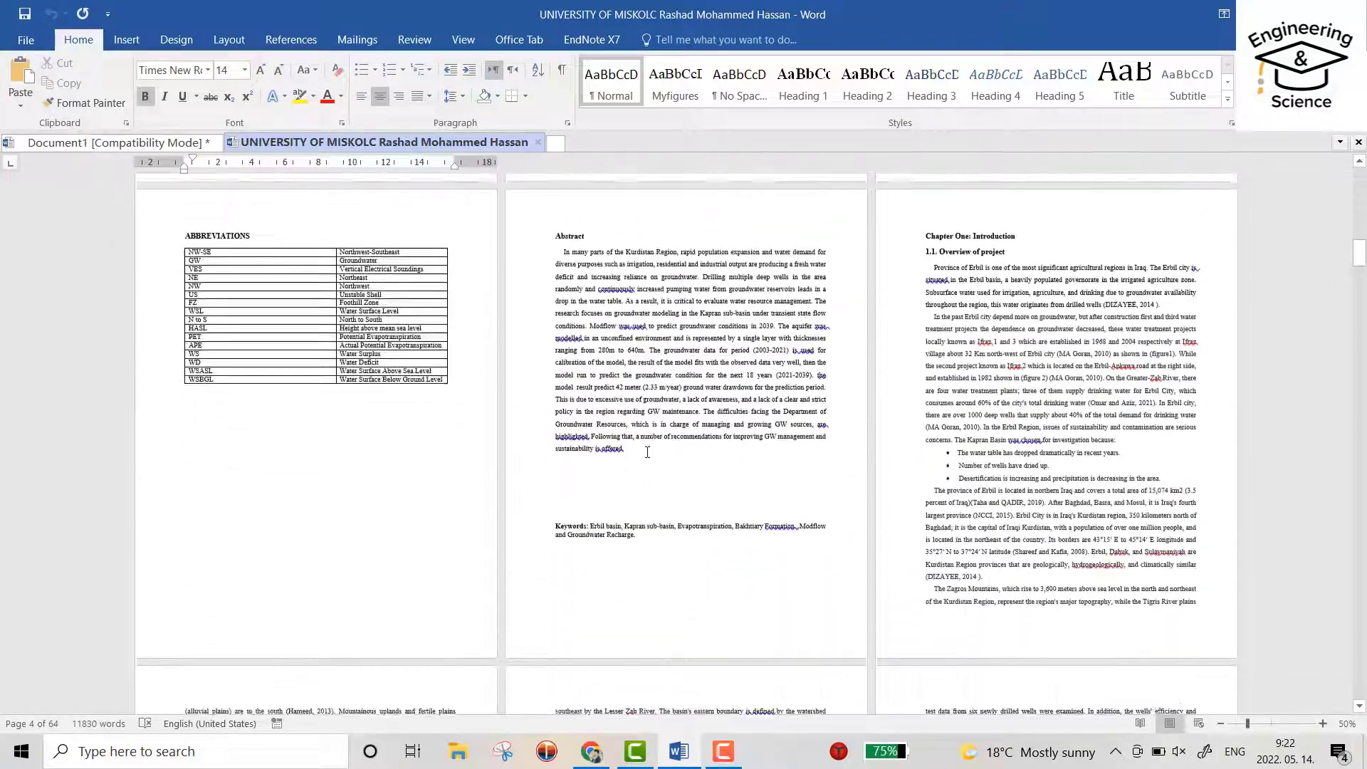
# Create a new paragraph style named 'List Of Tab' from the expanded Styles gallery
pyautogui.scroll(-3)
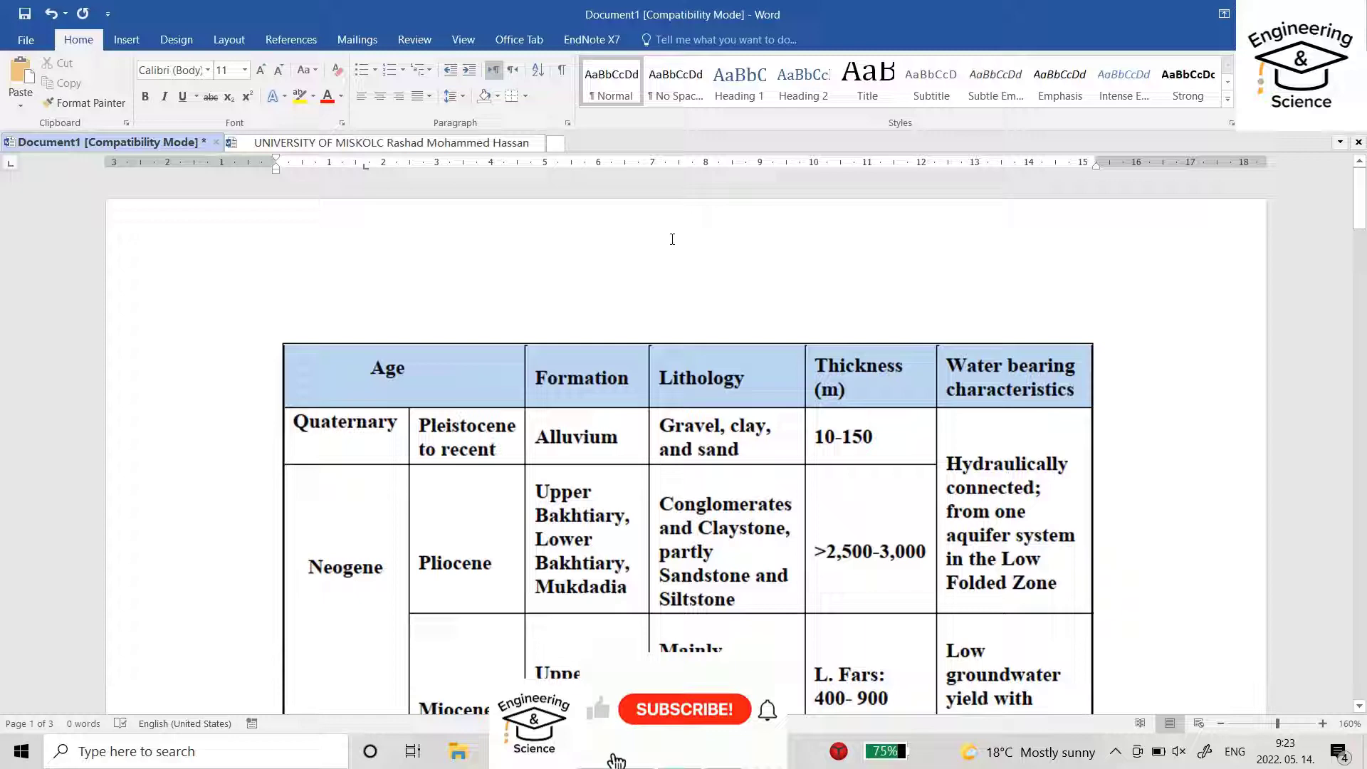
pyautogui.click(1226, 107)
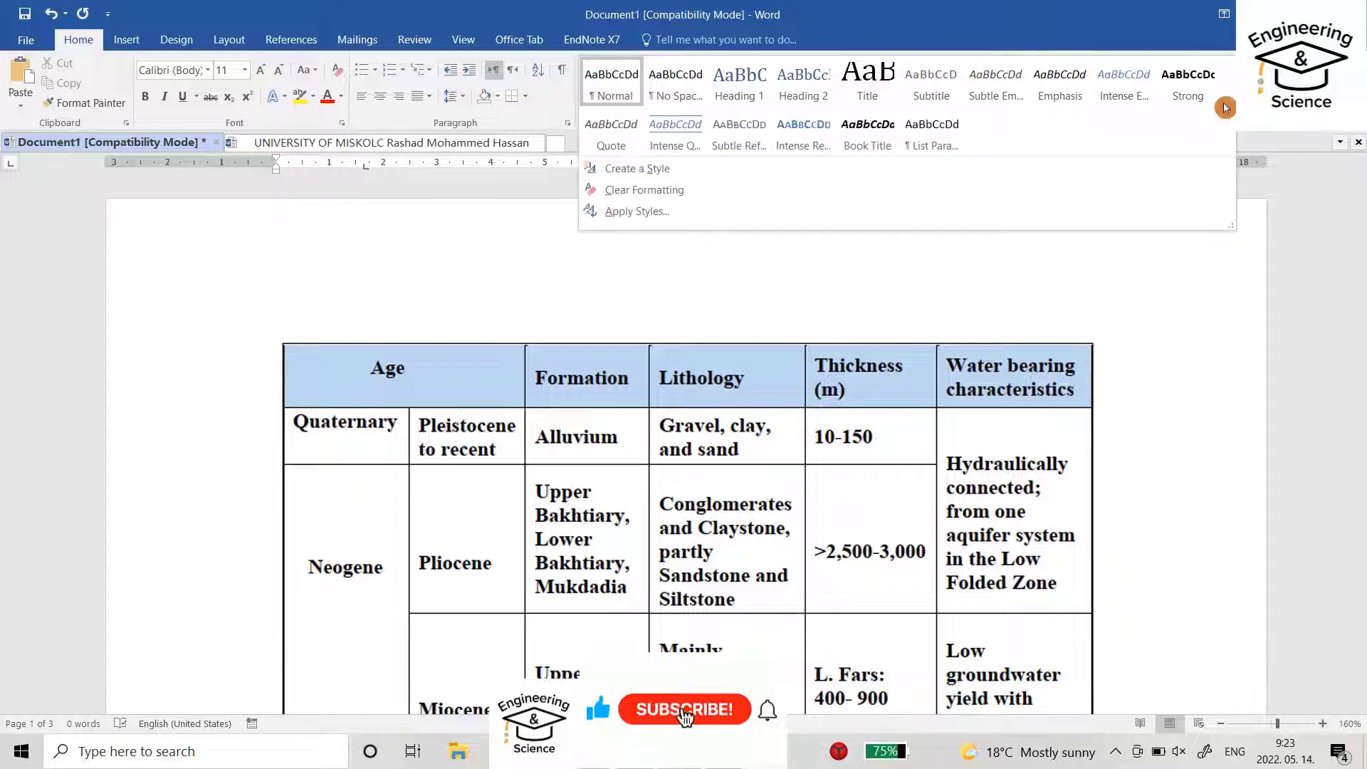
pyautogui.click(636, 168)
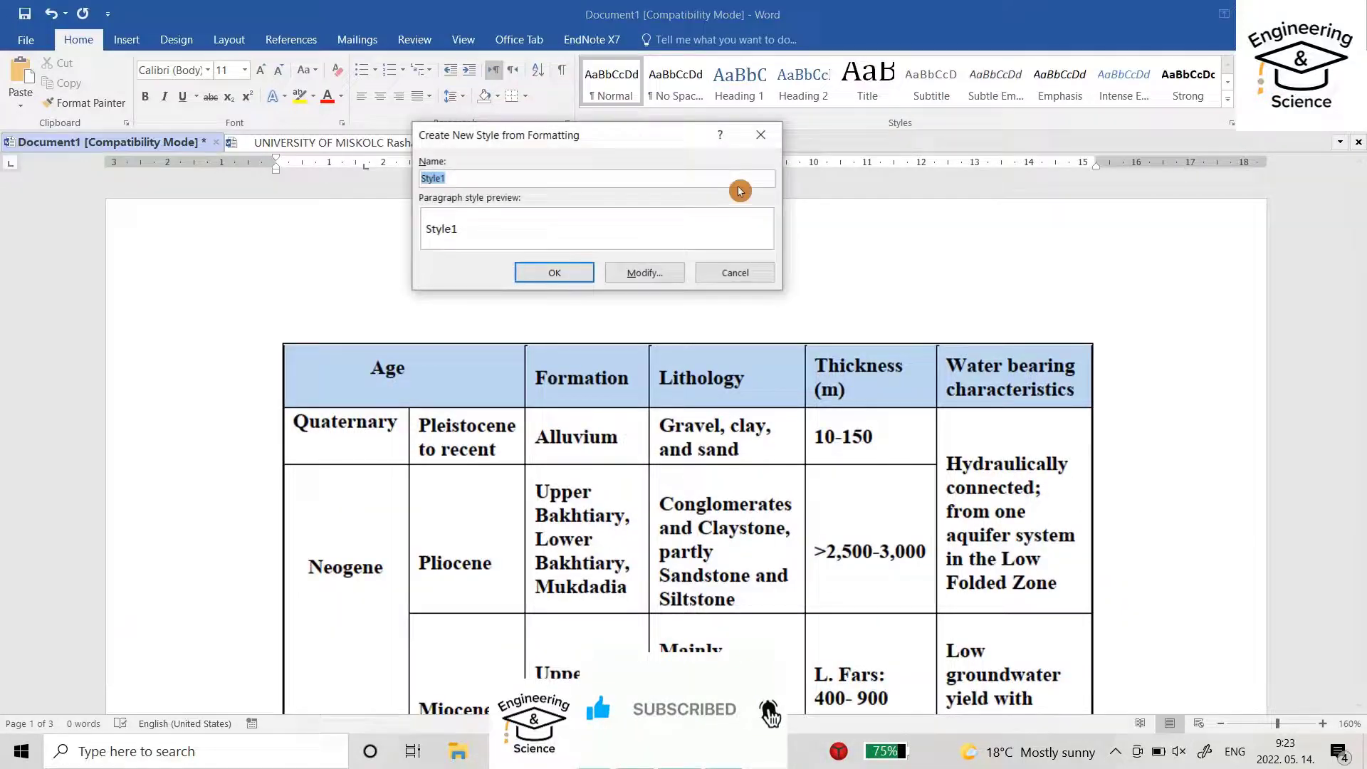
pyautogui.write('List Of Tab')
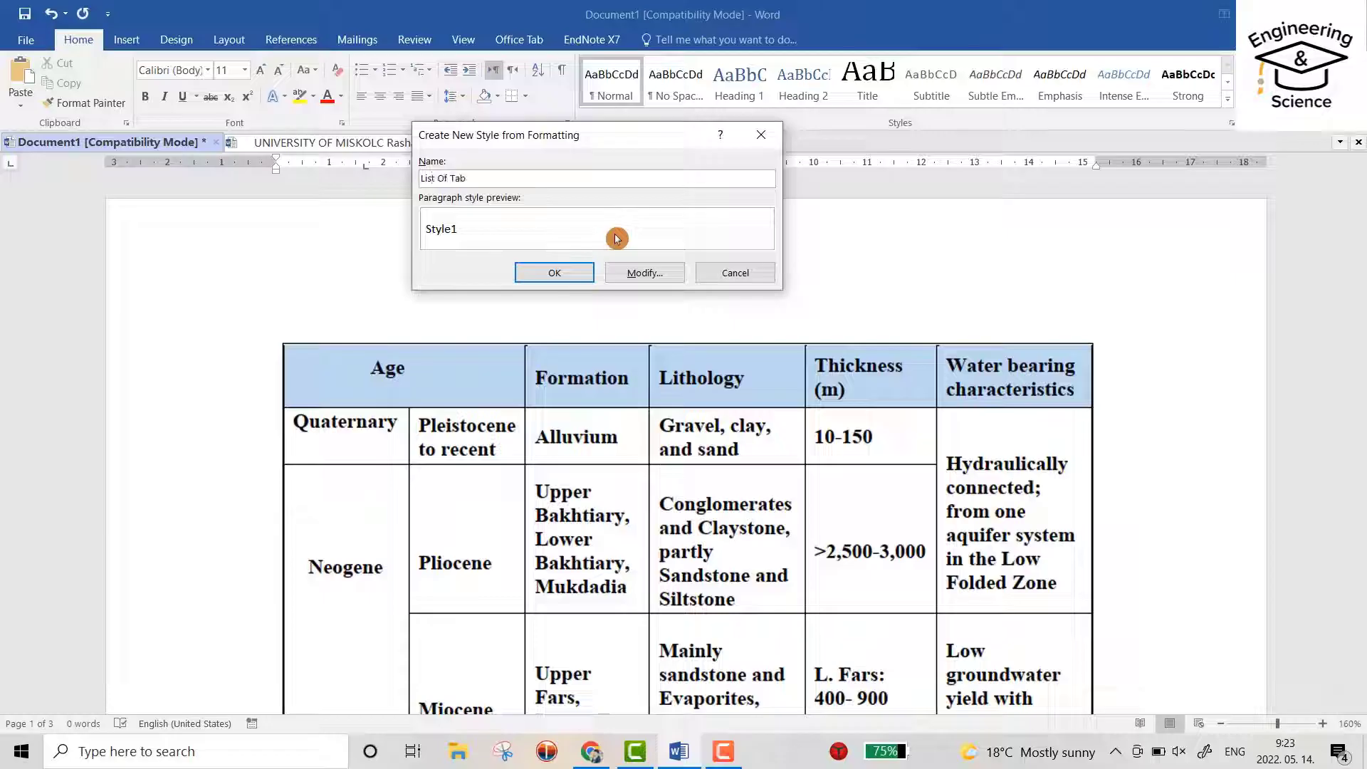
pyautogui.click(554, 272)
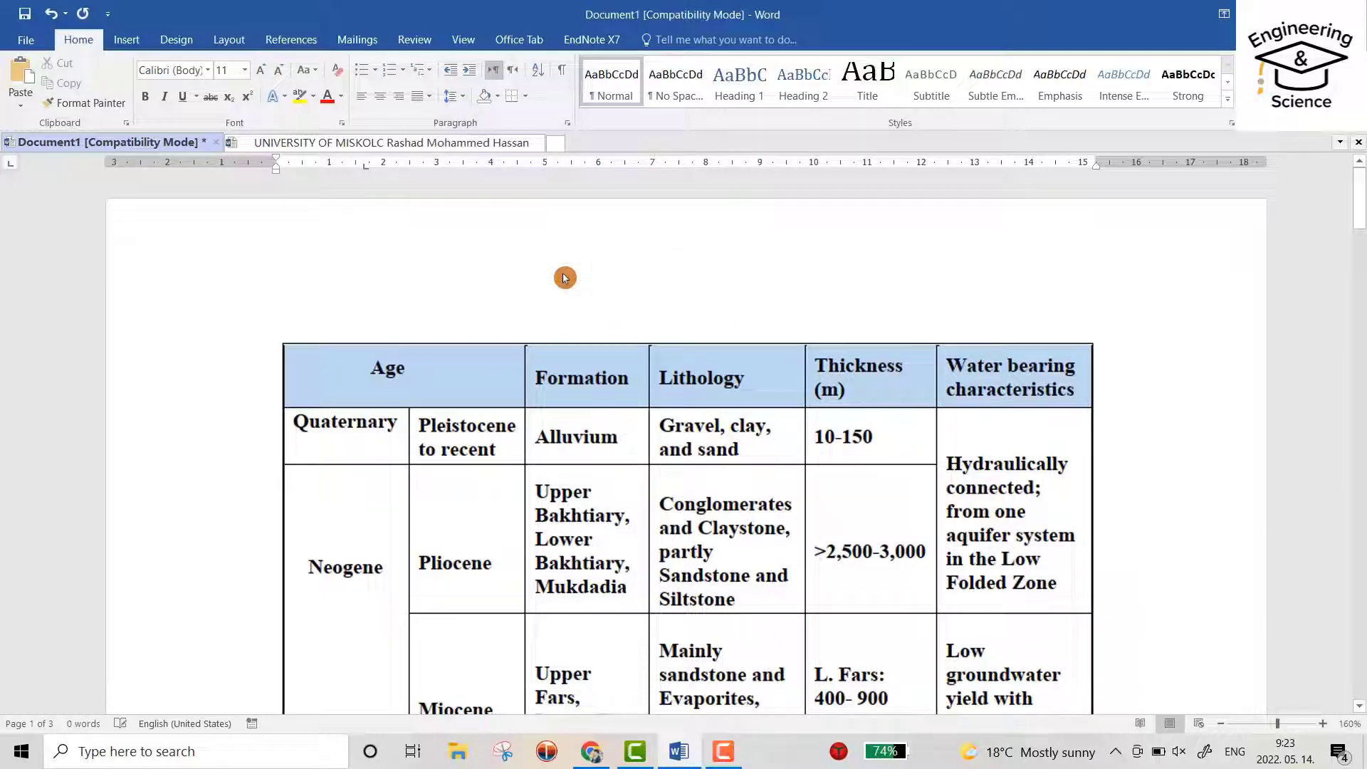
# Set the style to dark blue Times New Roman 12 pt, centered, with 1.5 line spacing
pyautogui.scroll(-3)
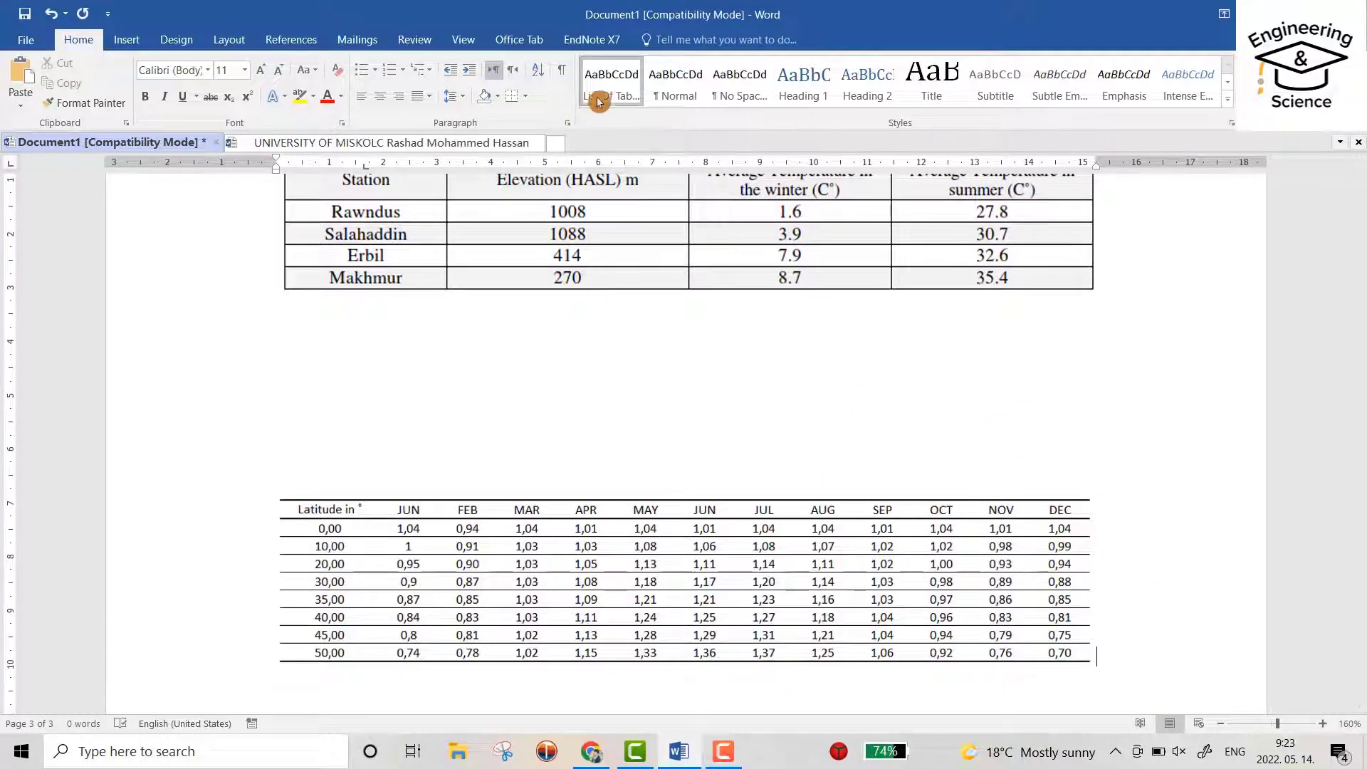
pyautogui.moveTo(608, 96)
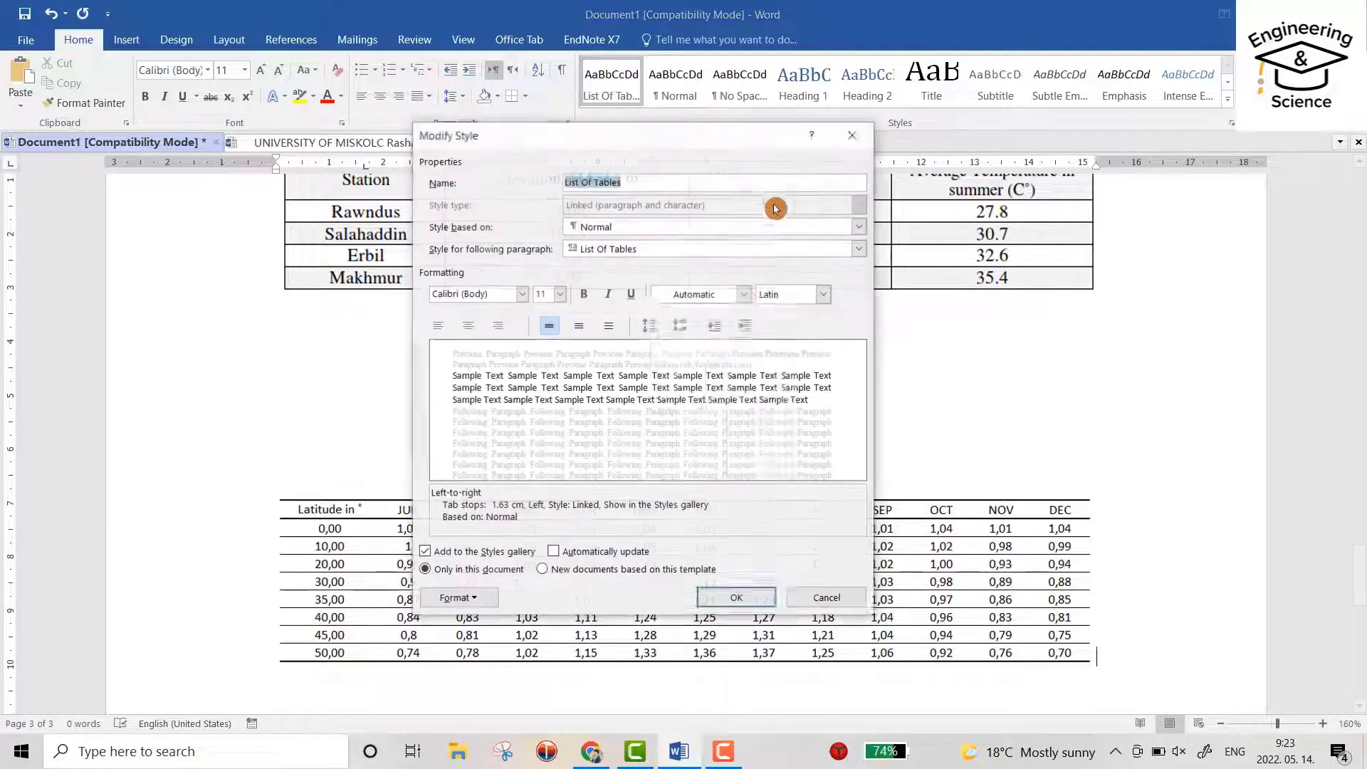
pyautogui.click(743, 294)
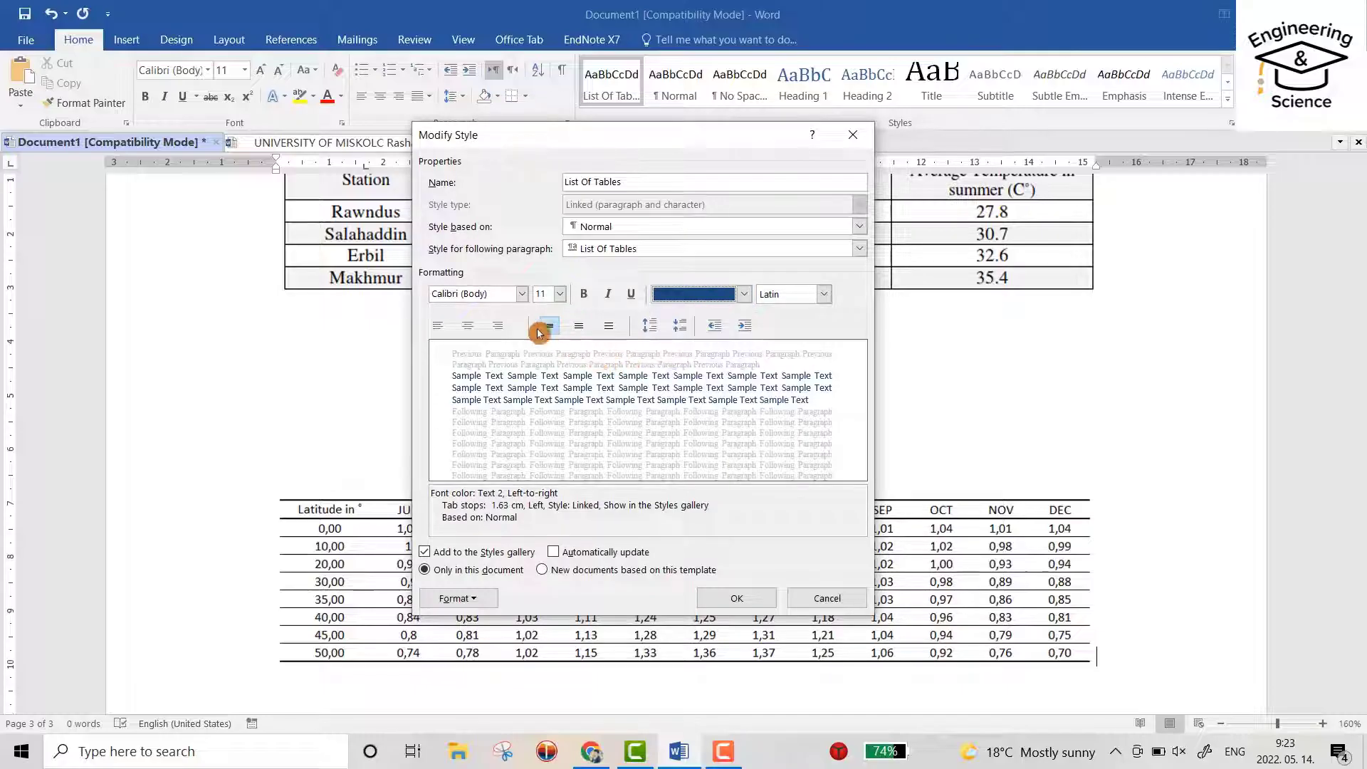
pyautogui.click(523, 294)
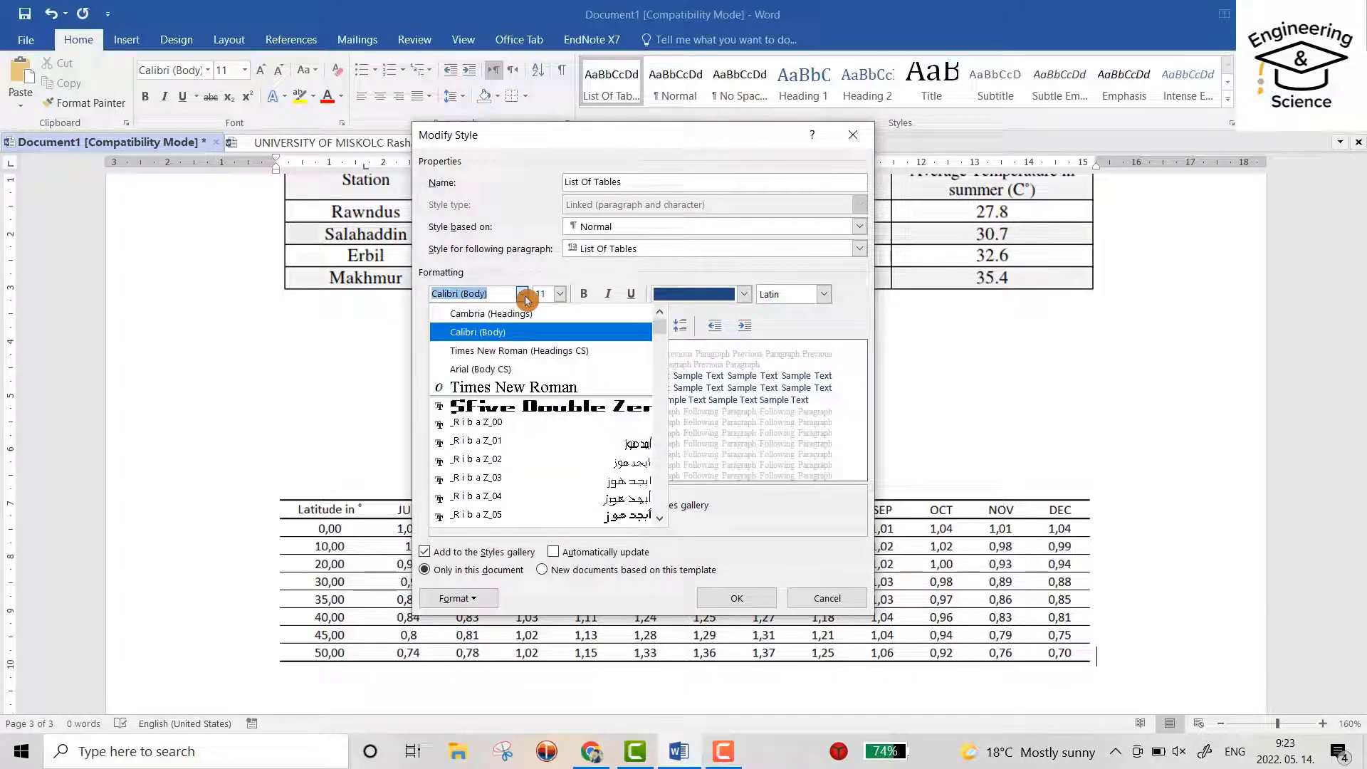
pyautogui.moveTo(521, 314)
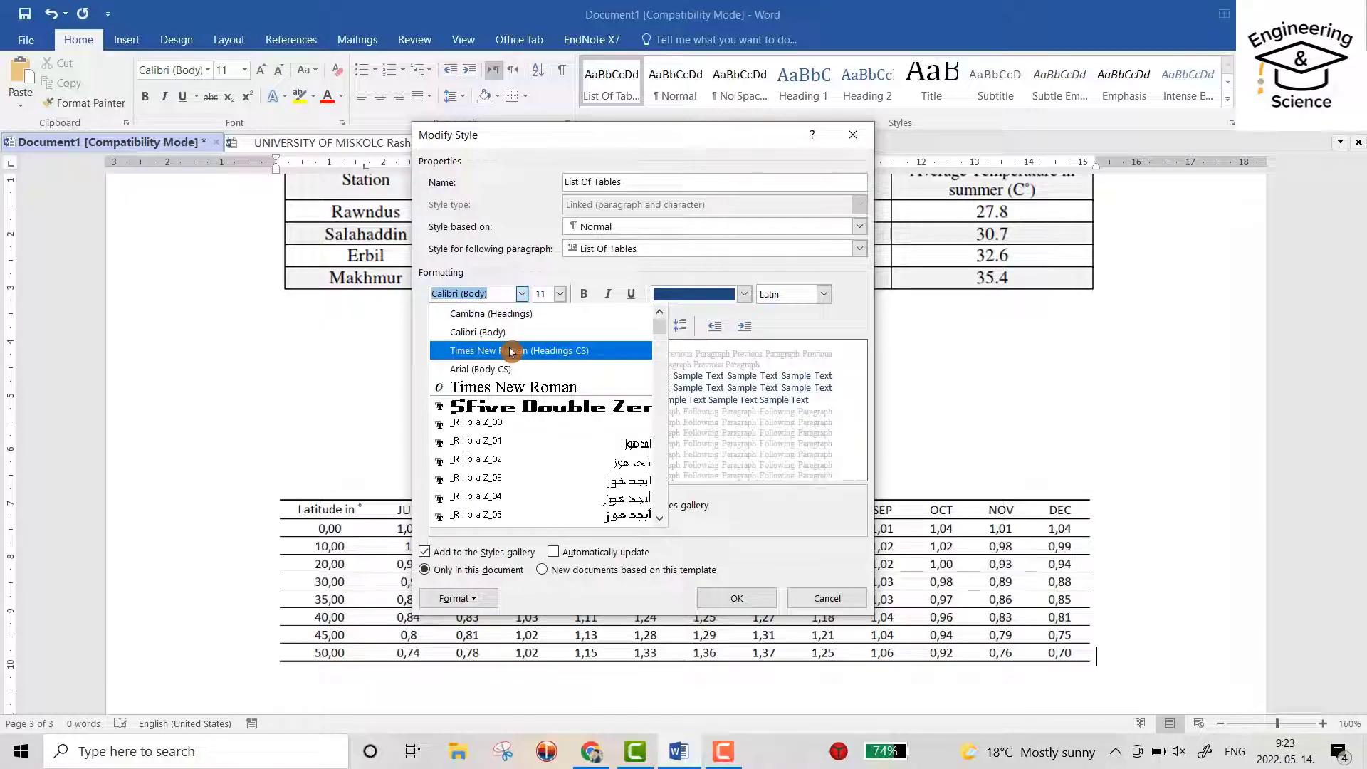
pyautogui.click(510, 351)
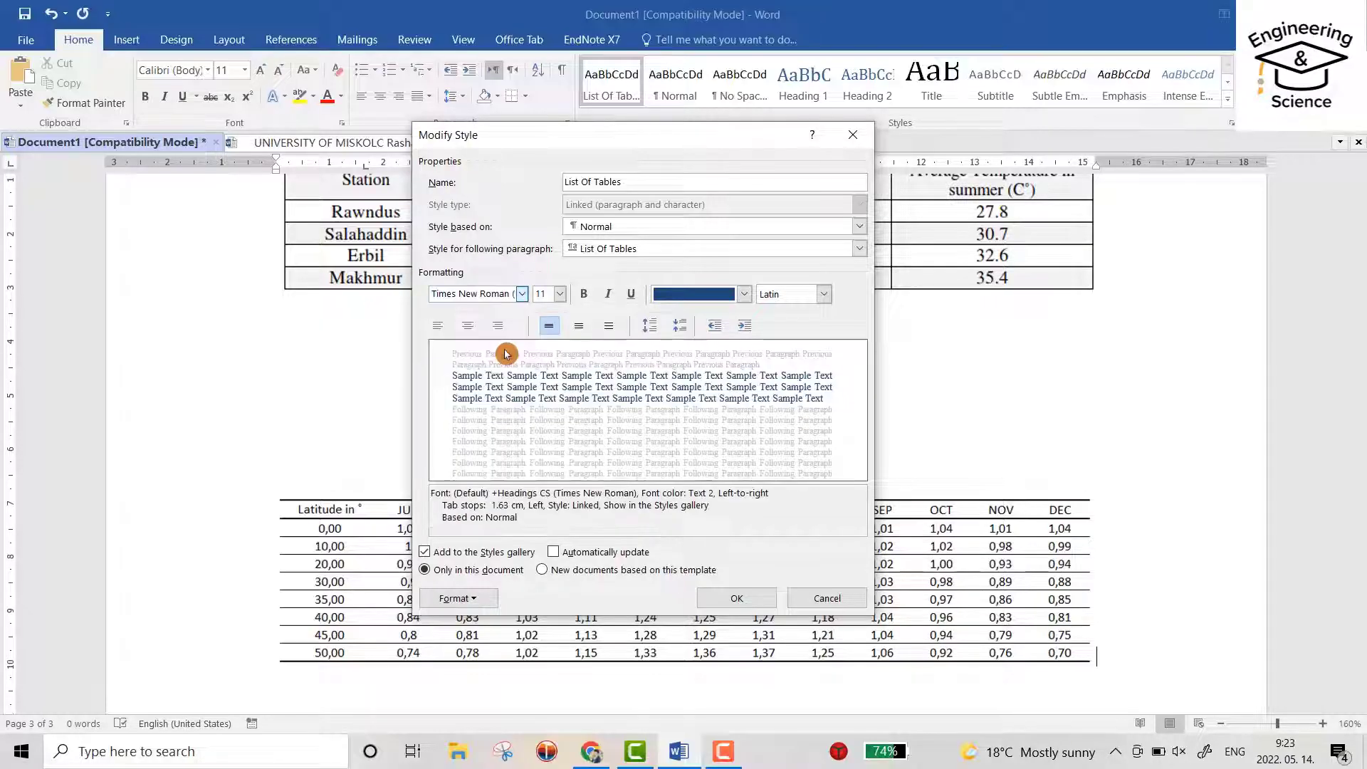
pyautogui.click(563, 294)
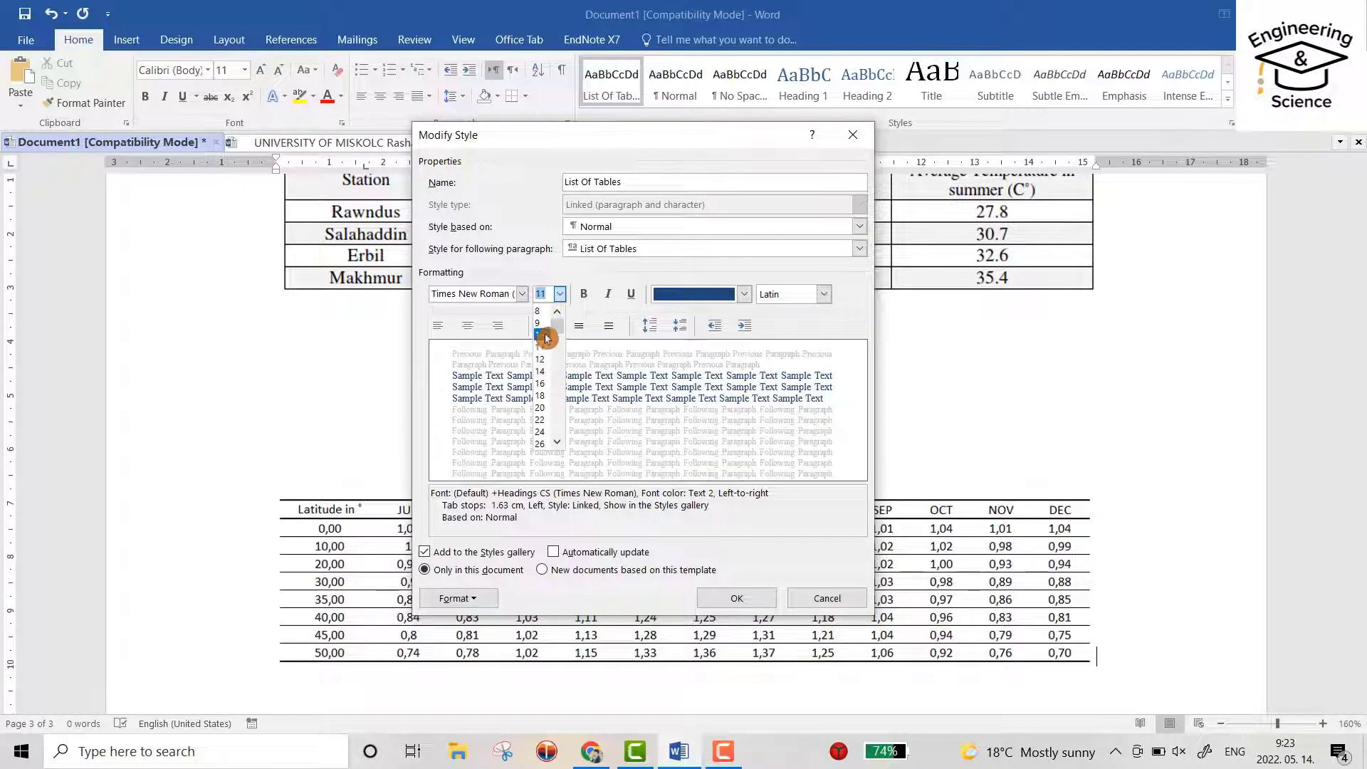
pyautogui.click(539, 359)
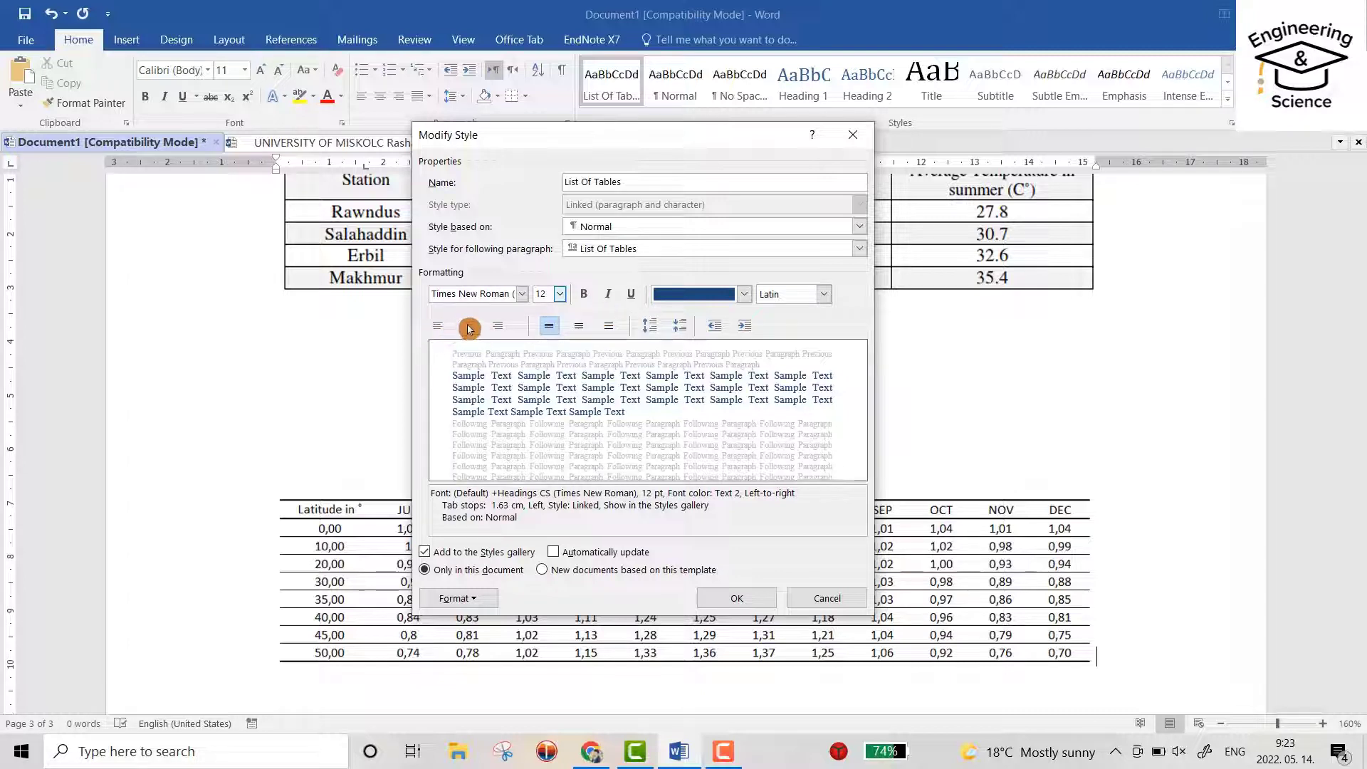
pyautogui.click(468, 325)
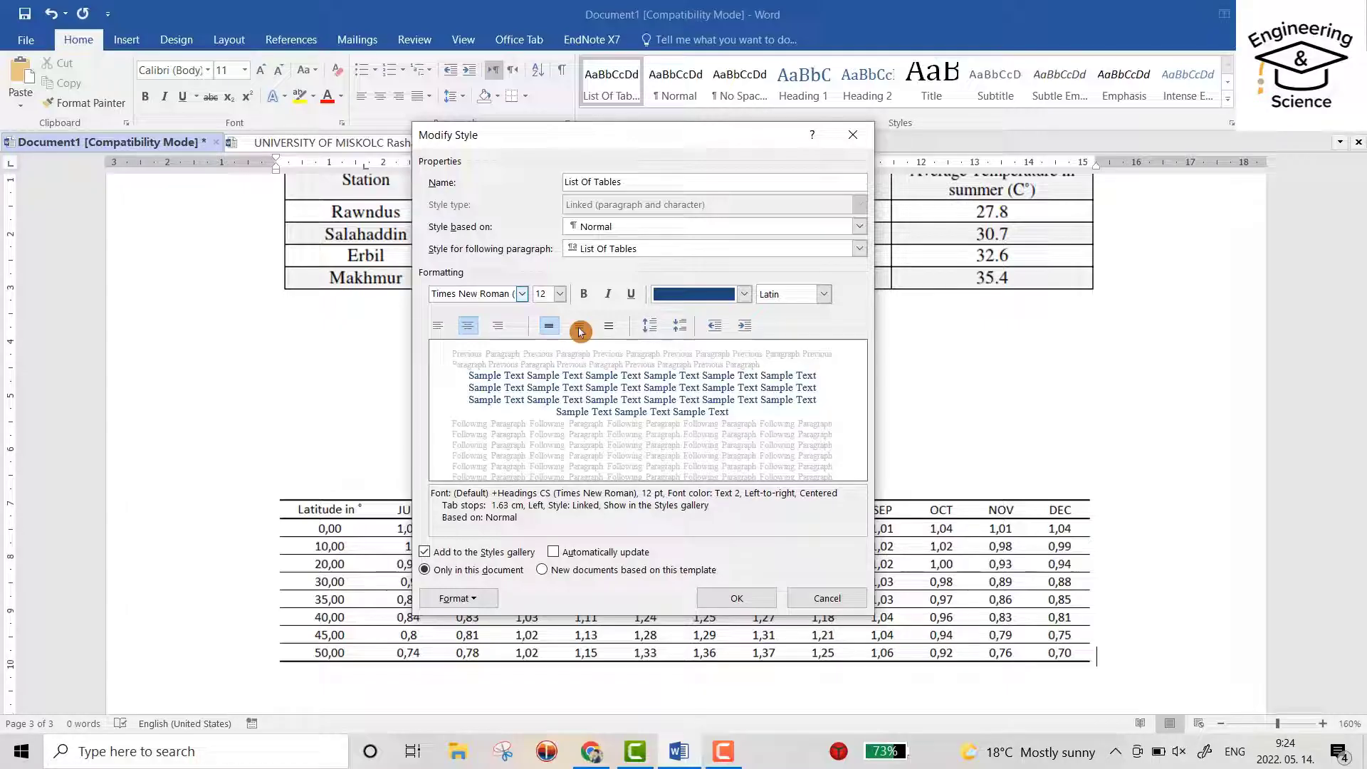
pyautogui.click(579, 325)
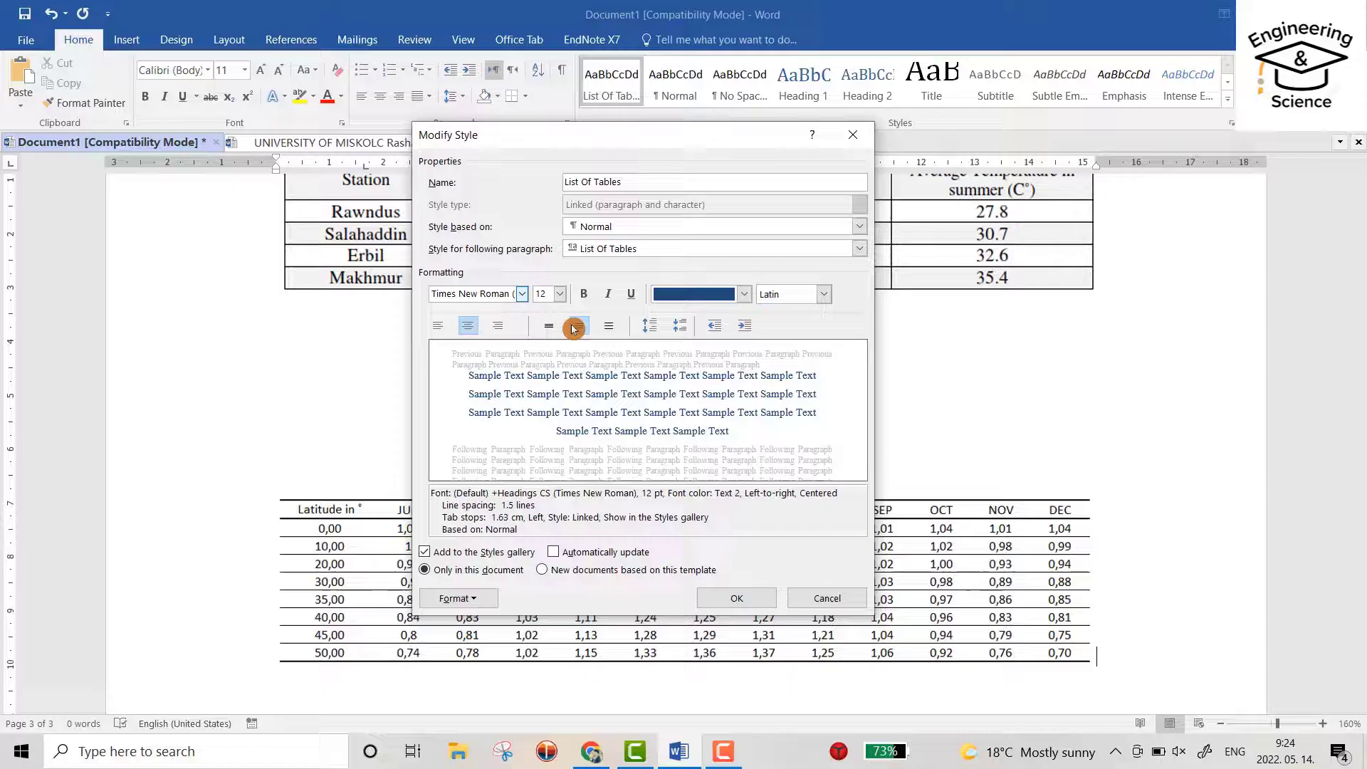
pyautogui.click(578, 326)
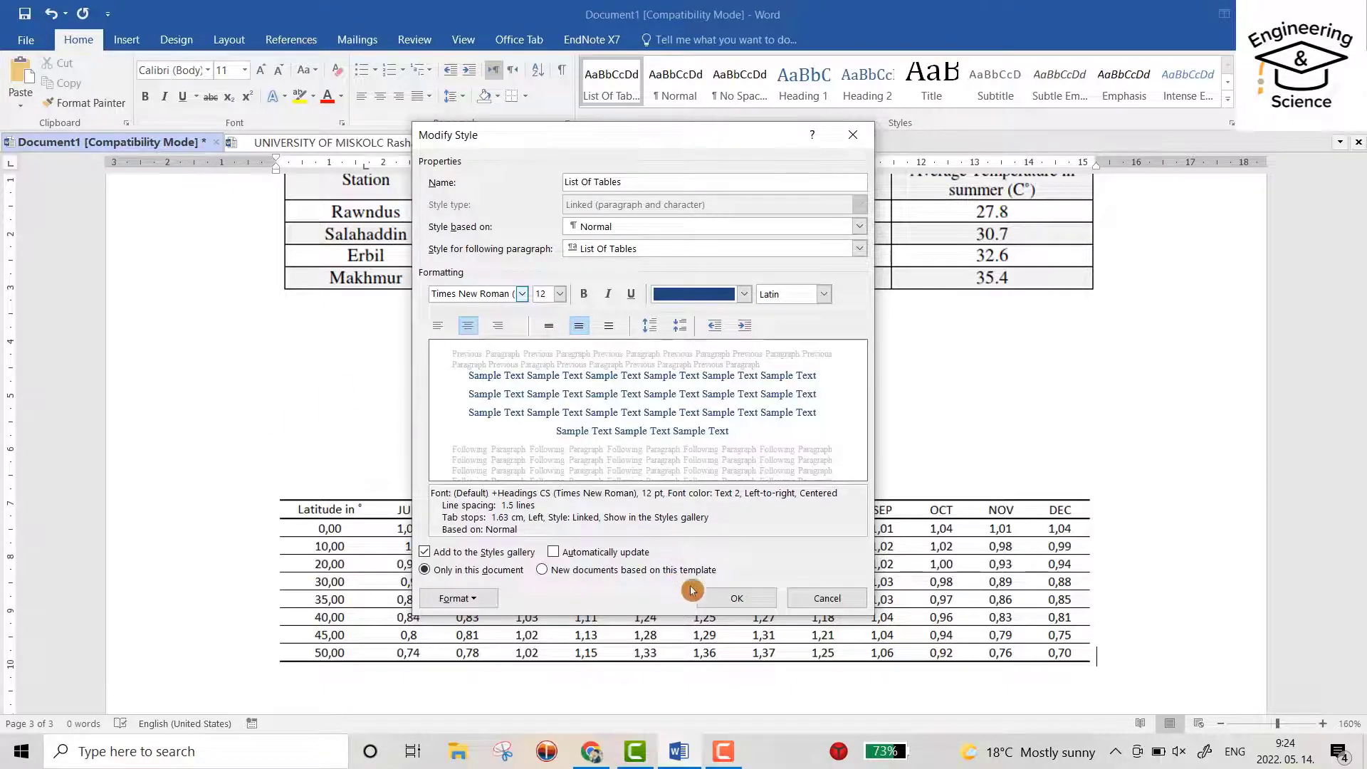
pyautogui.click(736, 598)
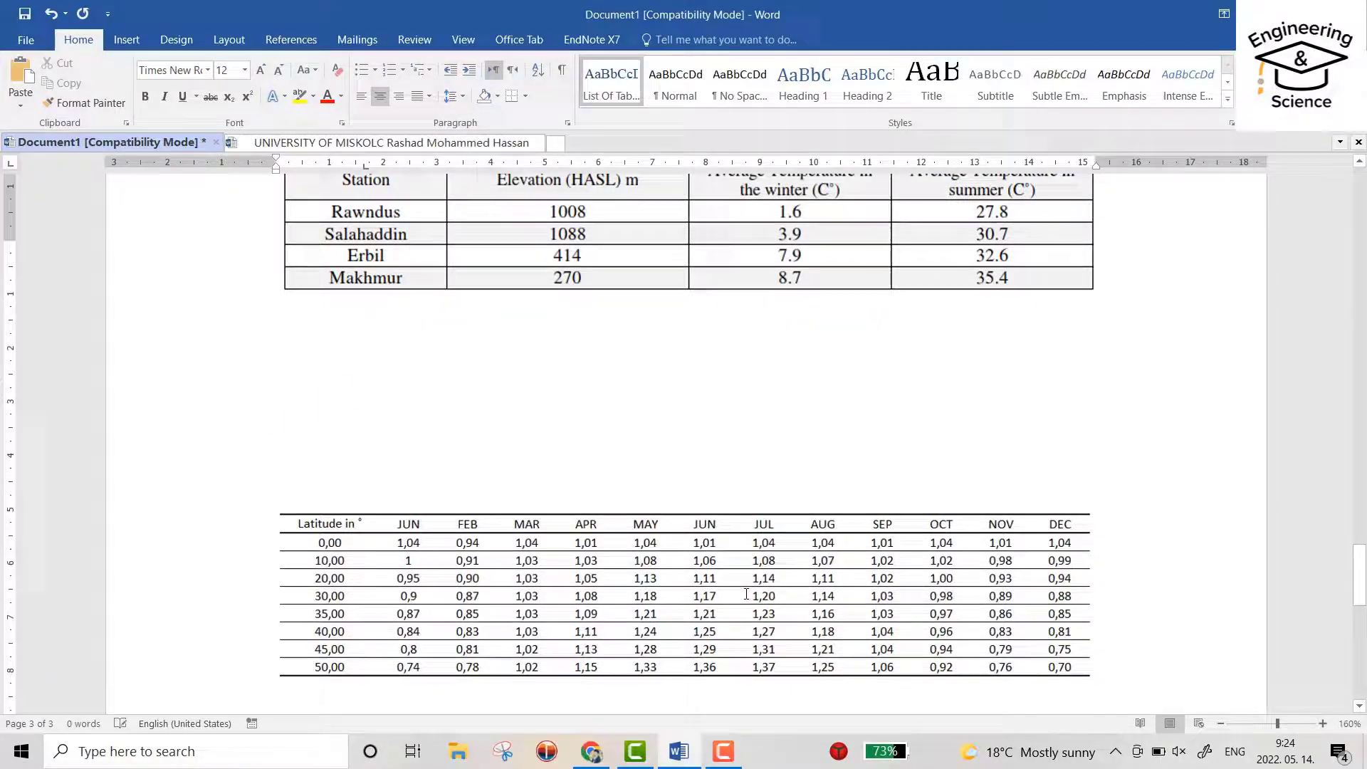
# Caption the geological formations table as 'Table 1.Shows The stratigraphy' using the Table label
pyautogui.scroll(-3)
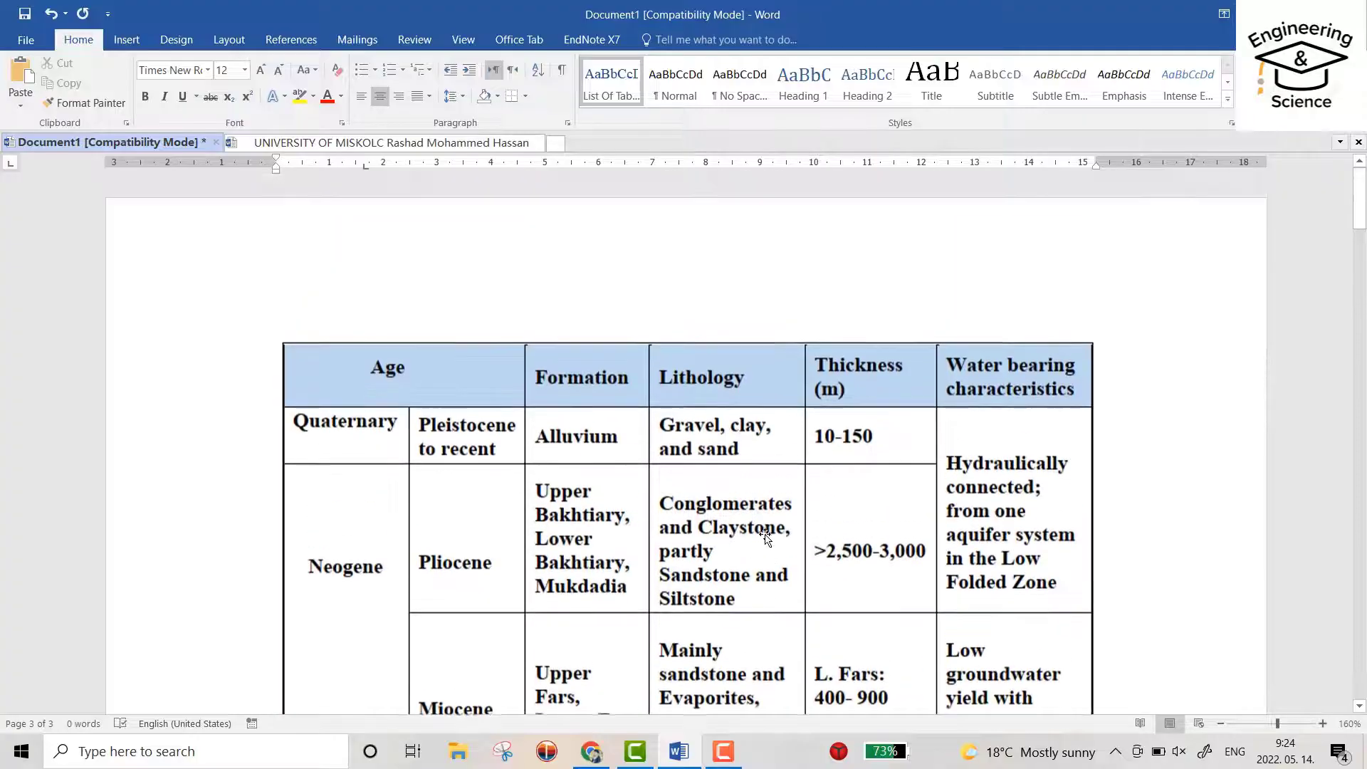
pyautogui.click(766, 537)
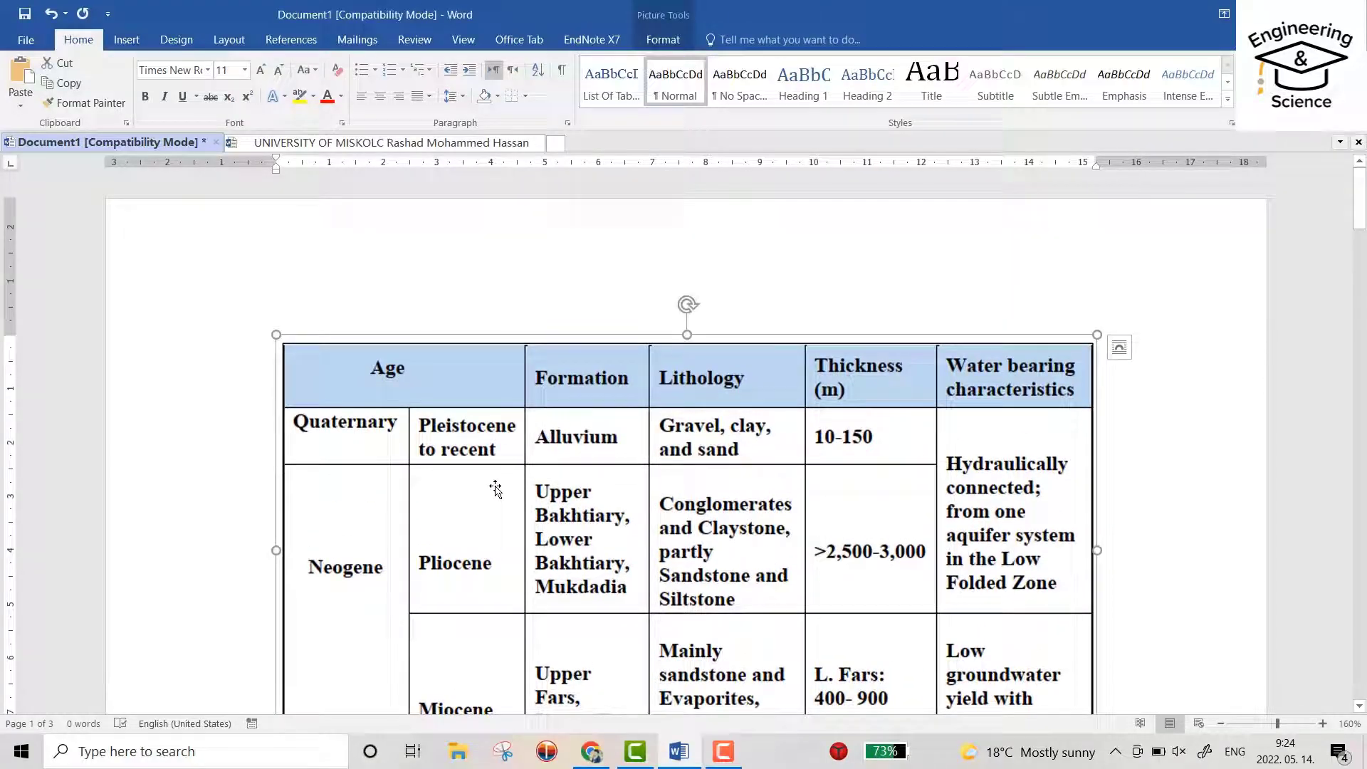
pyautogui.moveTo(593, 437)
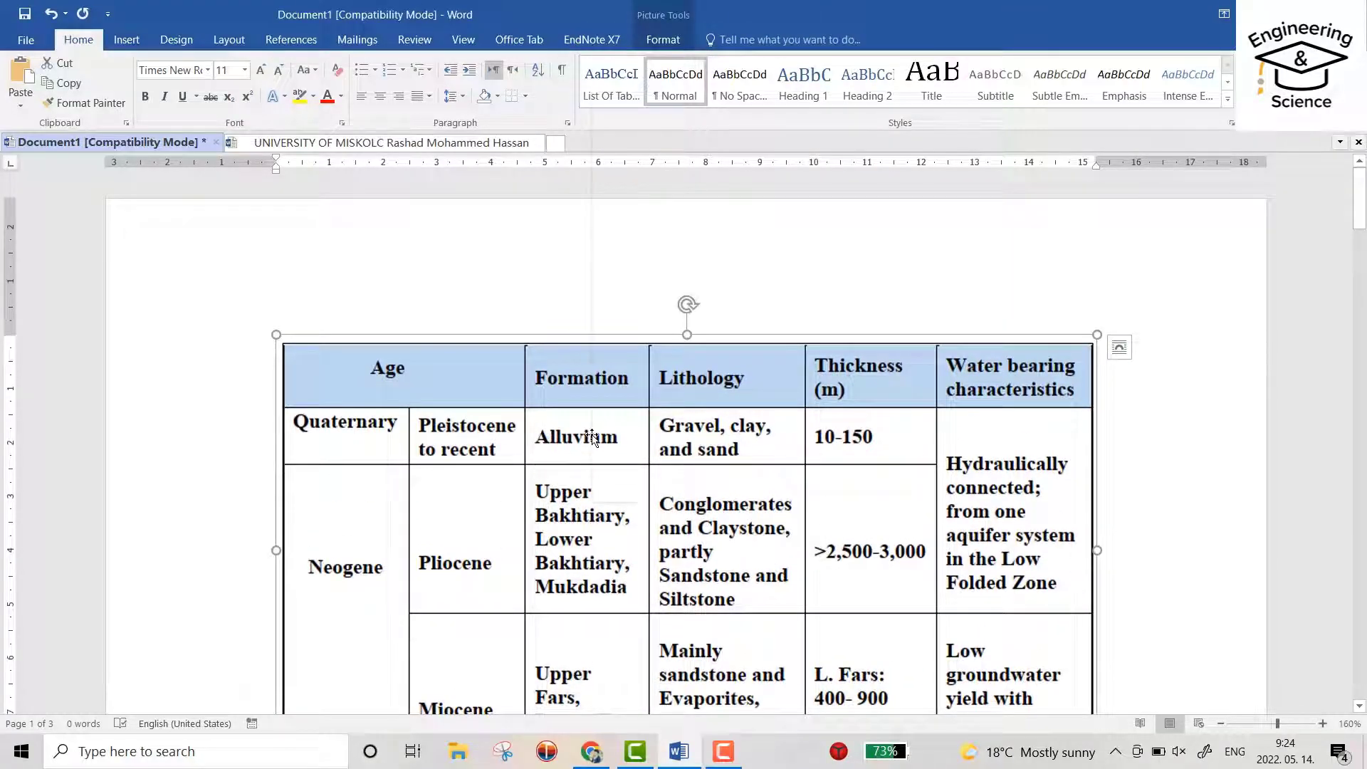
pyautogui.rightClick(592, 436)
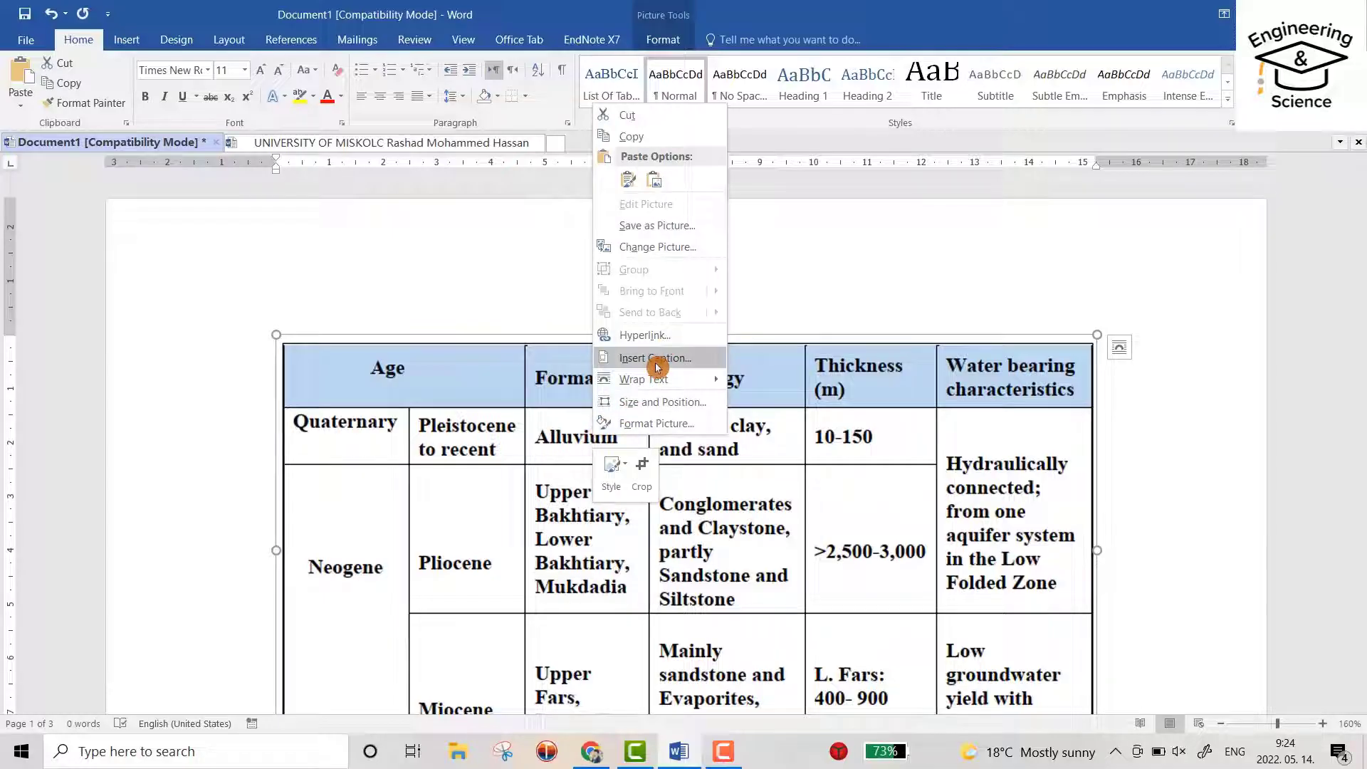
pyautogui.click(655, 358)
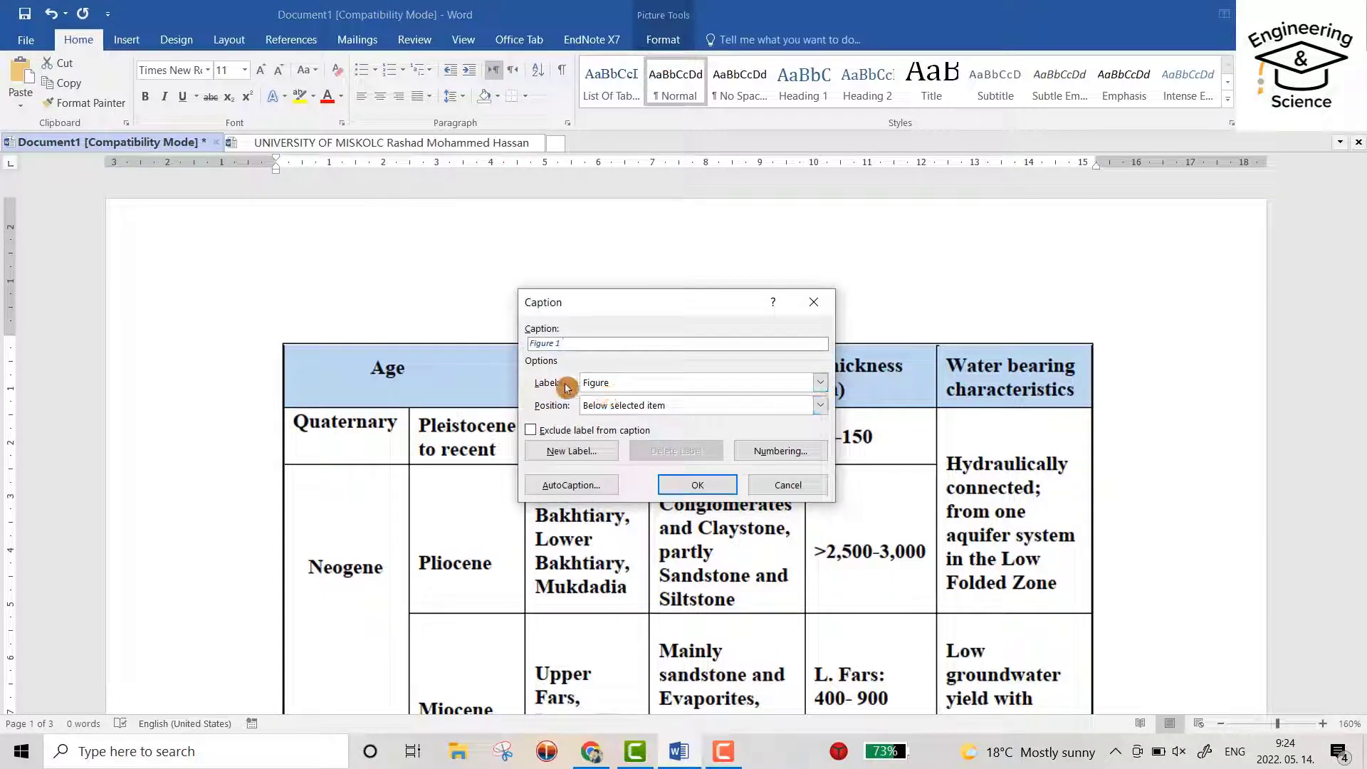
pyautogui.moveTo(773, 401)
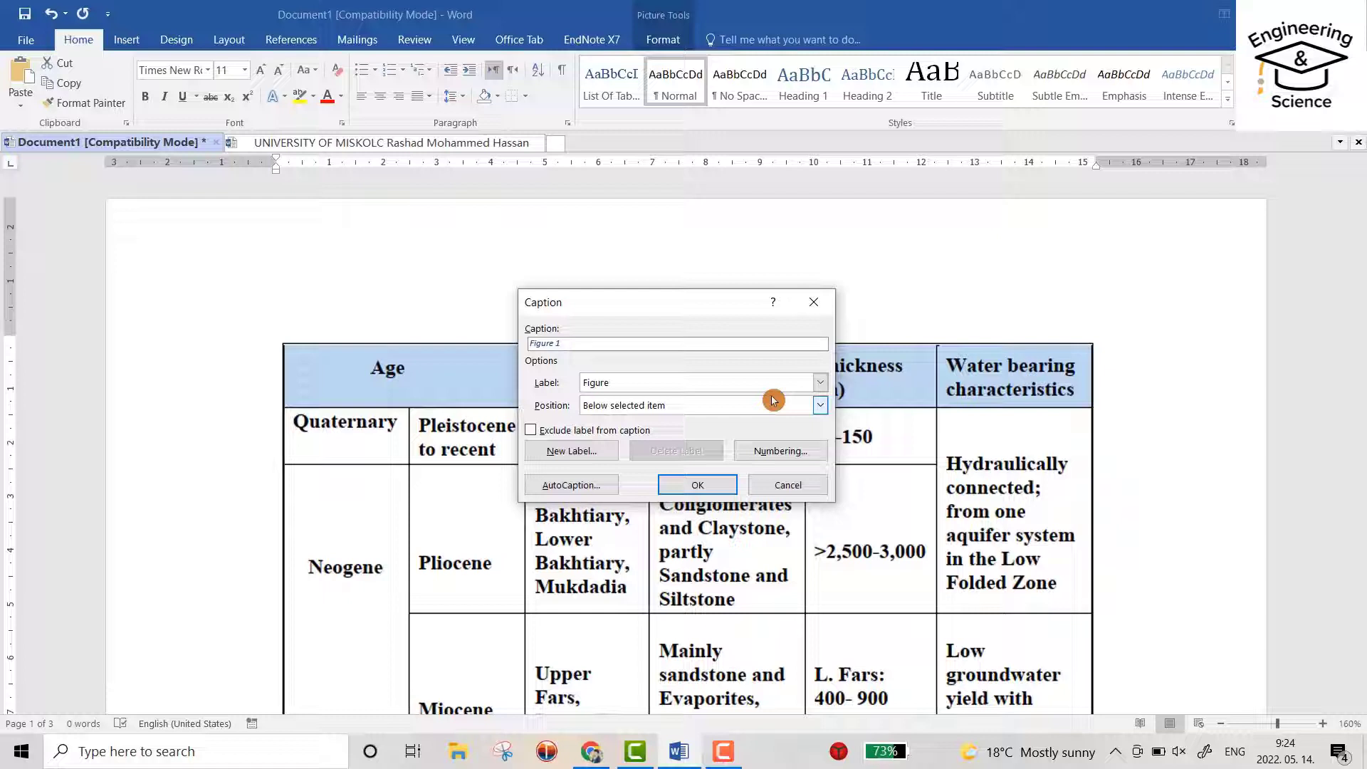
pyautogui.click(819, 382)
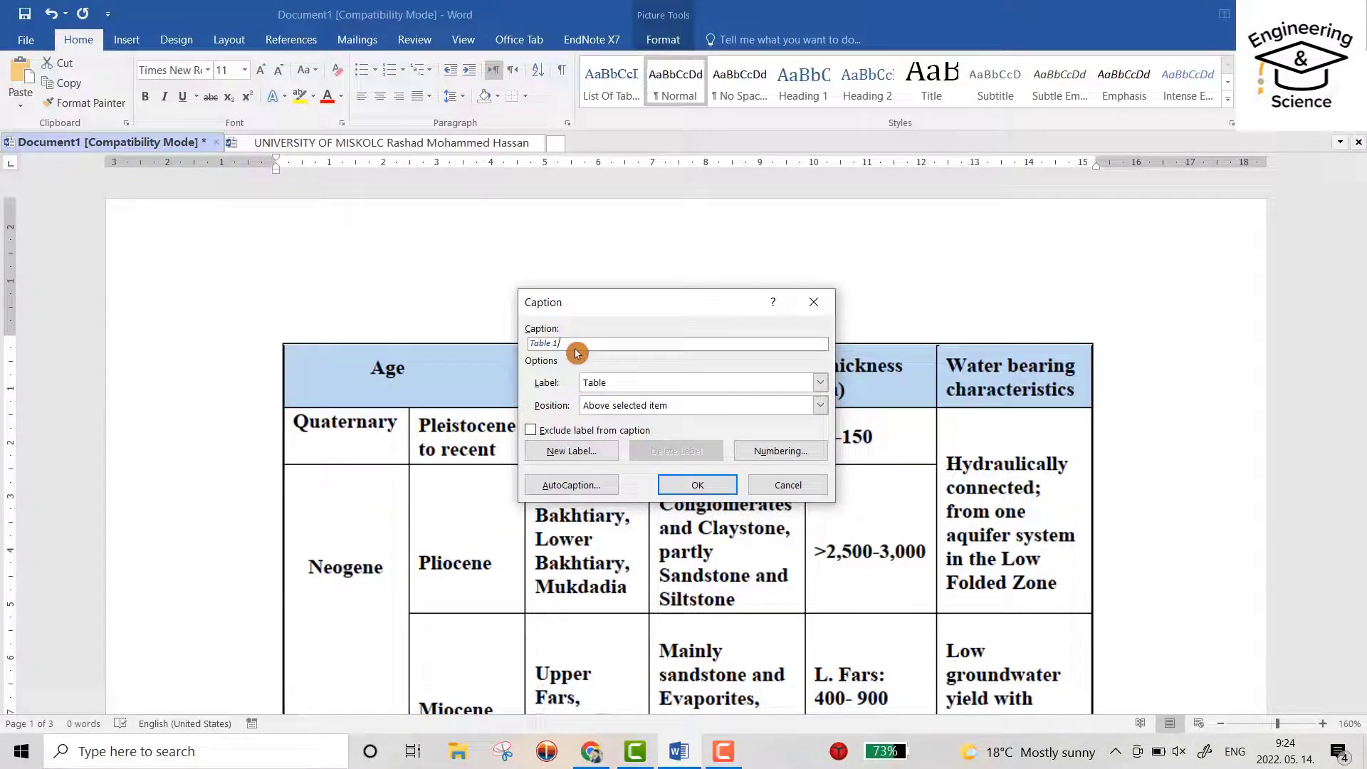
pyautogui.moveTo(615, 374)
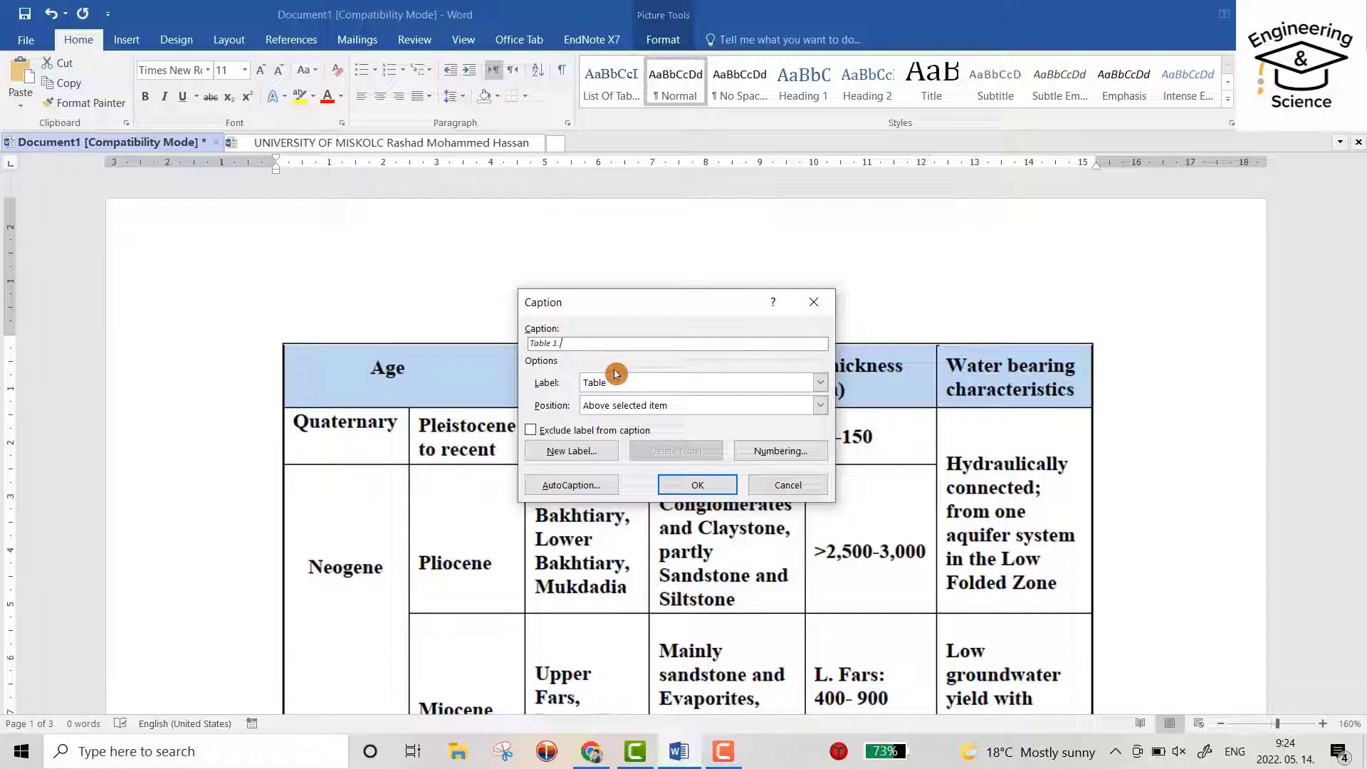
pyautogui.write('5')
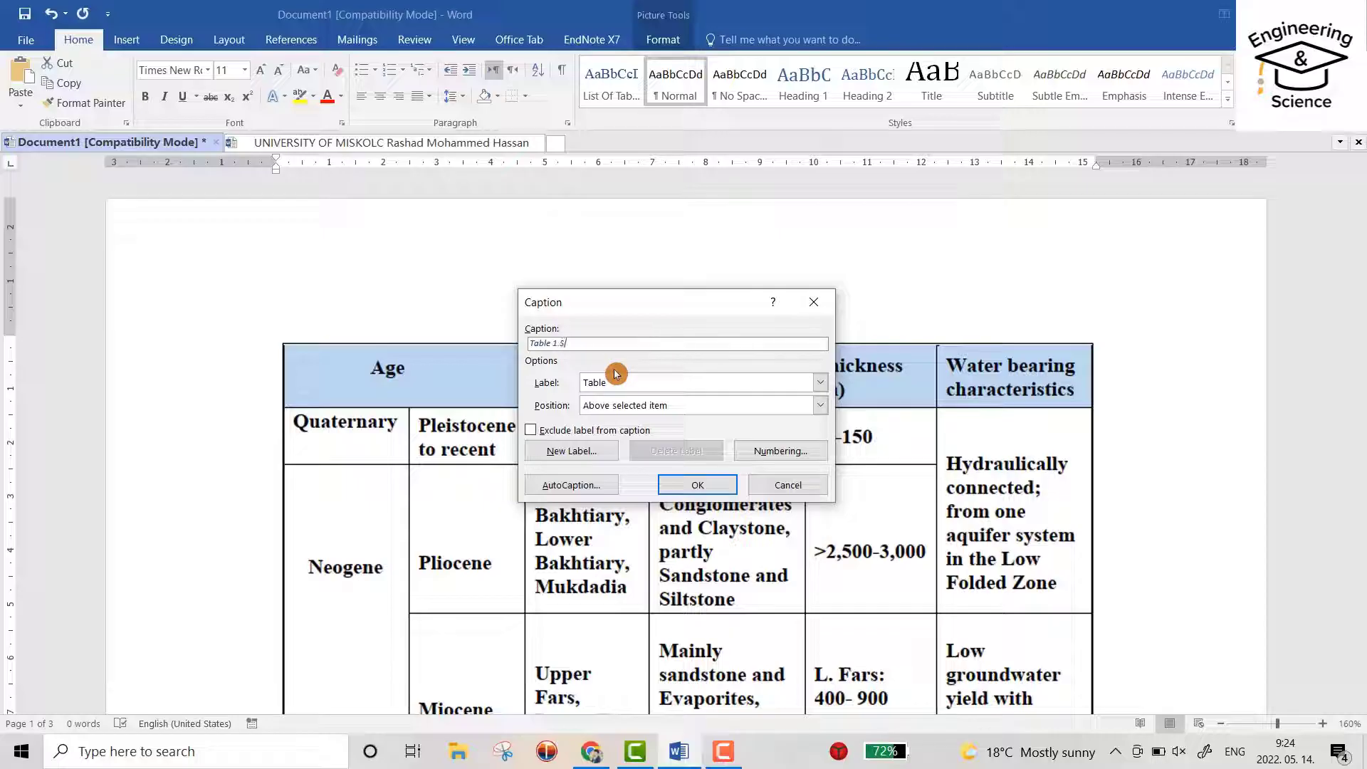
pyautogui.write('Shows')
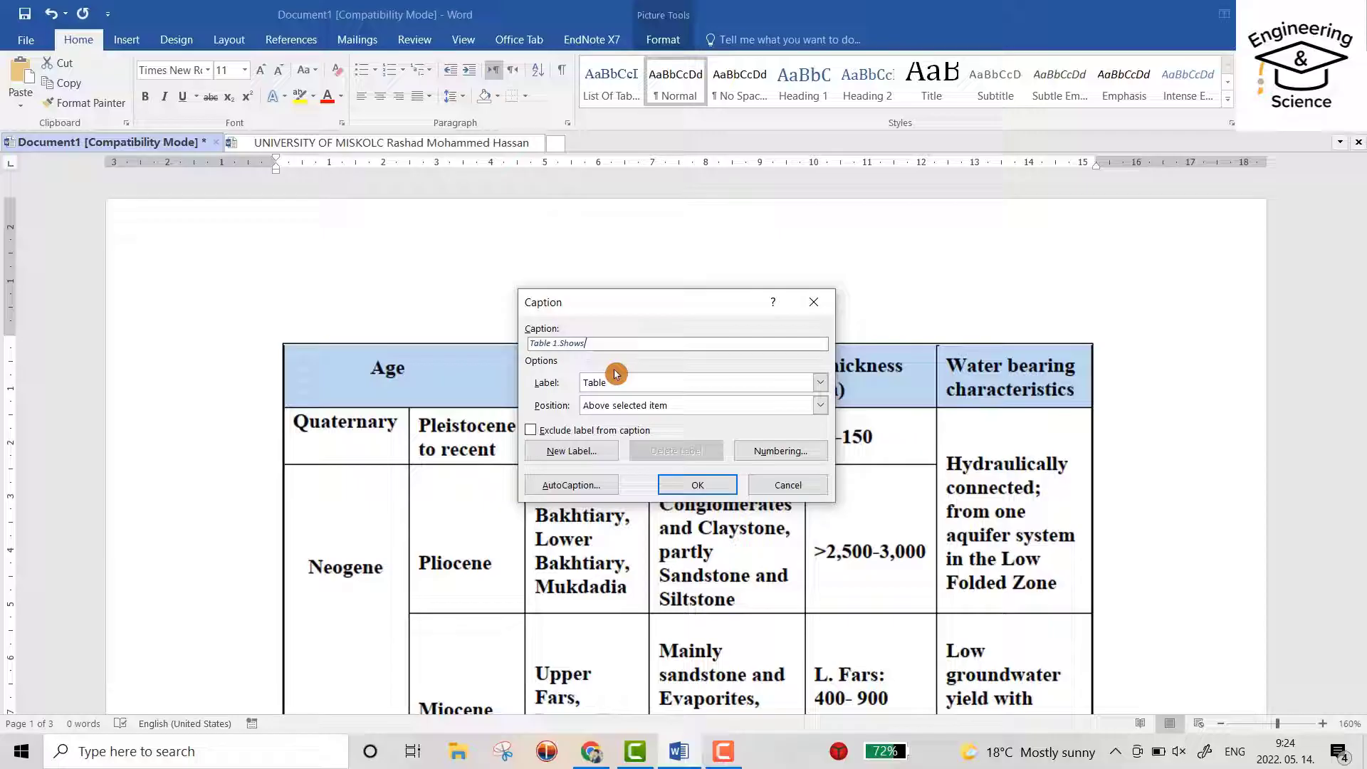
pyautogui.write('The stratigraphy')
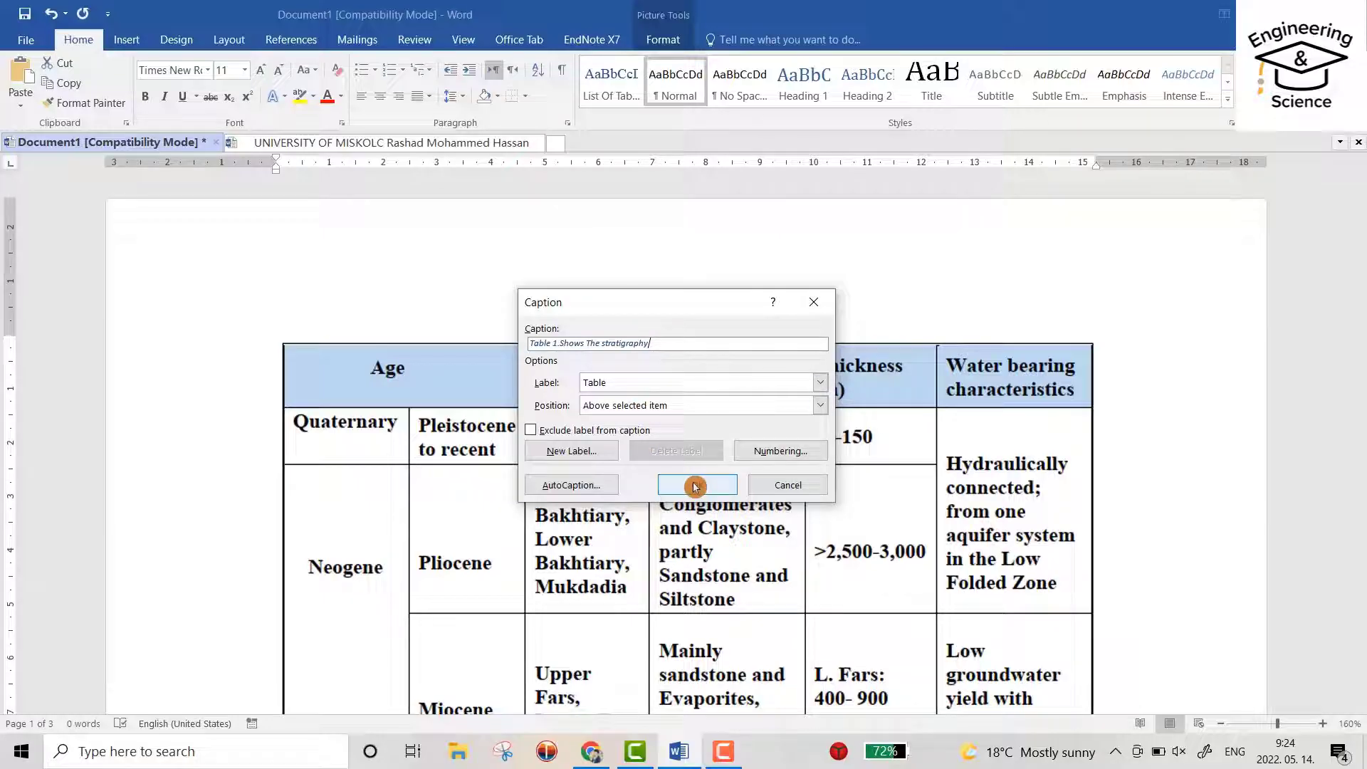
pyautogui.click(697, 484)
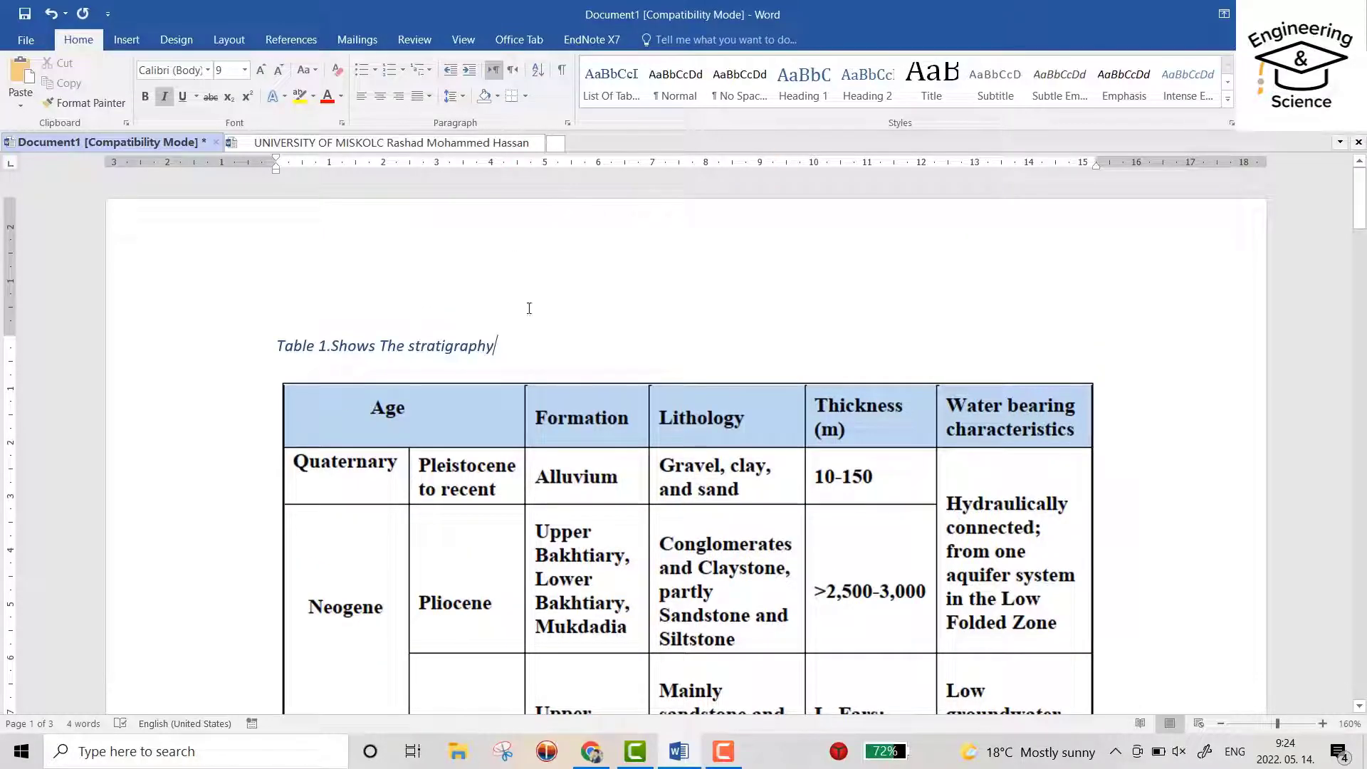
# Add the Table 4 caption on drawdown for the Erbil basin to the wells table
pyautogui.scroll(-3)
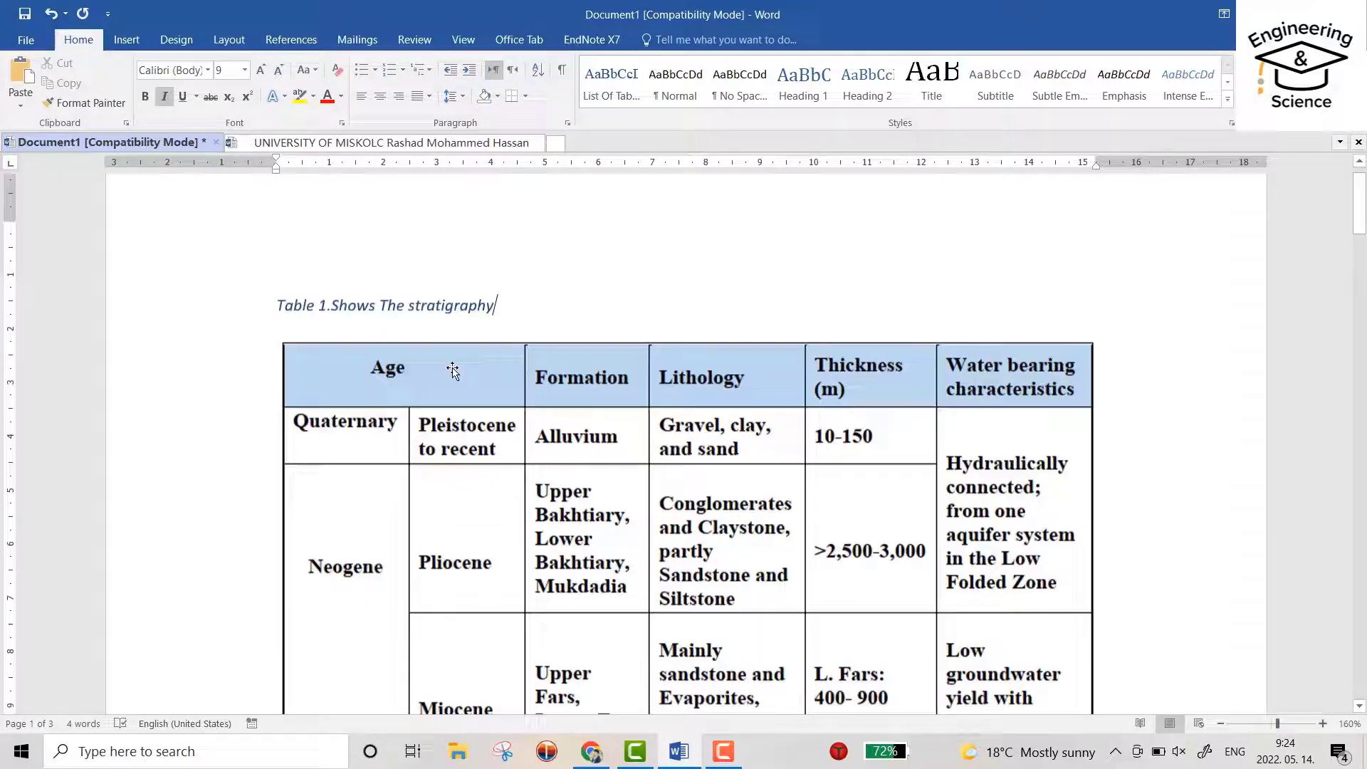
pyautogui.scroll(-3)
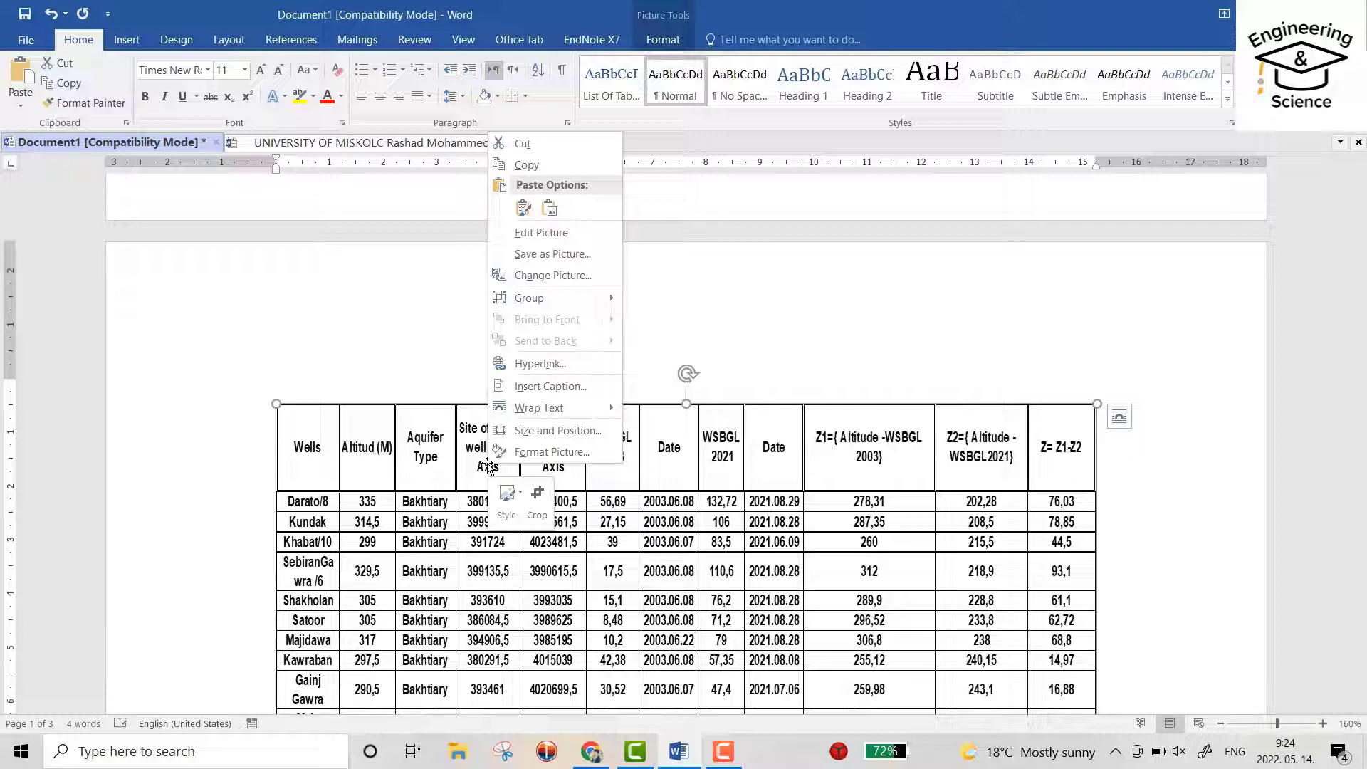
pyautogui.click(549, 386)
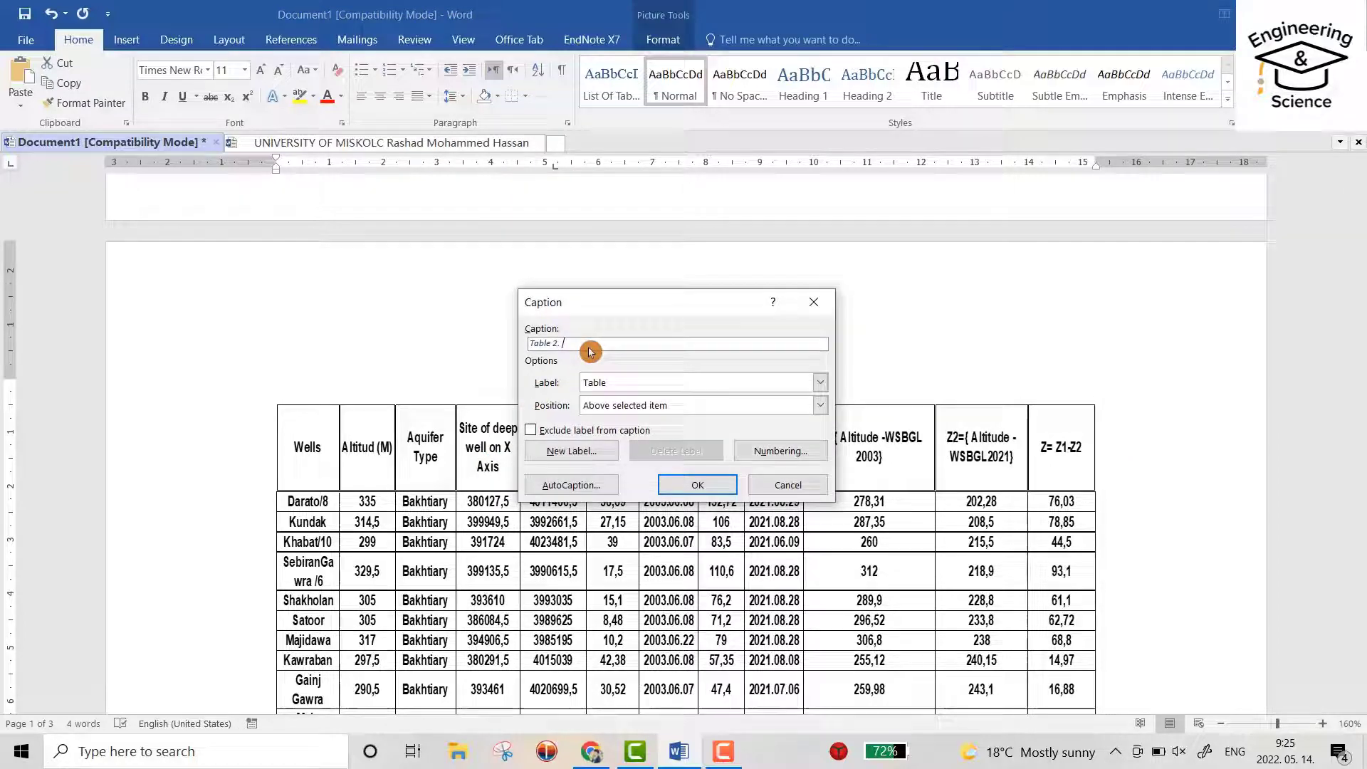
pyautogui.write('Shows the')
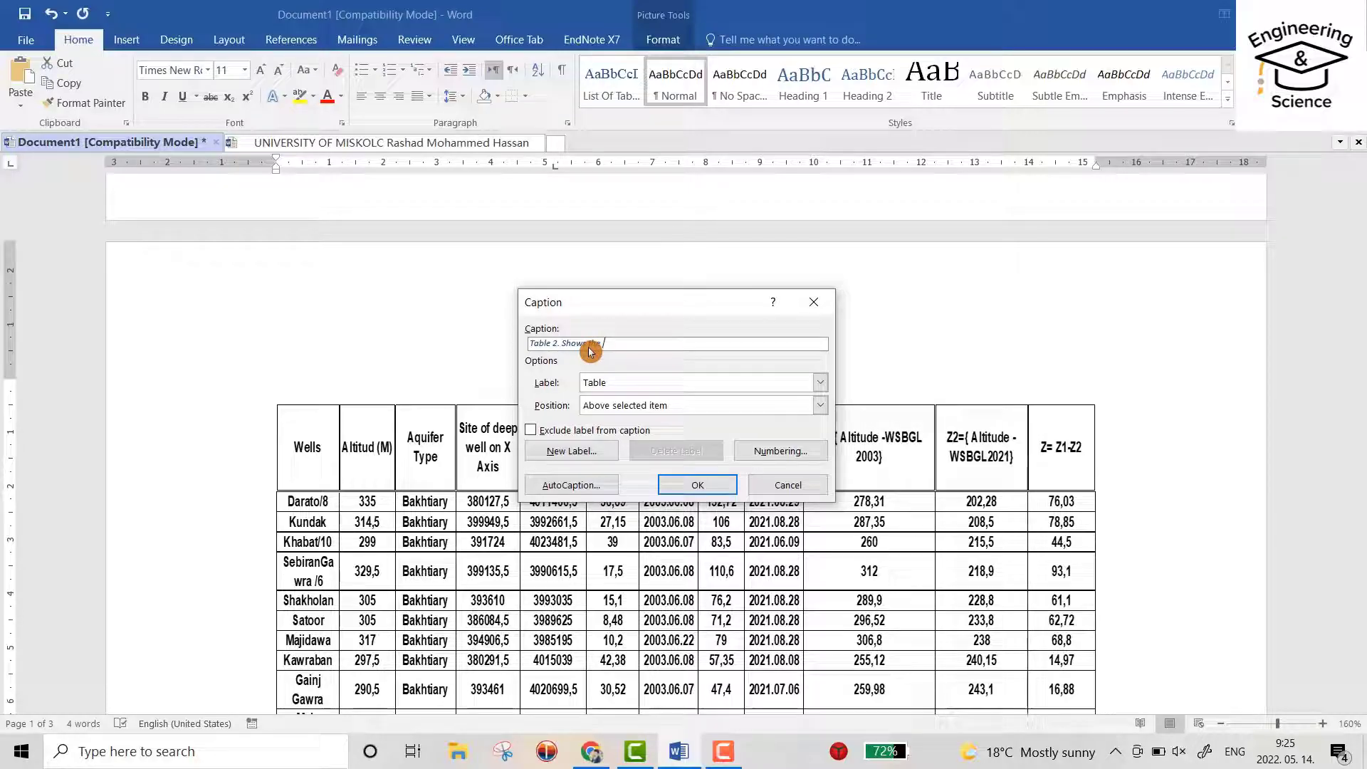
pyautogui.write('drawdow')
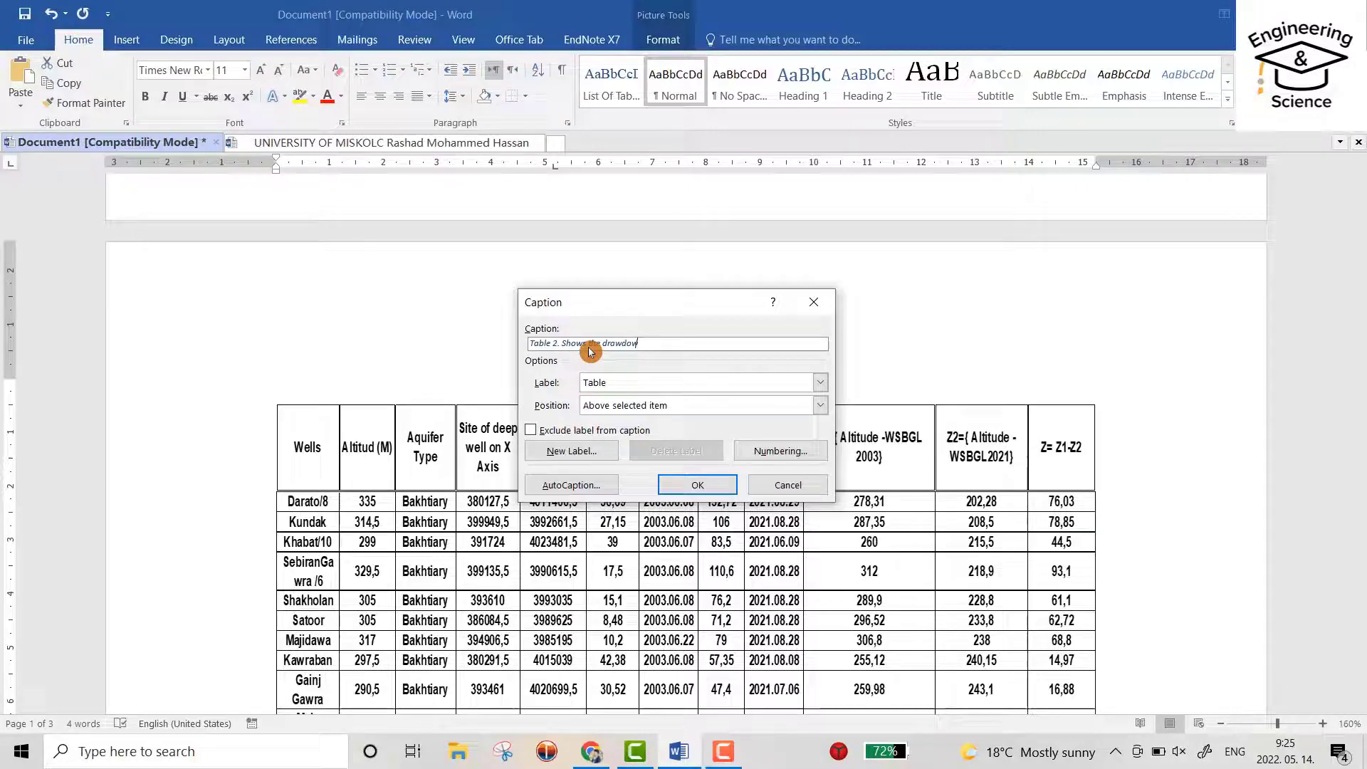
pyautogui.write('for')
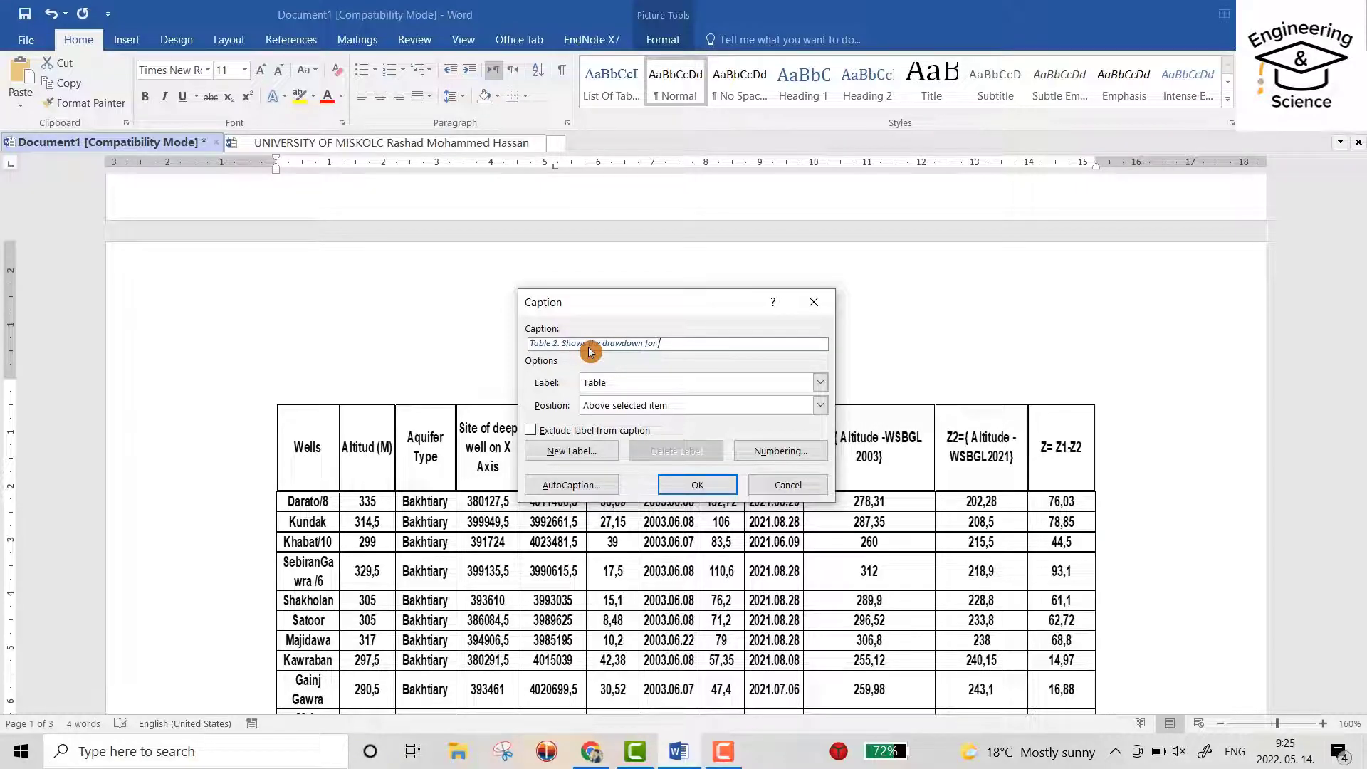
pyautogui.write('erbil bas')
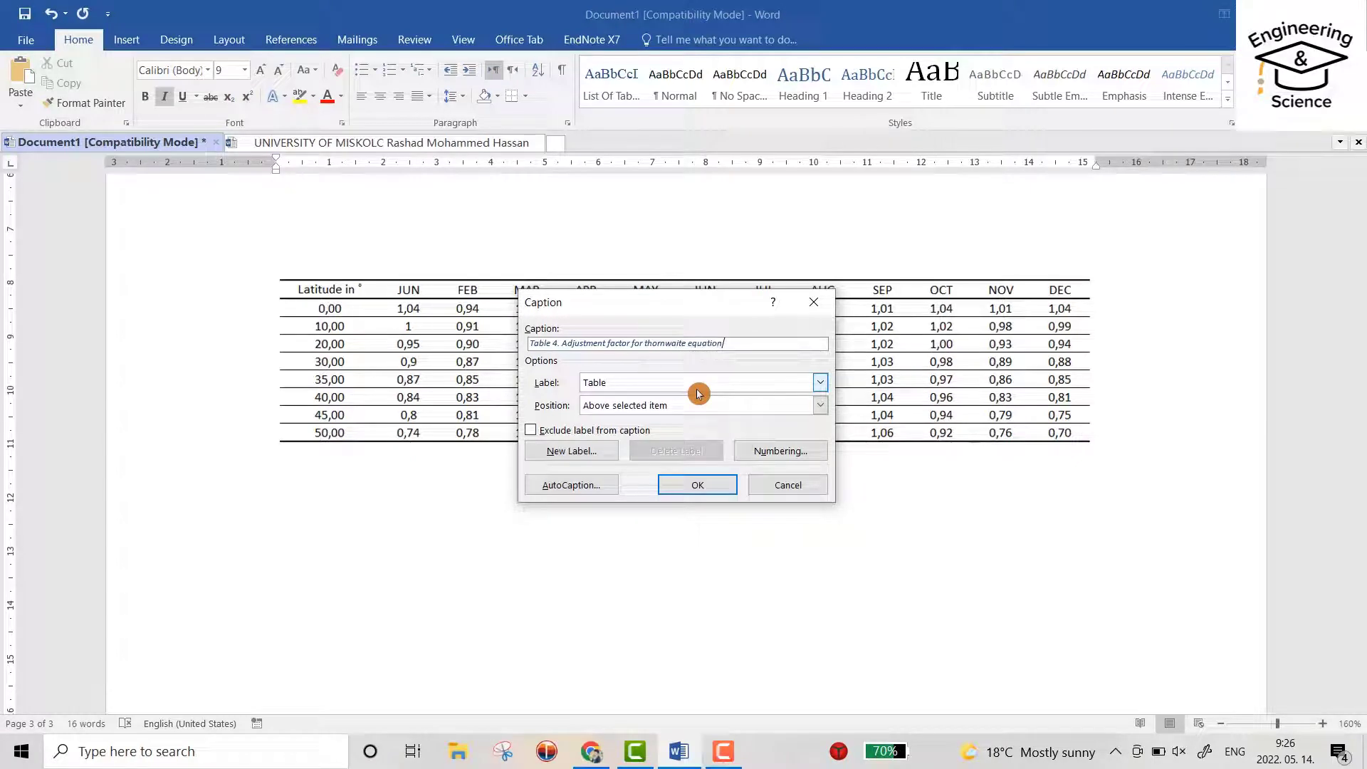
pyautogui.click(697, 484)
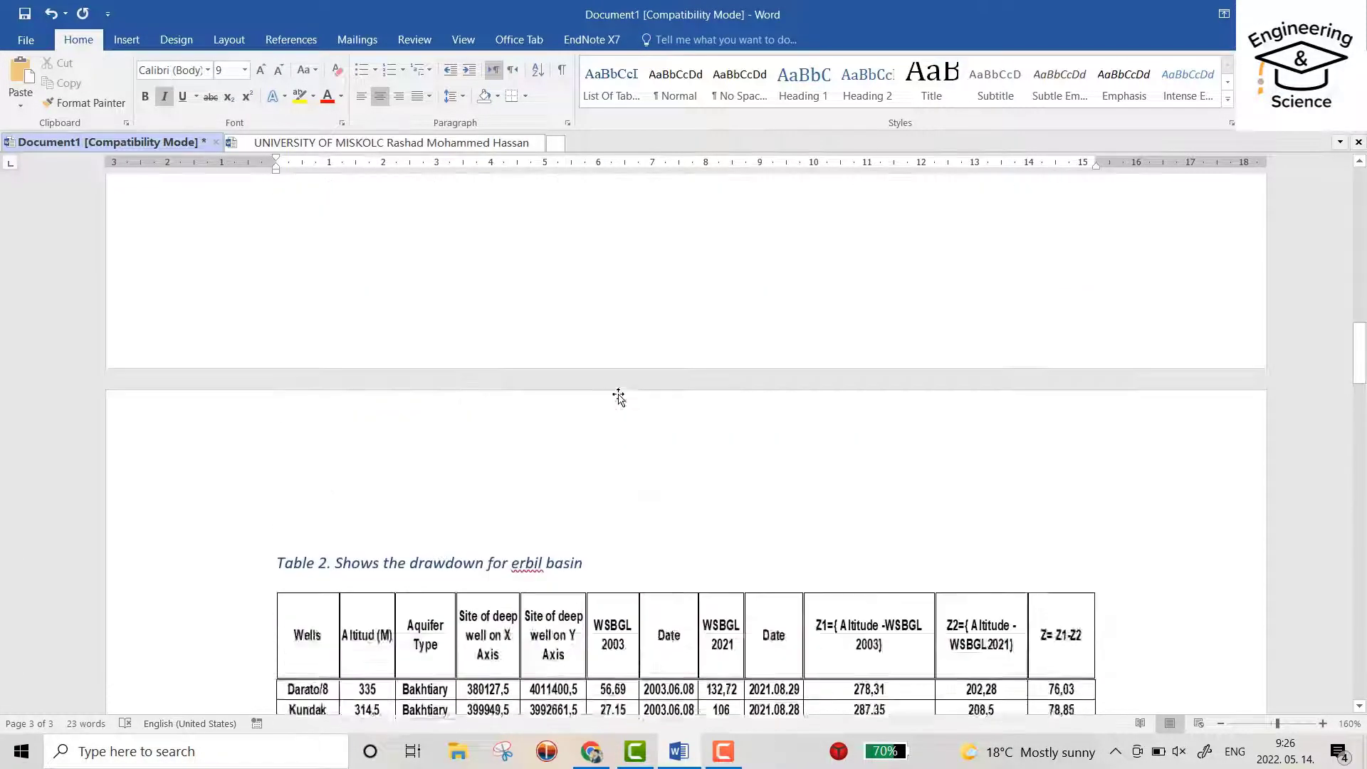
# Scroll through the captions and select the Table 3 caption for restyling
pyautogui.scroll(3)
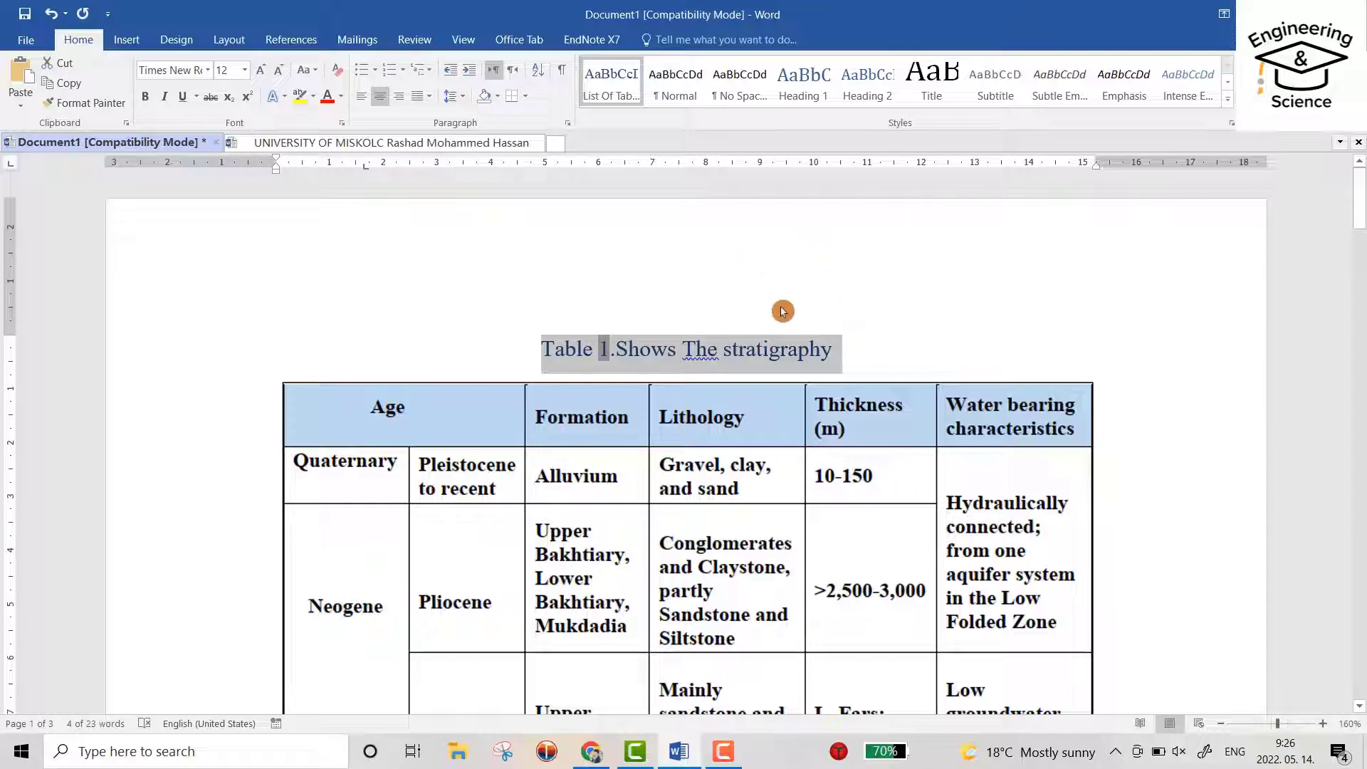
pyautogui.scroll(-3)
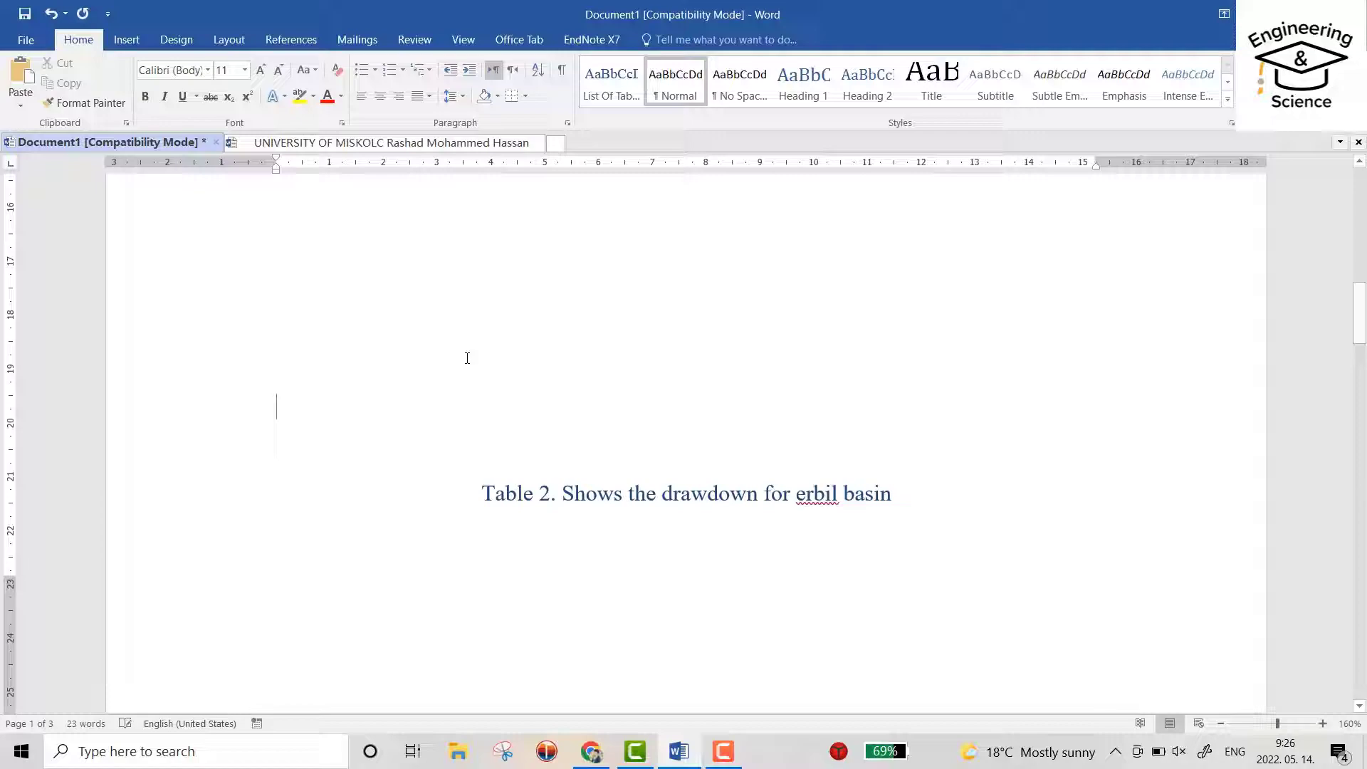
pyautogui.scroll(-3)
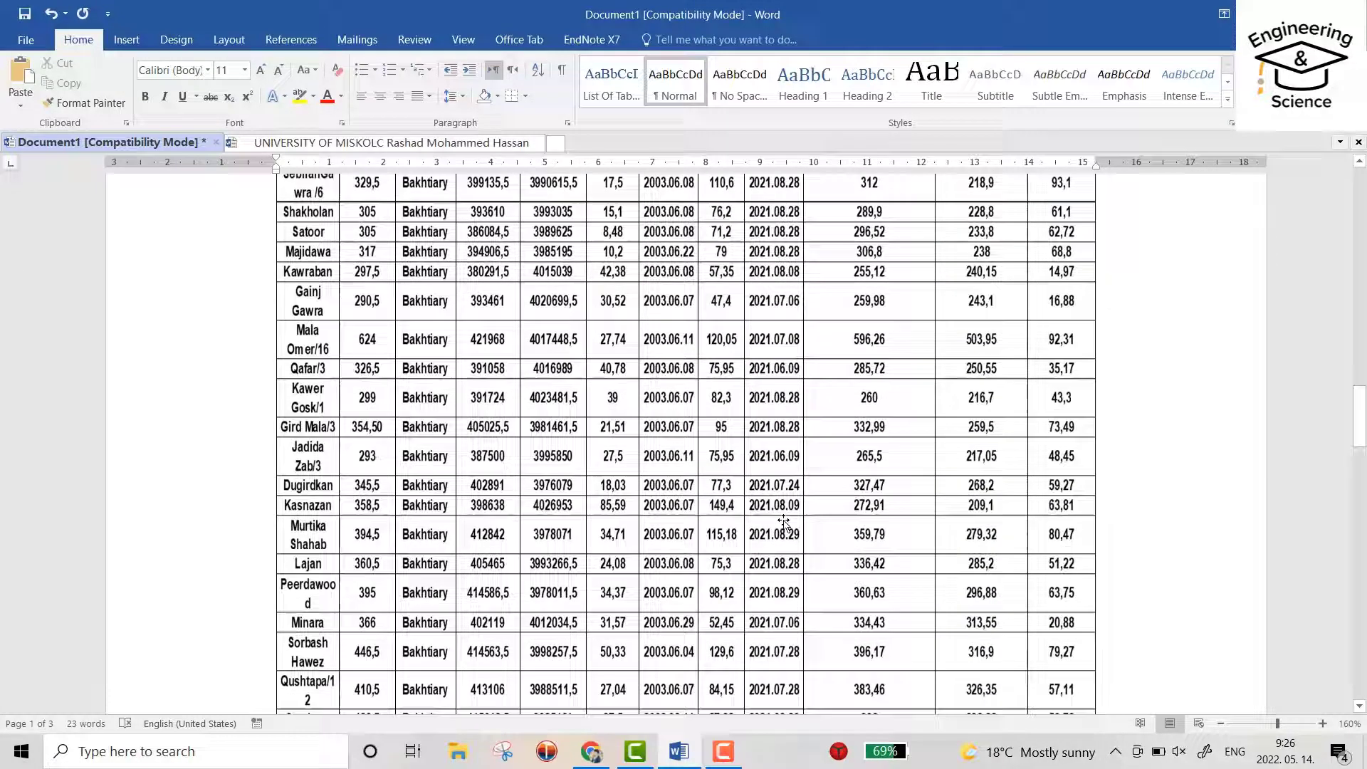
pyautogui.scroll(-3)
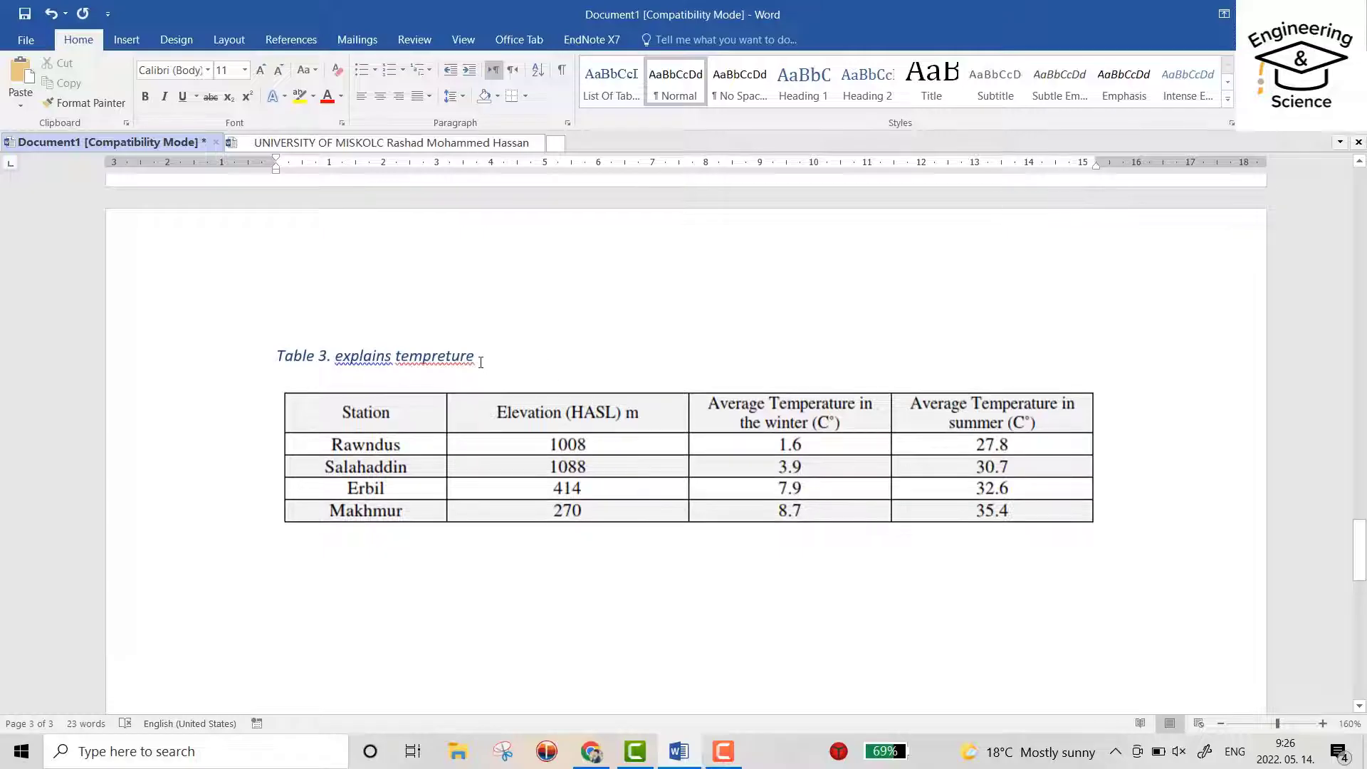
pyautogui.click(612, 82)
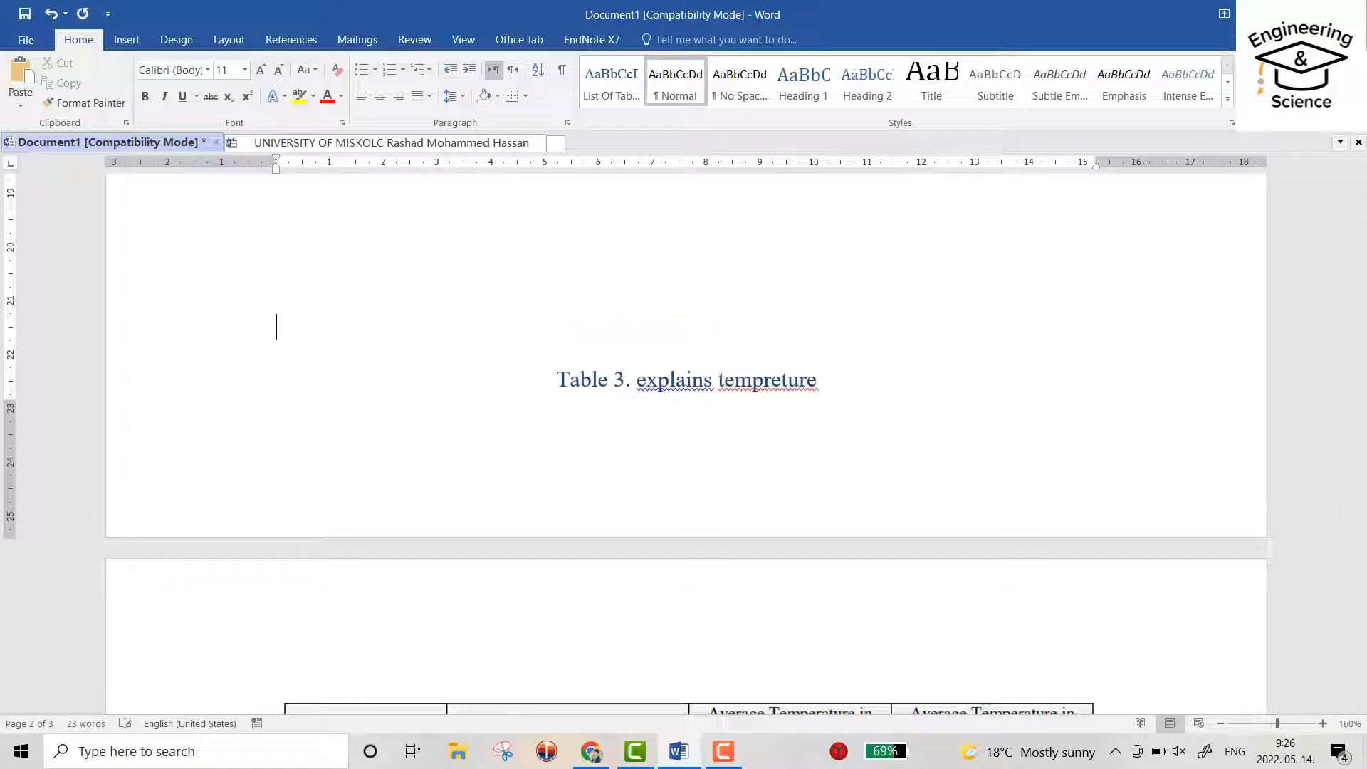
pyautogui.scroll(-3)
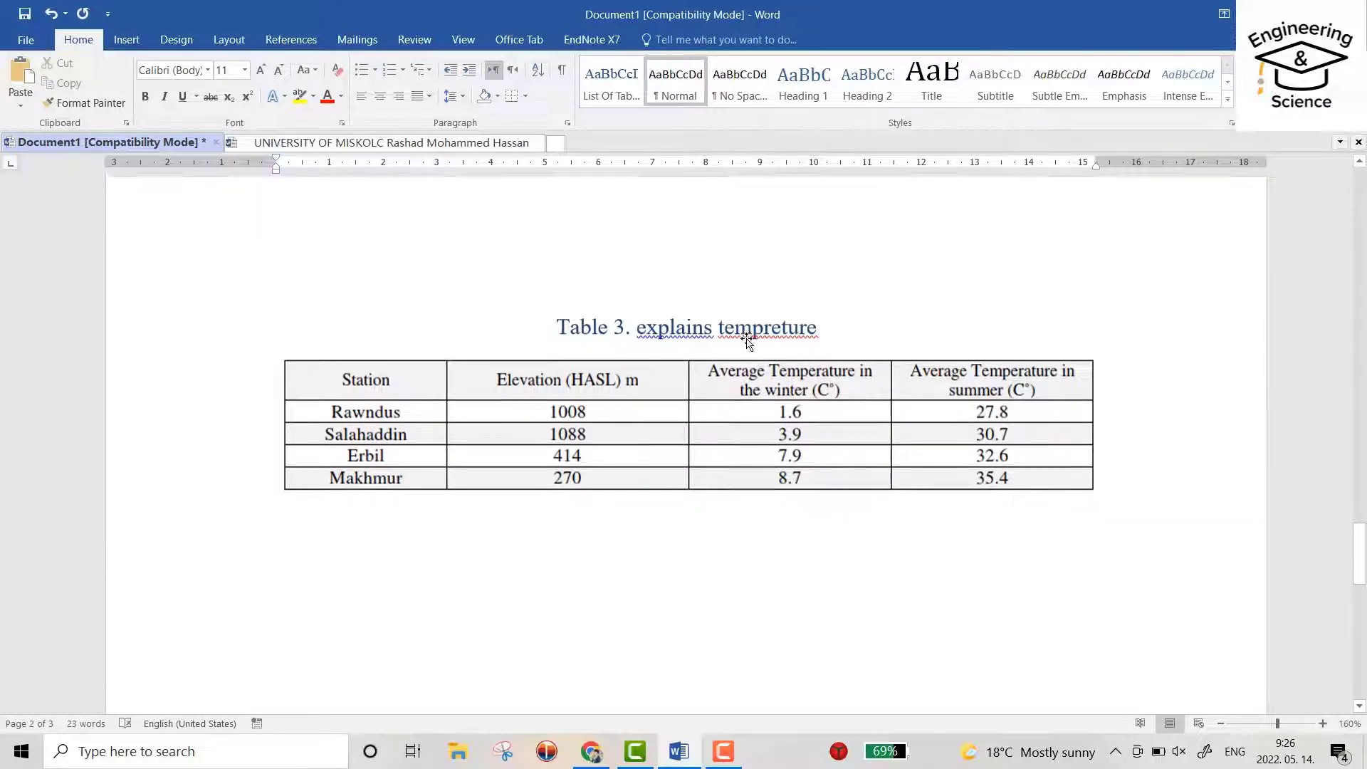
pyautogui.scroll(-3)
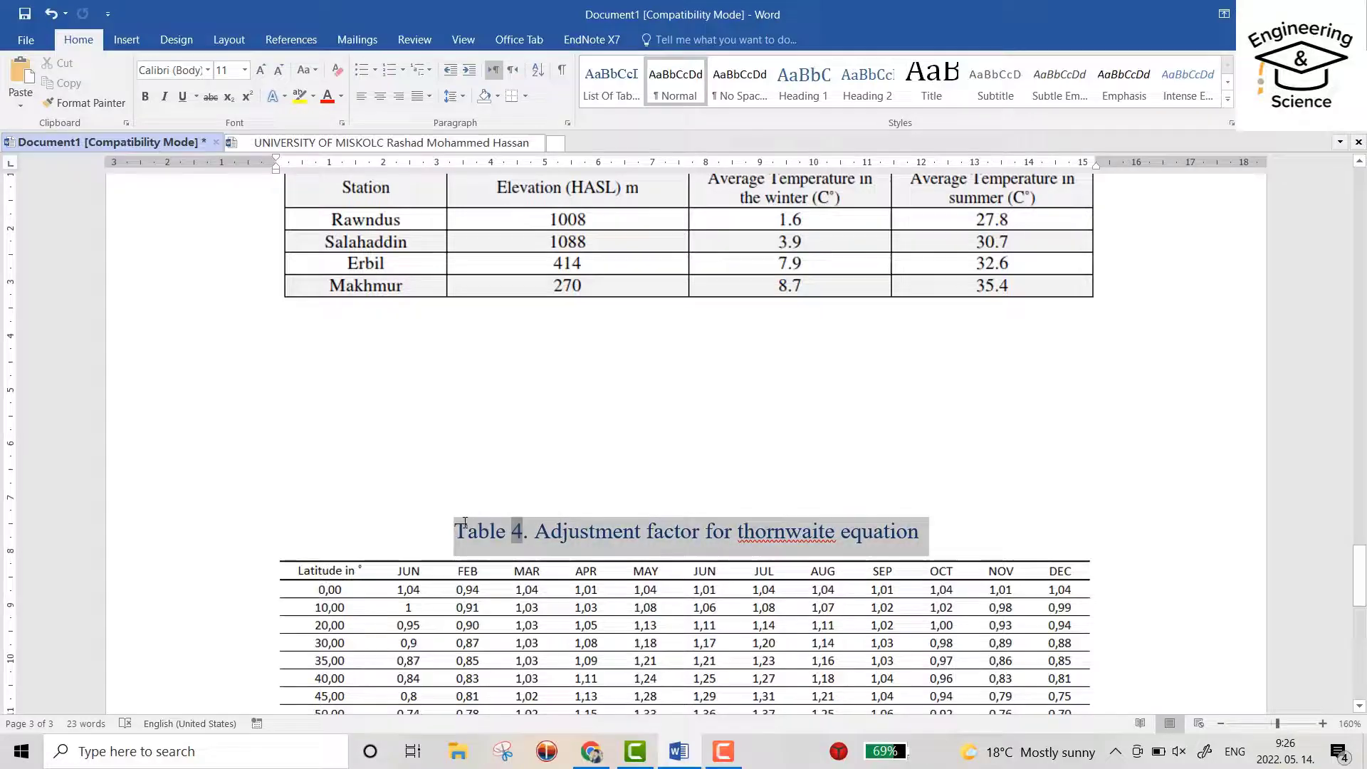
pyautogui.rightClick(611, 78)
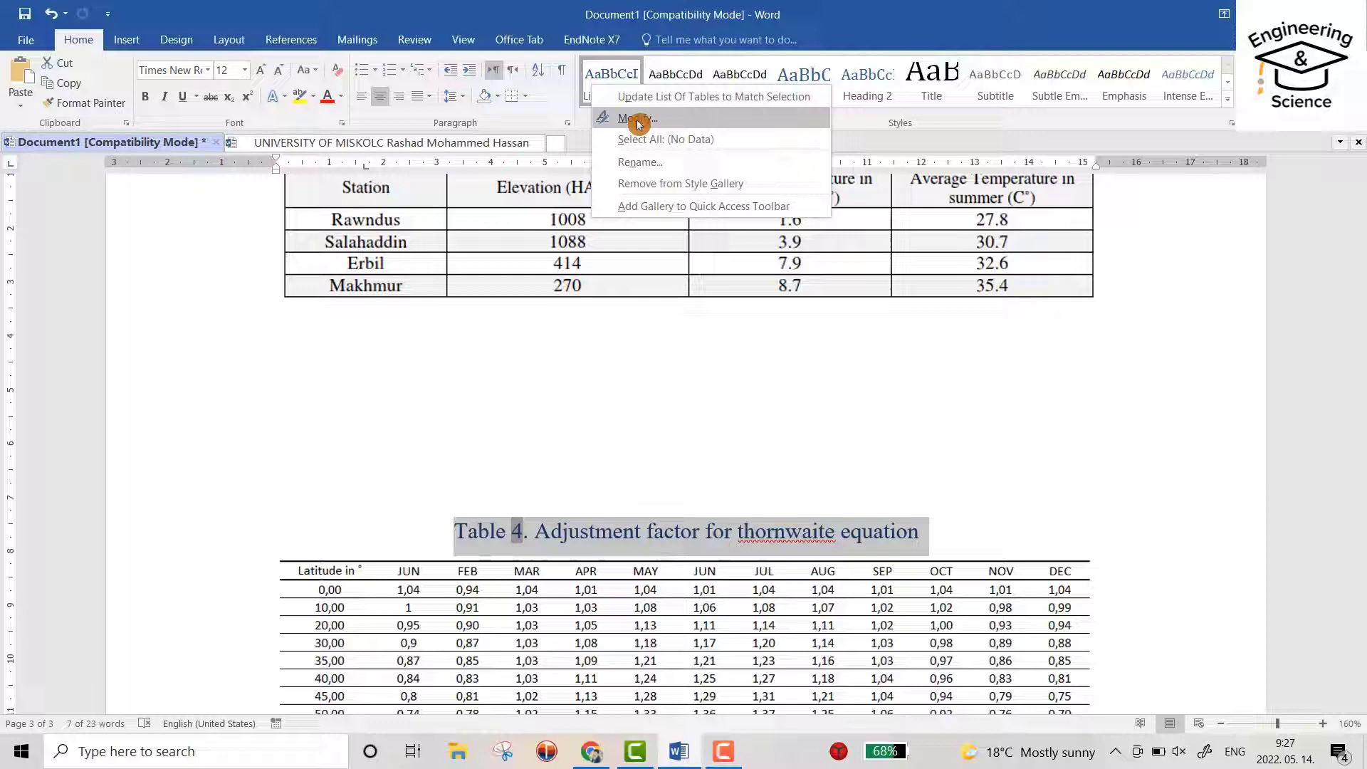
pyautogui.click(636, 118)
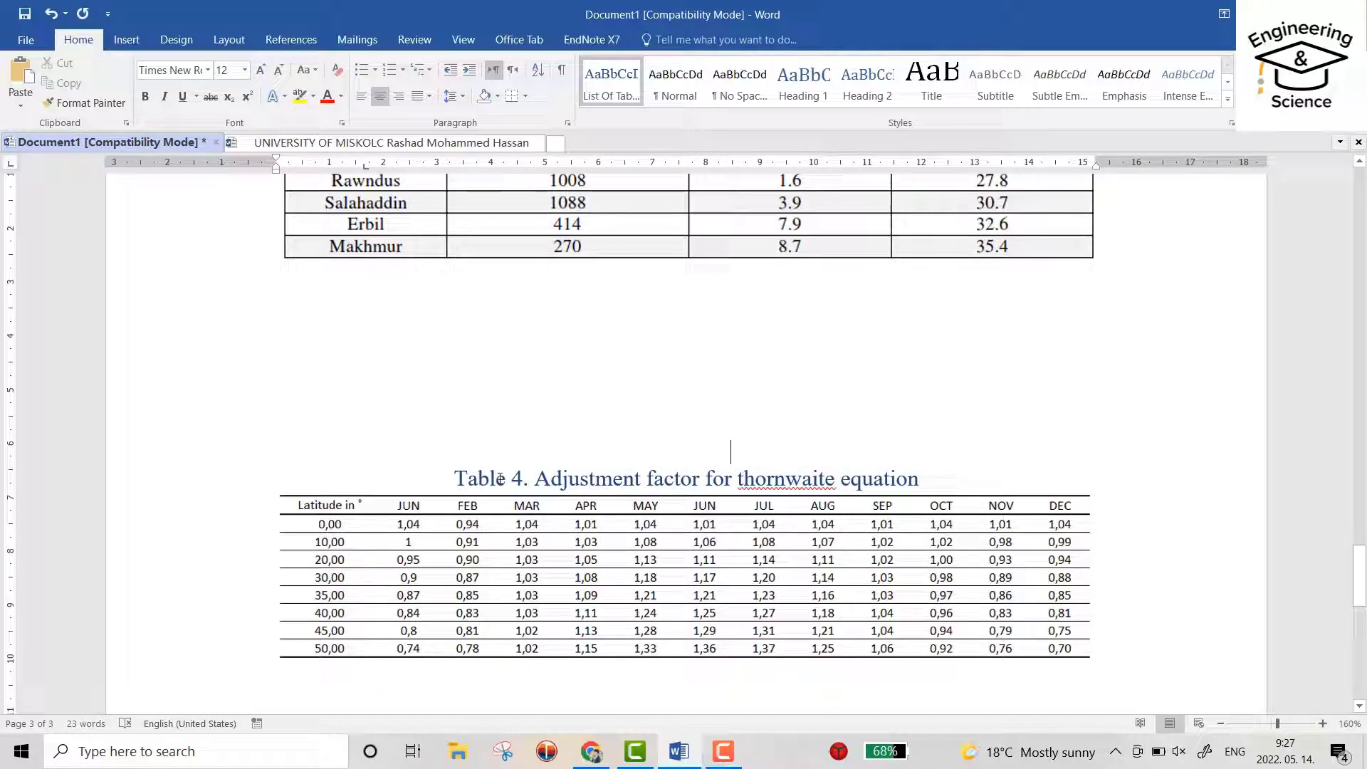
pyautogui.moveTo(616, 473)
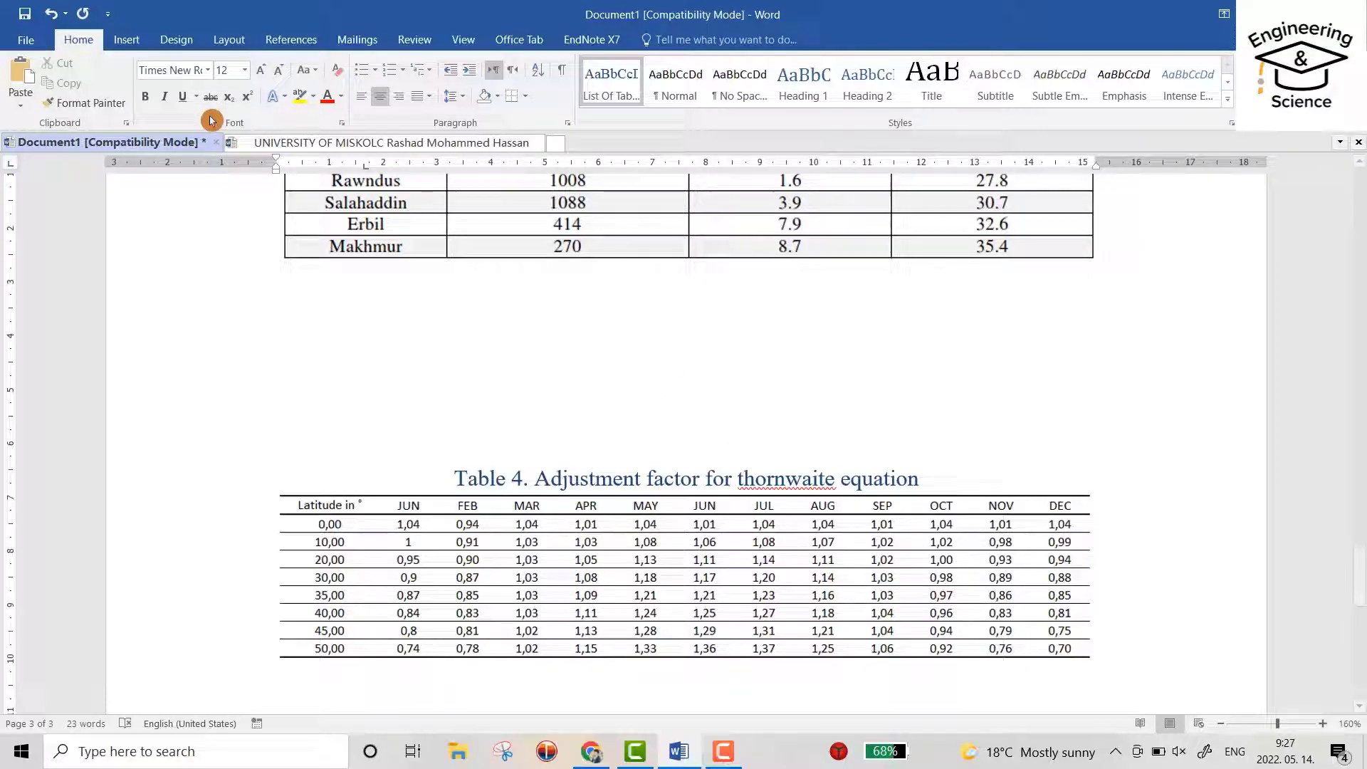
# Preview and cancel the Table of Figures settings, then go to the document start
pyautogui.click(291, 39)
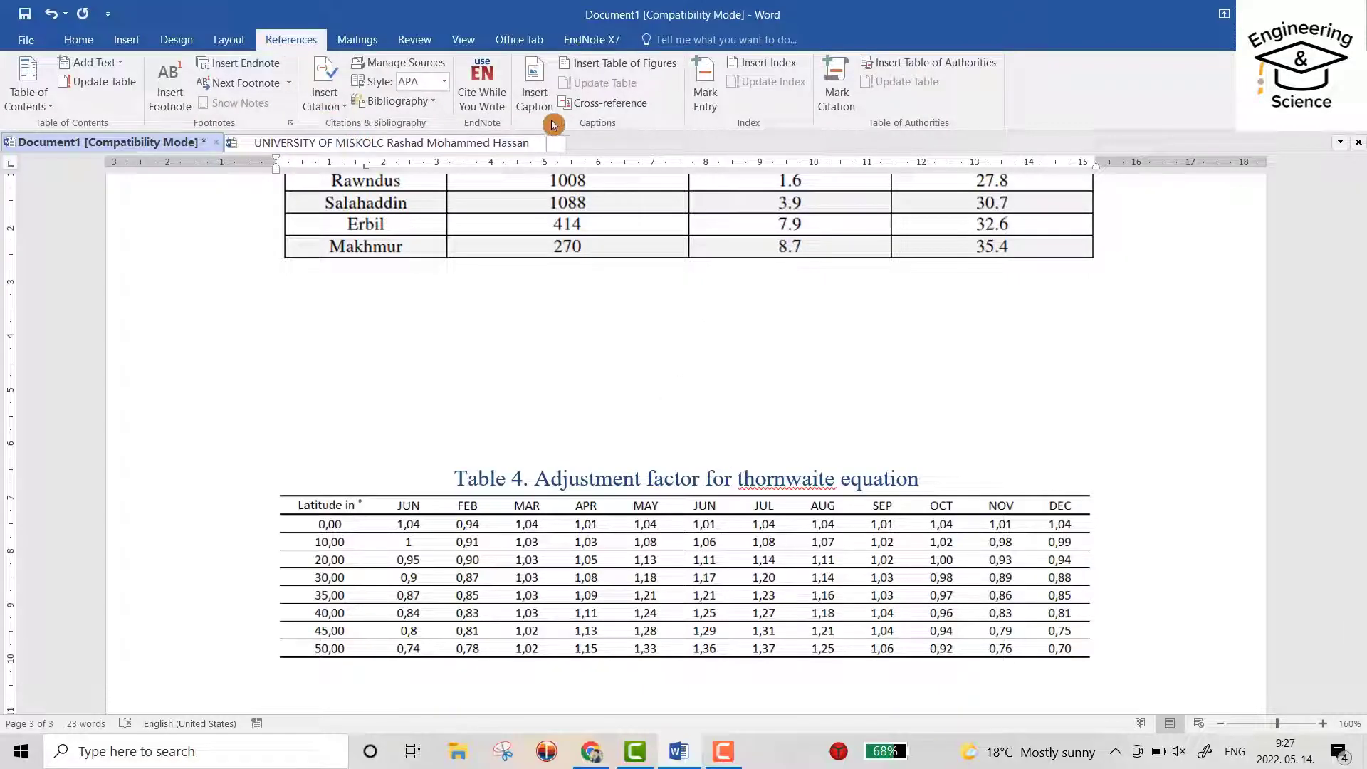
pyautogui.moveTo(650, 74)
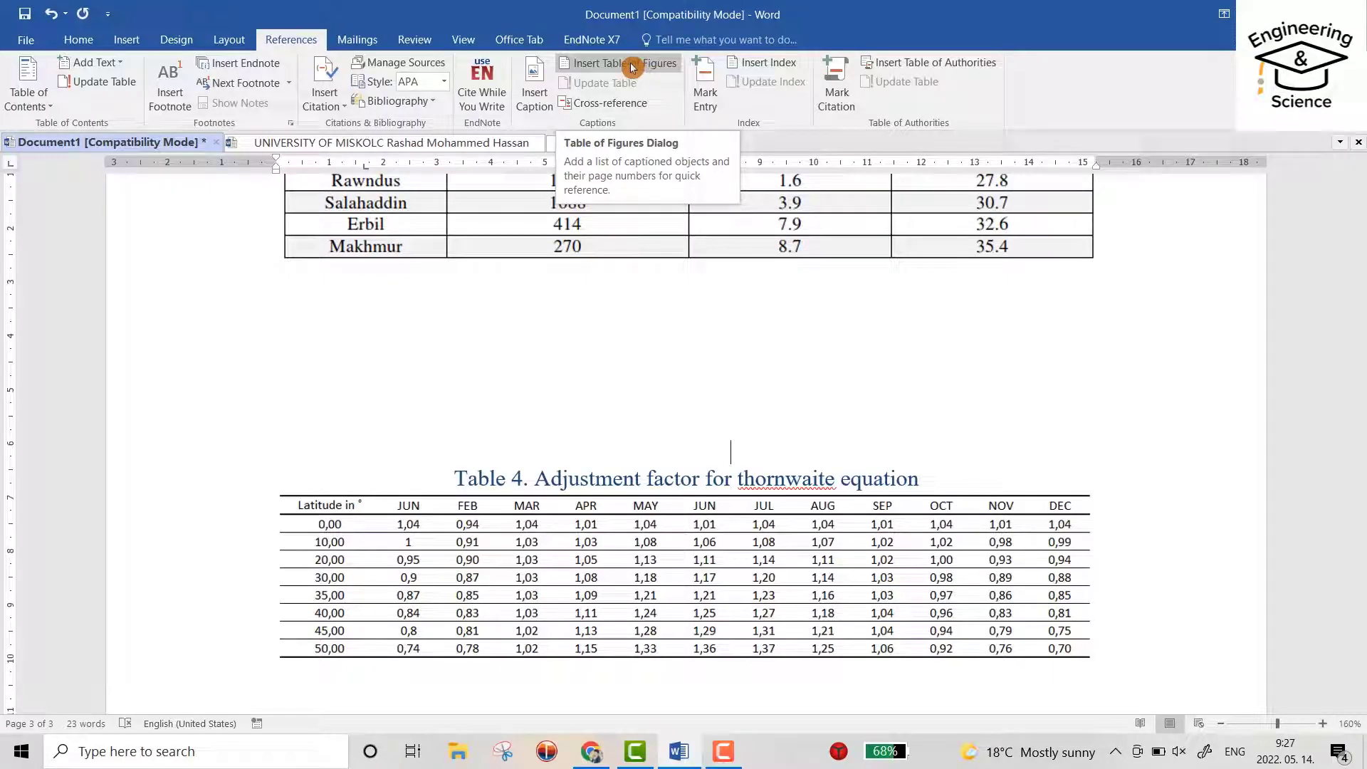
pyautogui.click(623, 62)
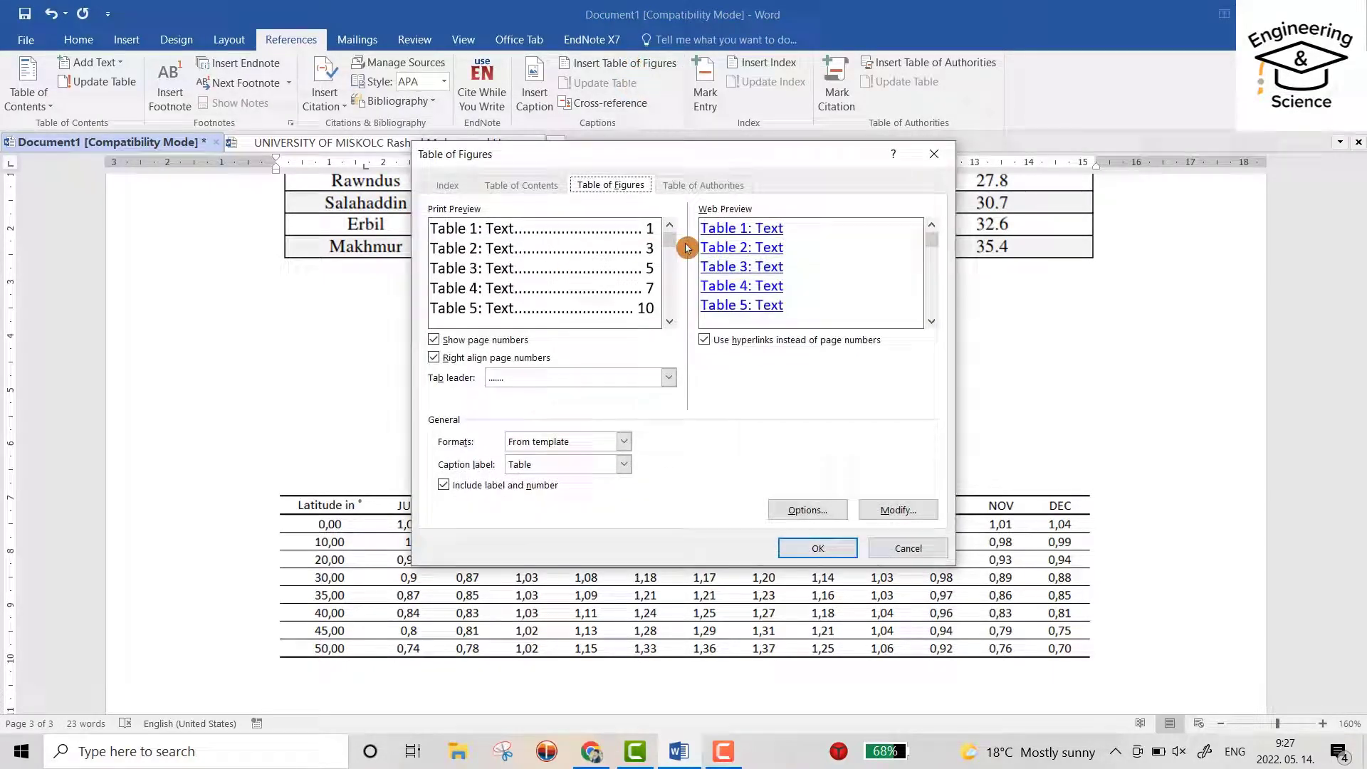
pyautogui.click(817, 548)
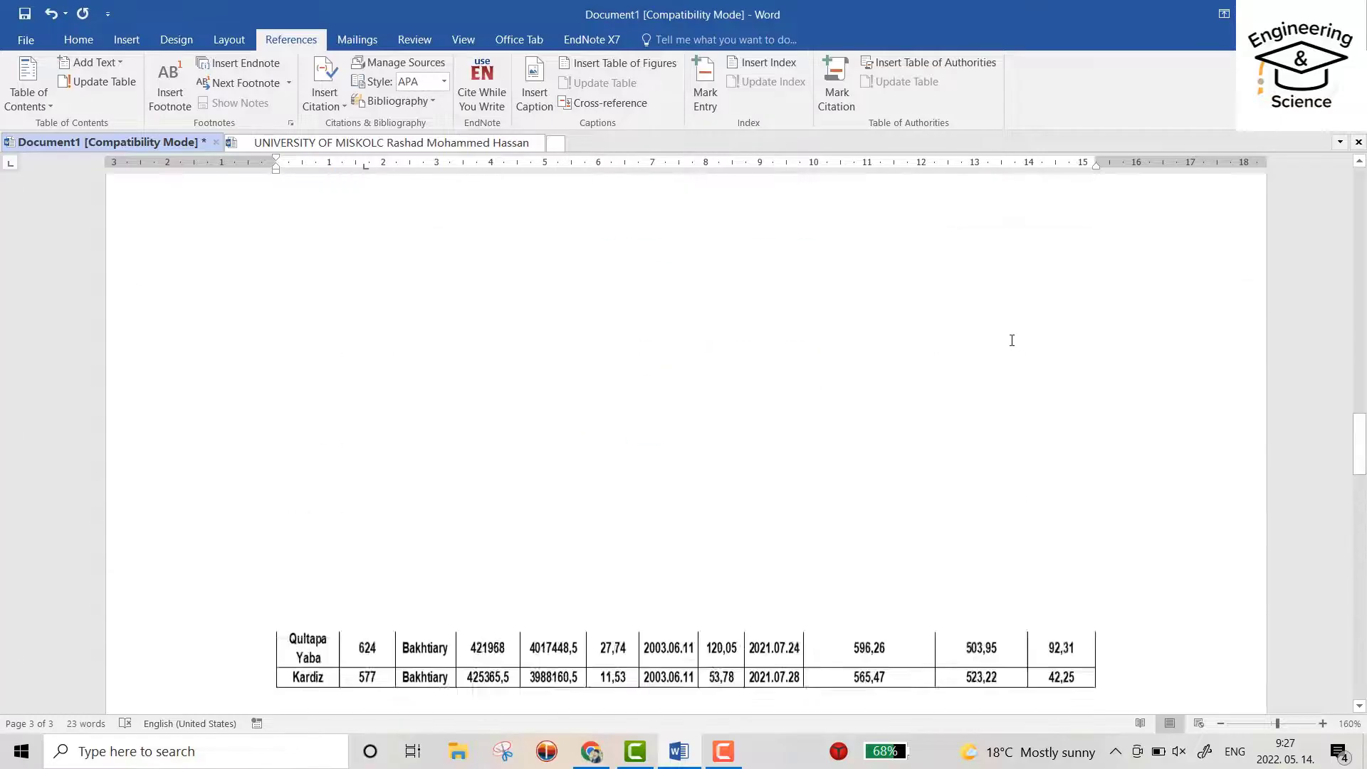
pyautogui.scroll(3)
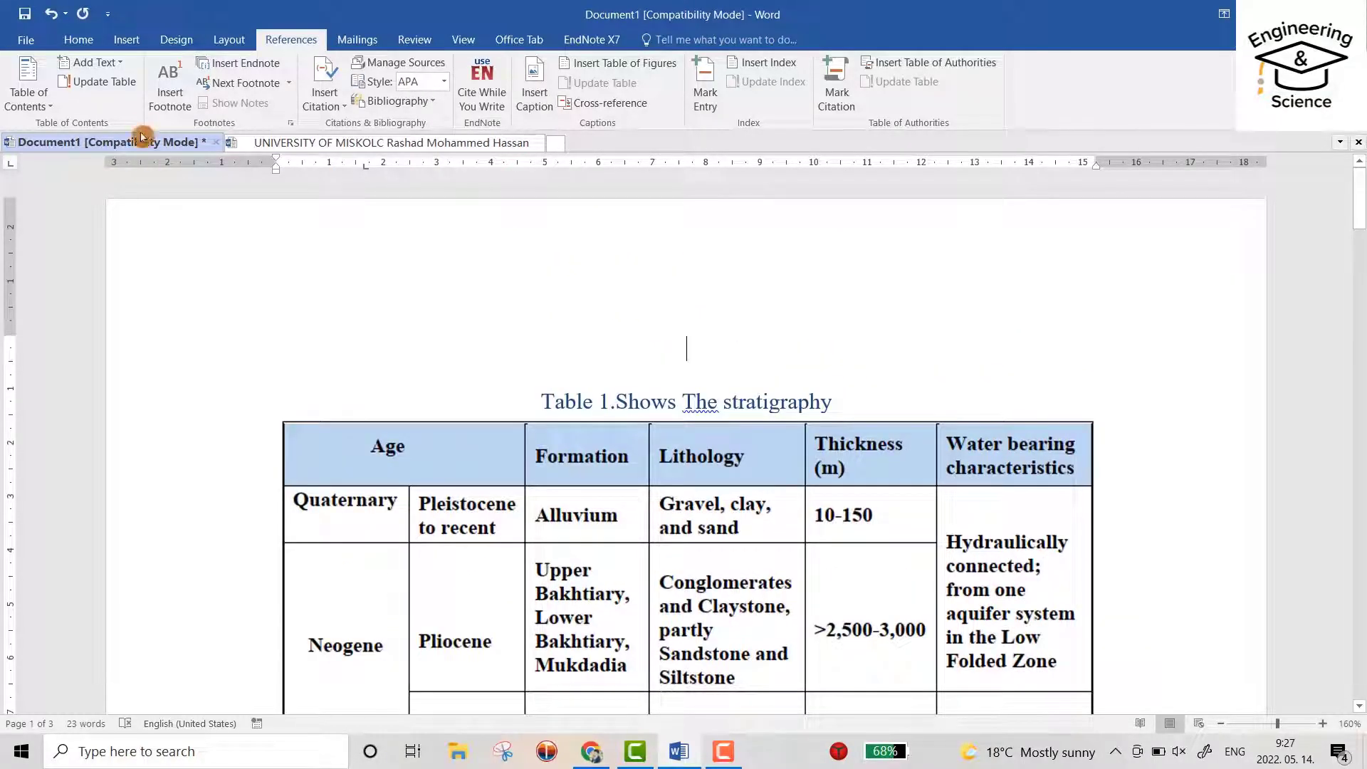
pyautogui.click(78, 39)
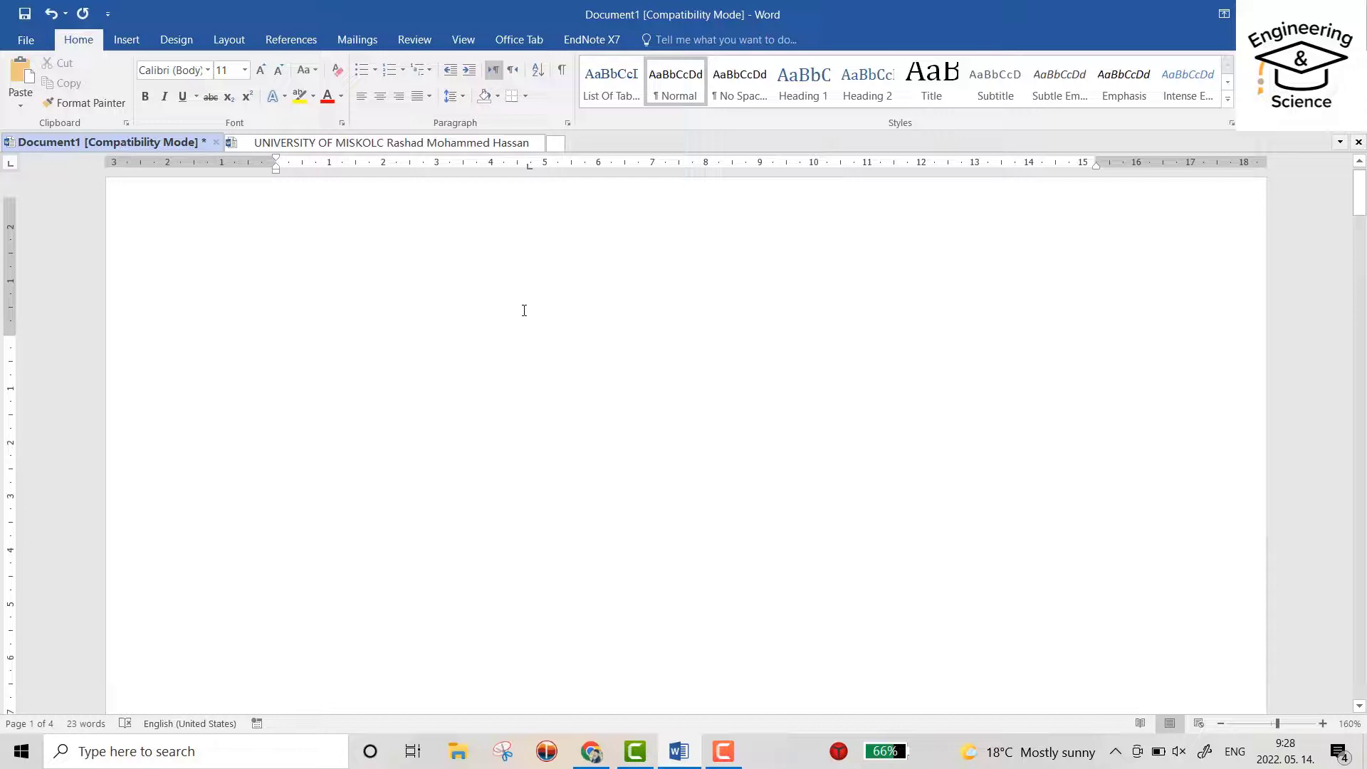
pyautogui.moveTo(460, 350)
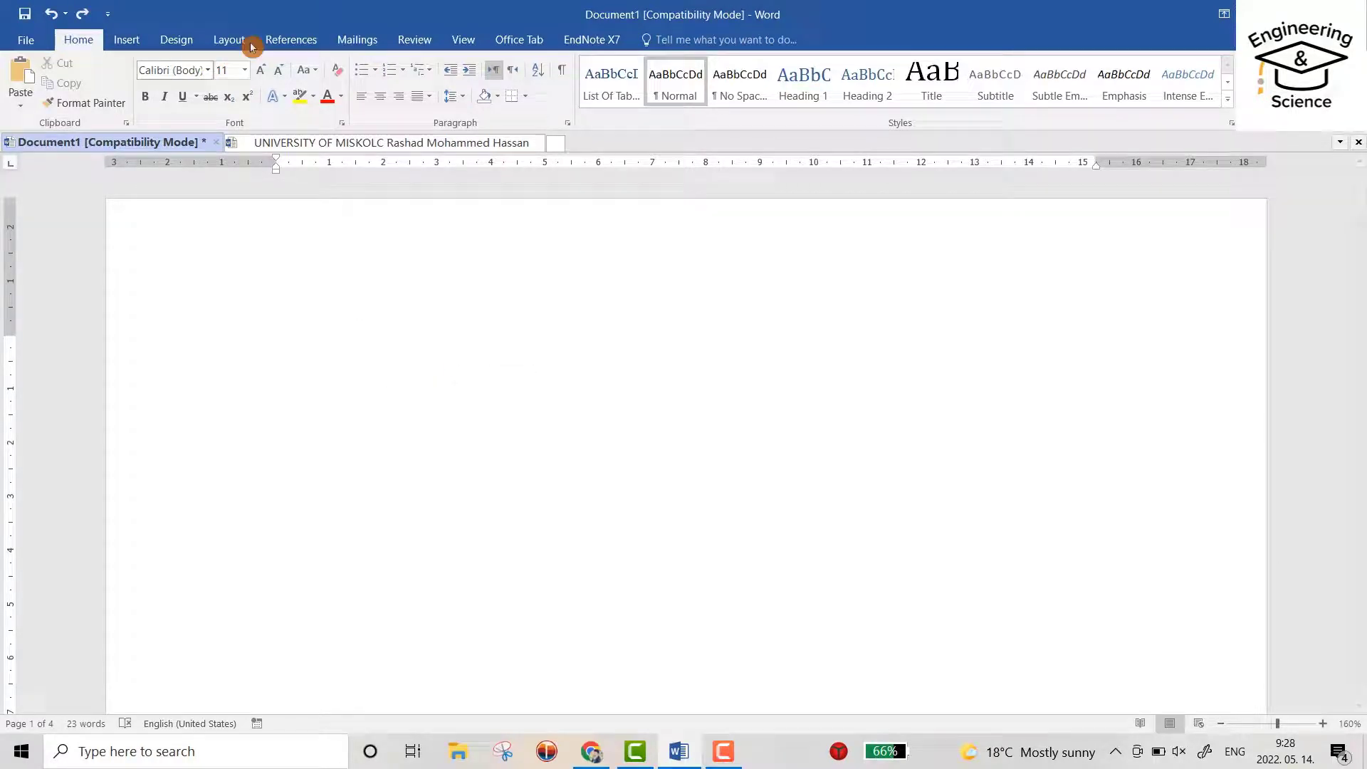
# Insert a Table of Figures listing Tables 1–4 with dotted tab leaders
pyautogui.click(614, 62)
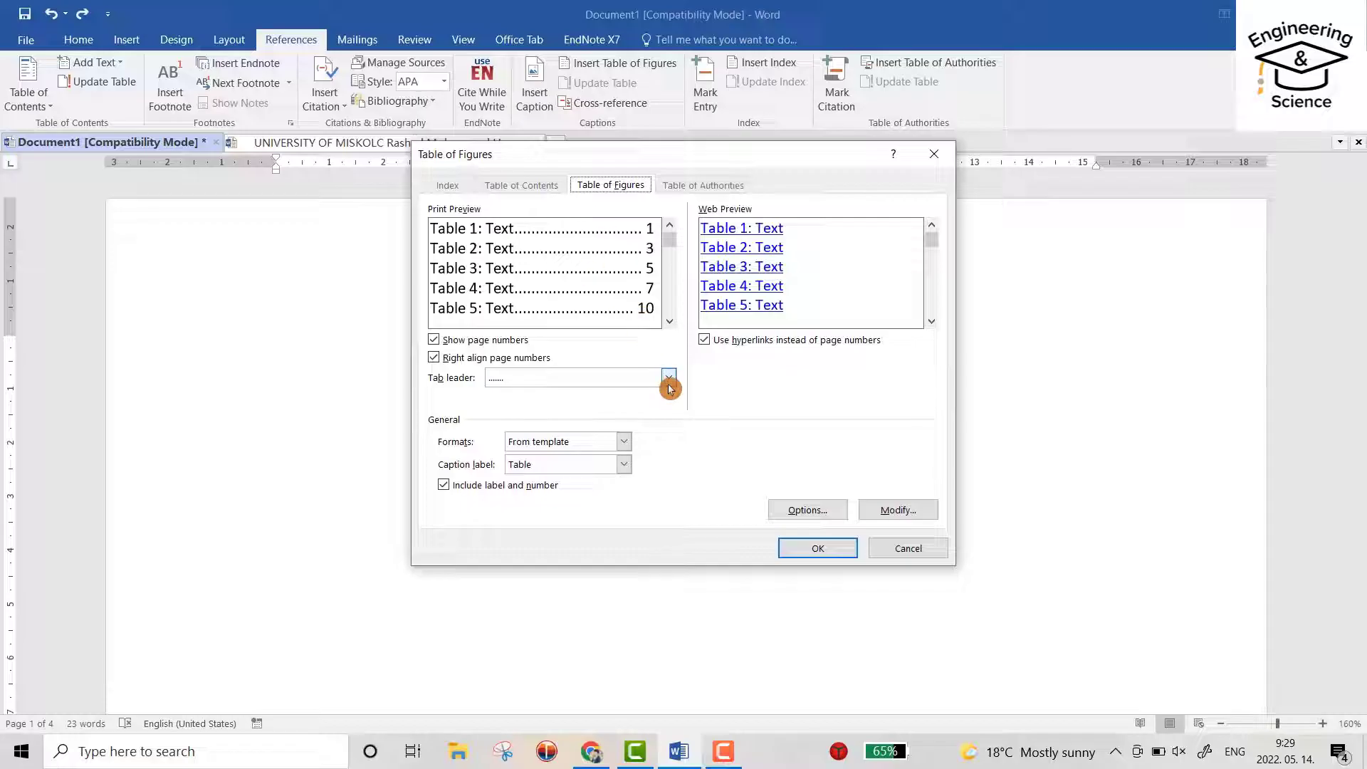
pyautogui.click(668, 377)
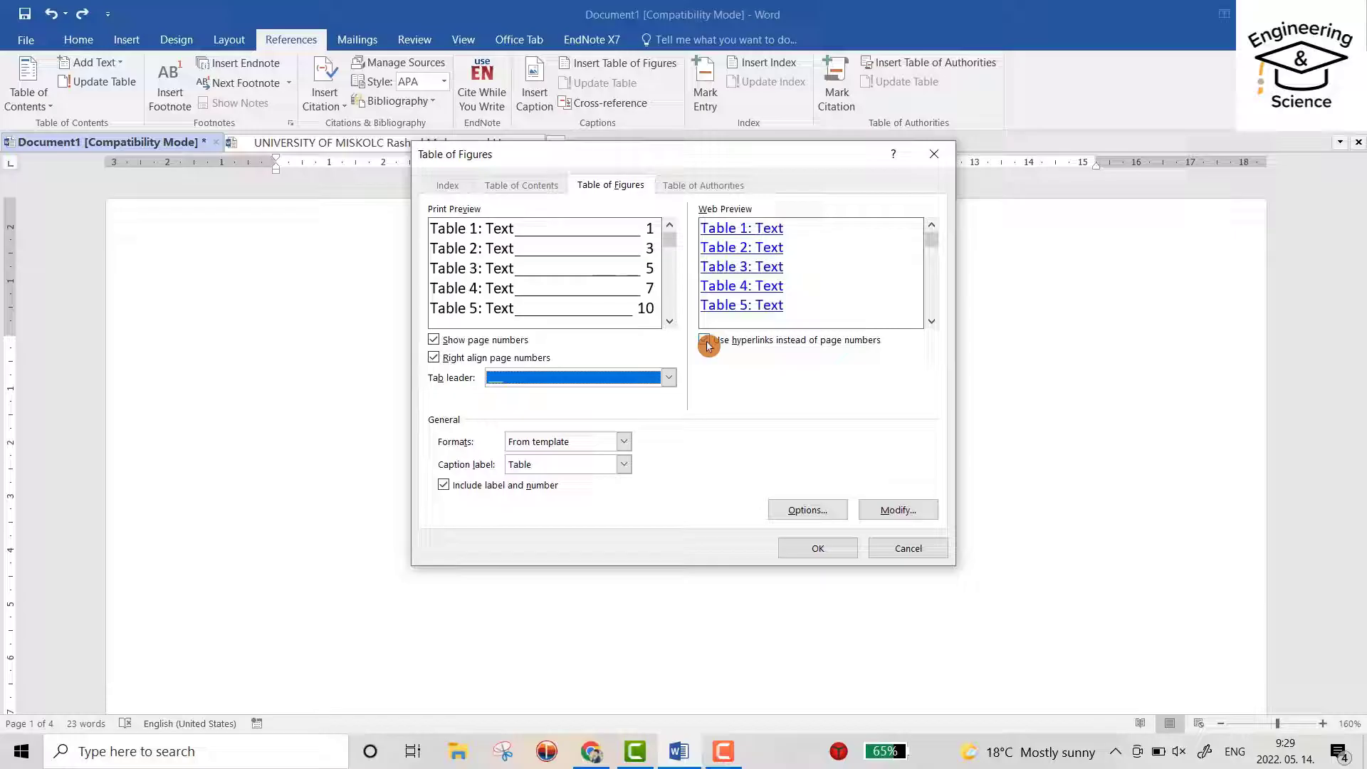
pyautogui.click(704, 340)
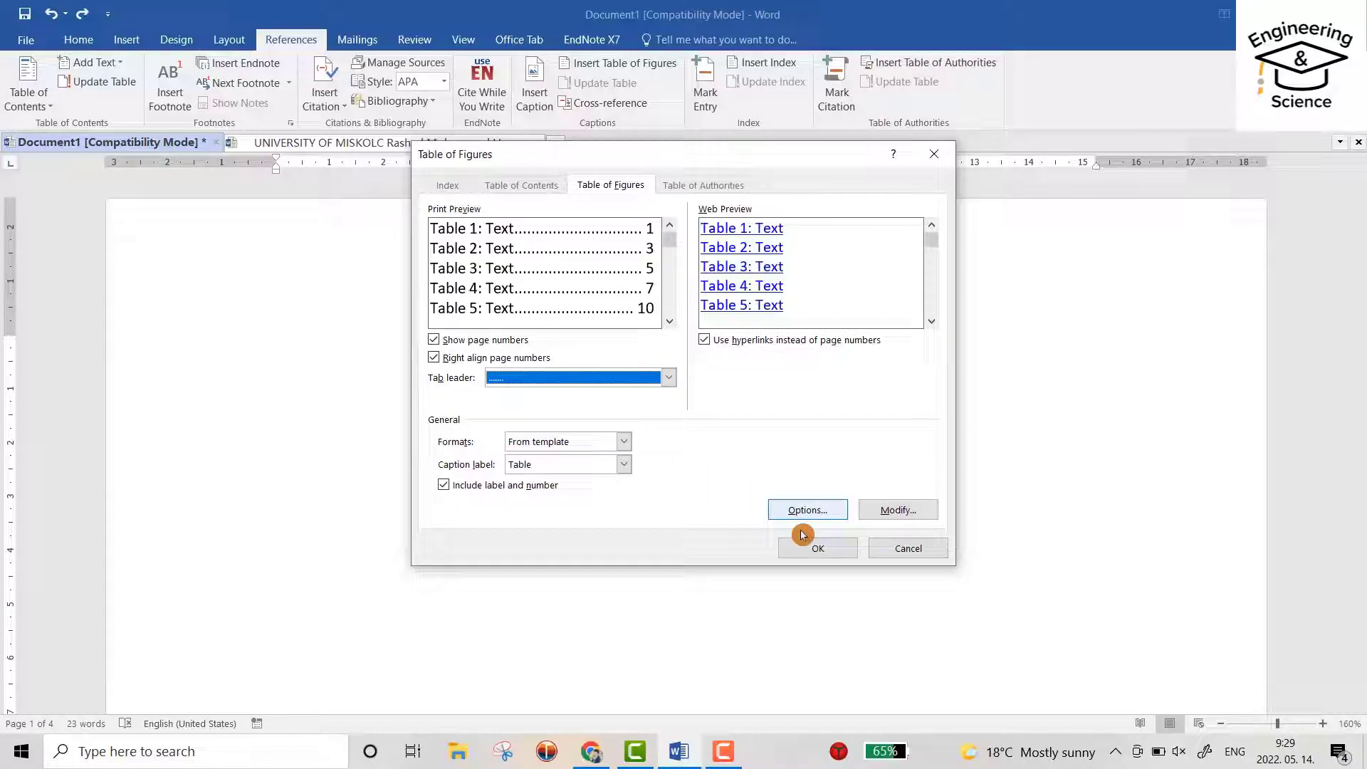
pyautogui.click(817, 547)
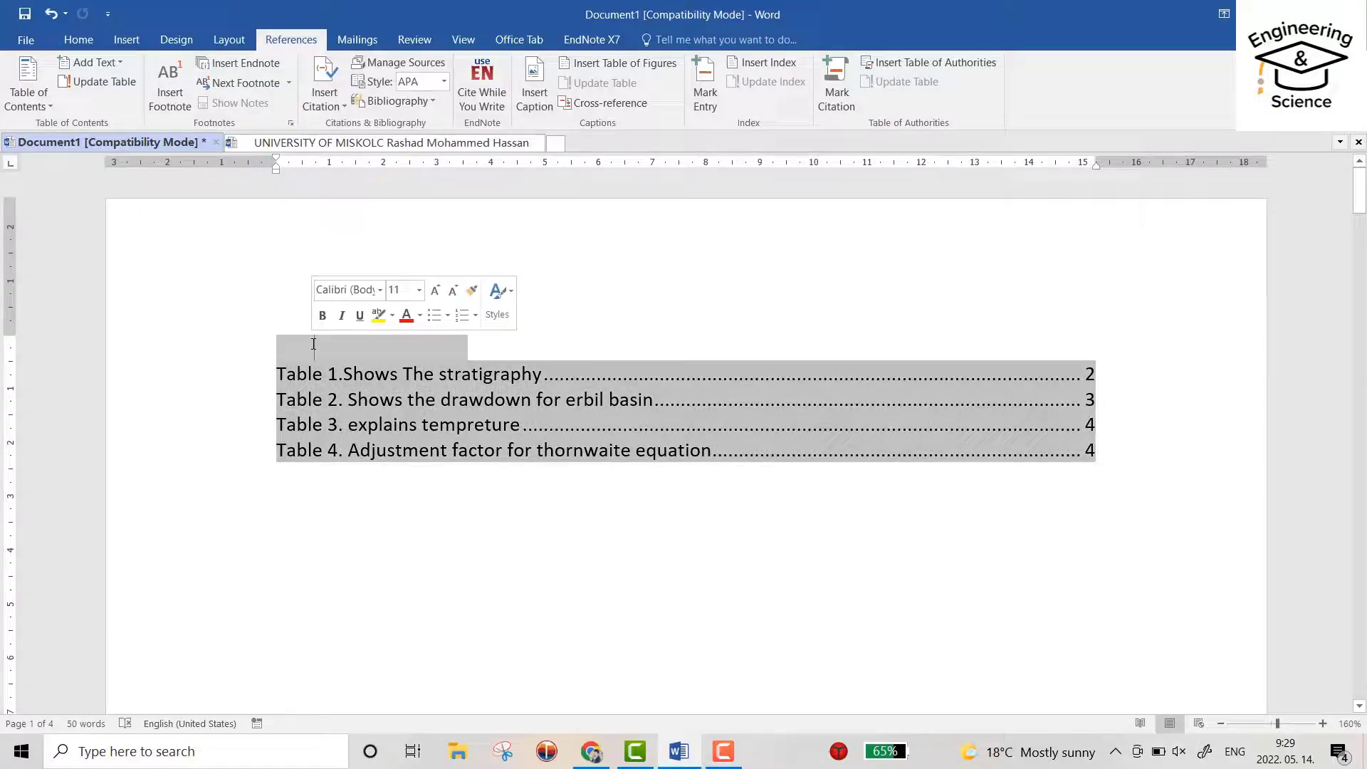
# Add a bold 'List of Tables' heading above the list and switch to the thesis document
pyautogui.click(329, 349)
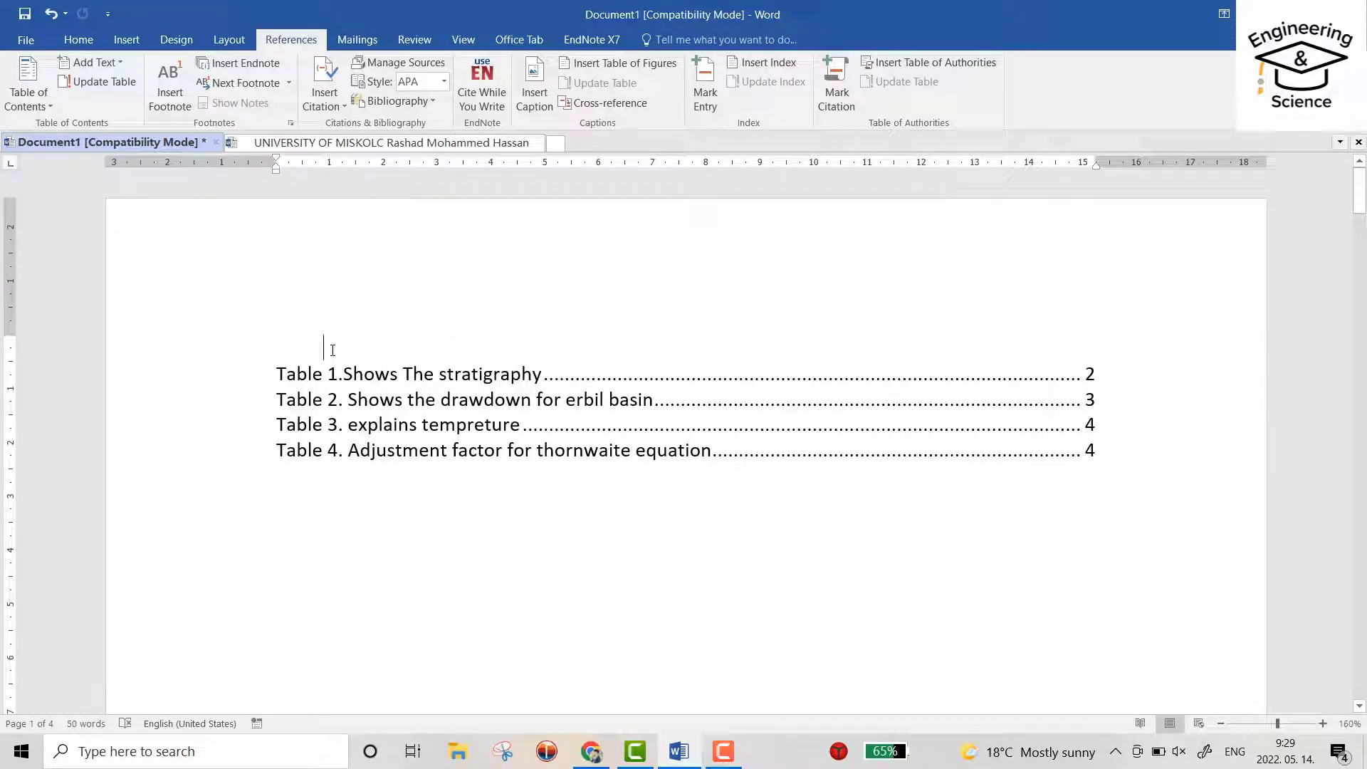
pyautogui.write('List of Tab')
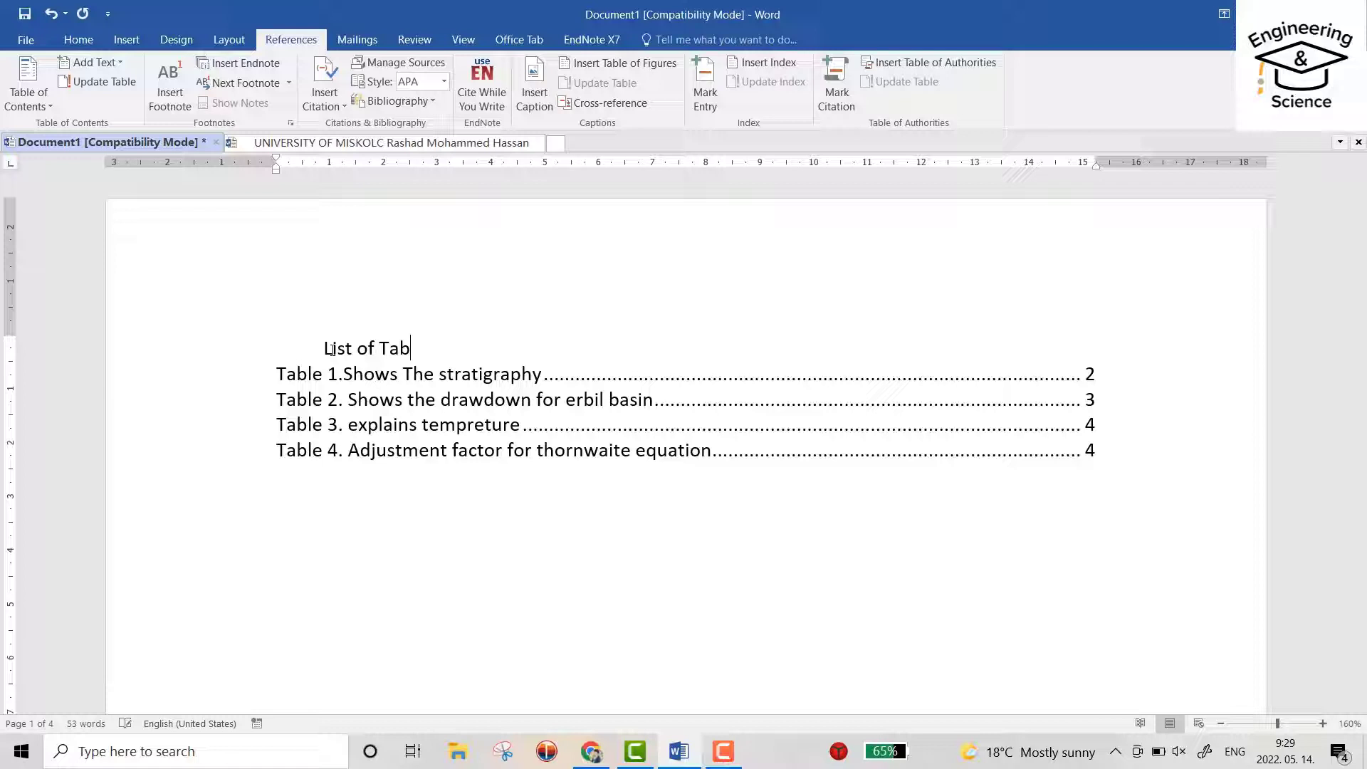
pyautogui.write('les')
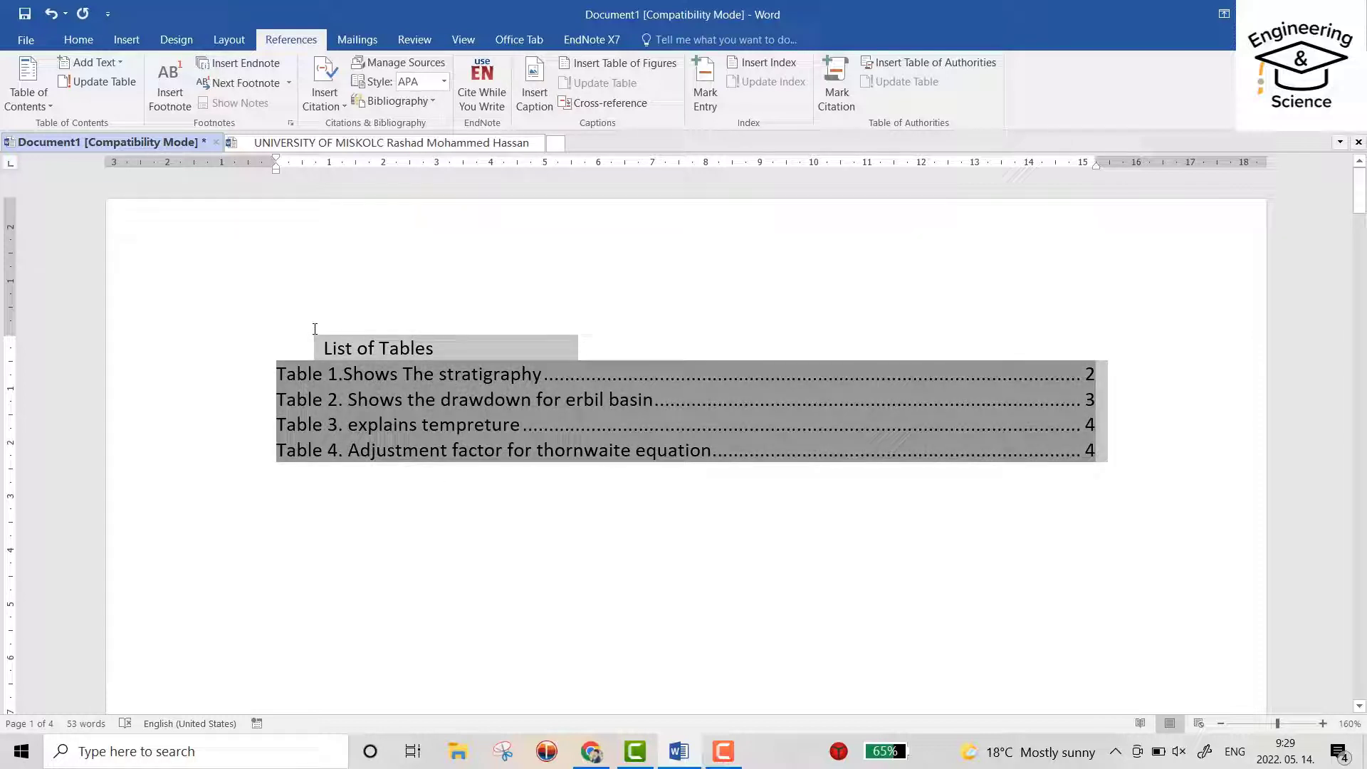
pyautogui.click(78, 39)
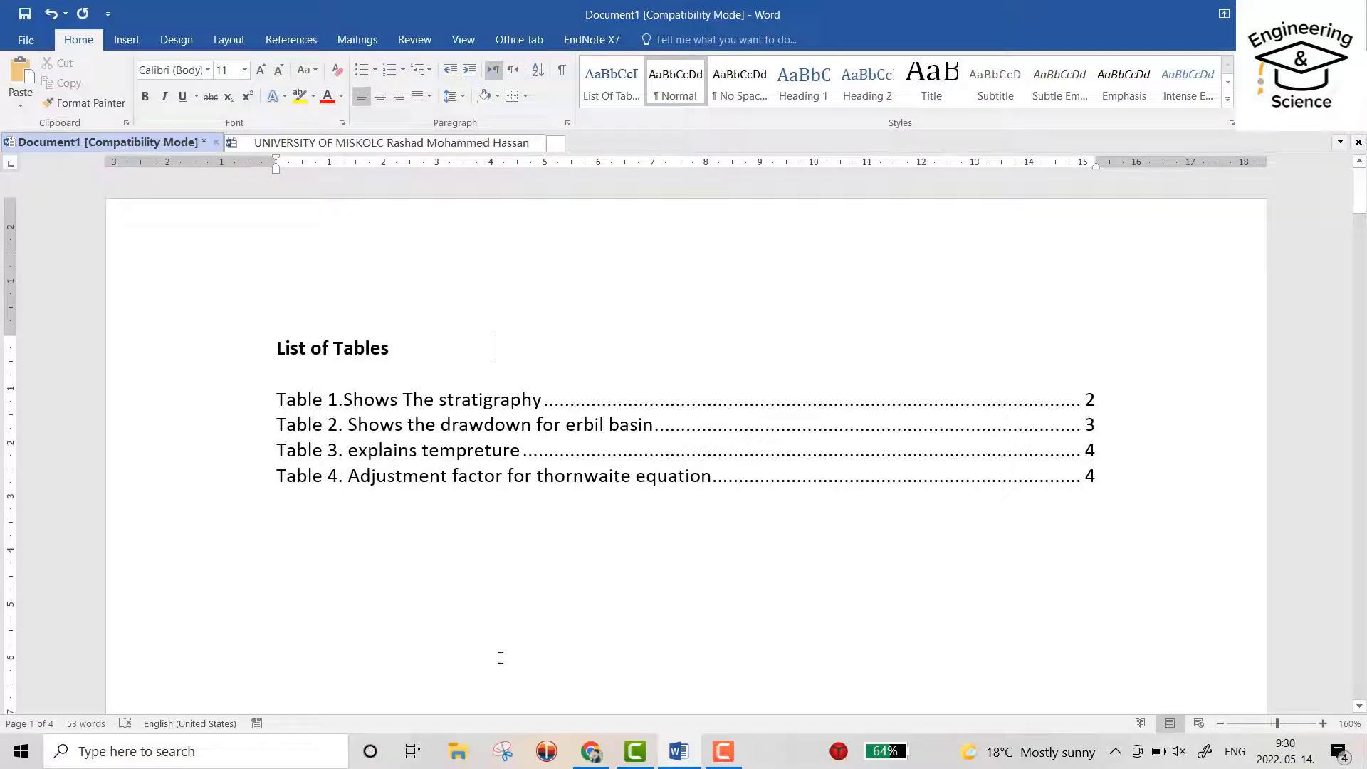
pyautogui.click(382, 142)
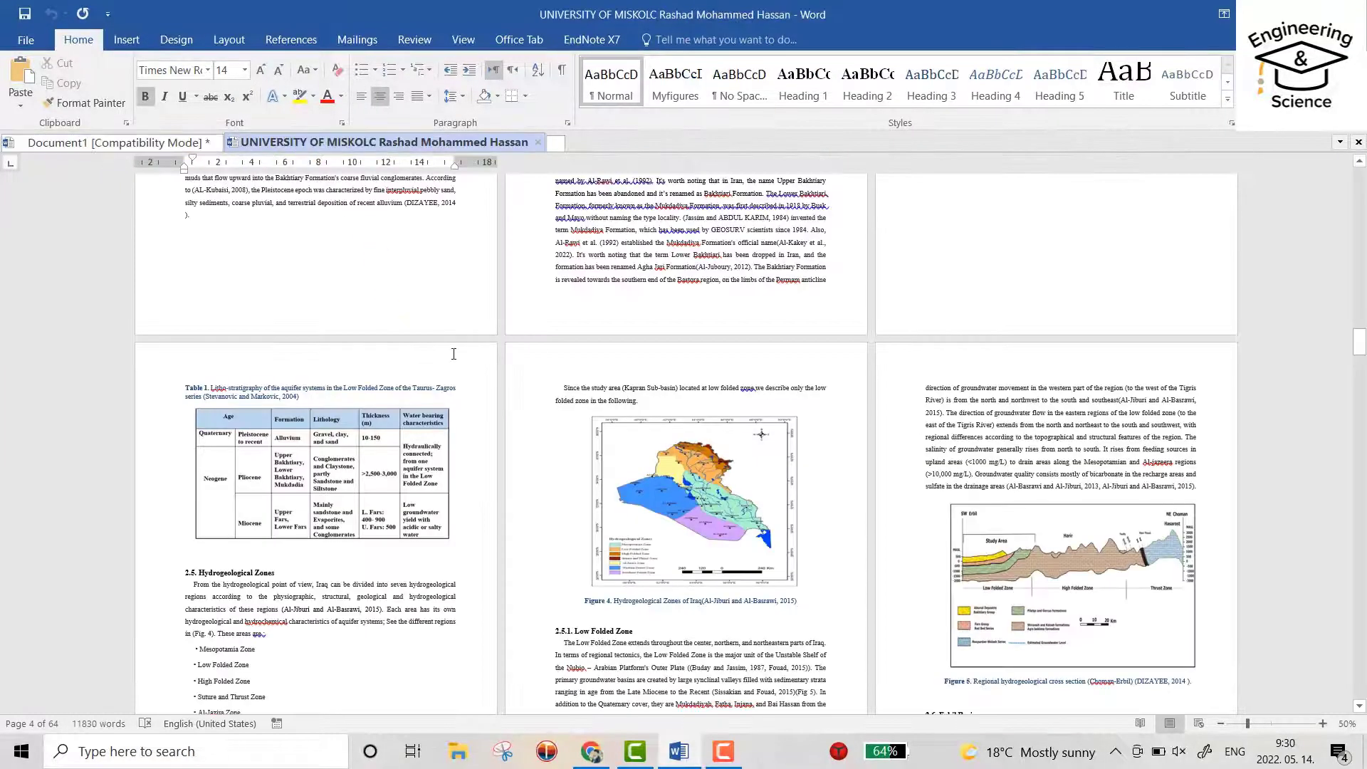
# Caption the monthly temperature and PET table as 'Table 2. PETadjusted'
pyautogui.scroll(-3)
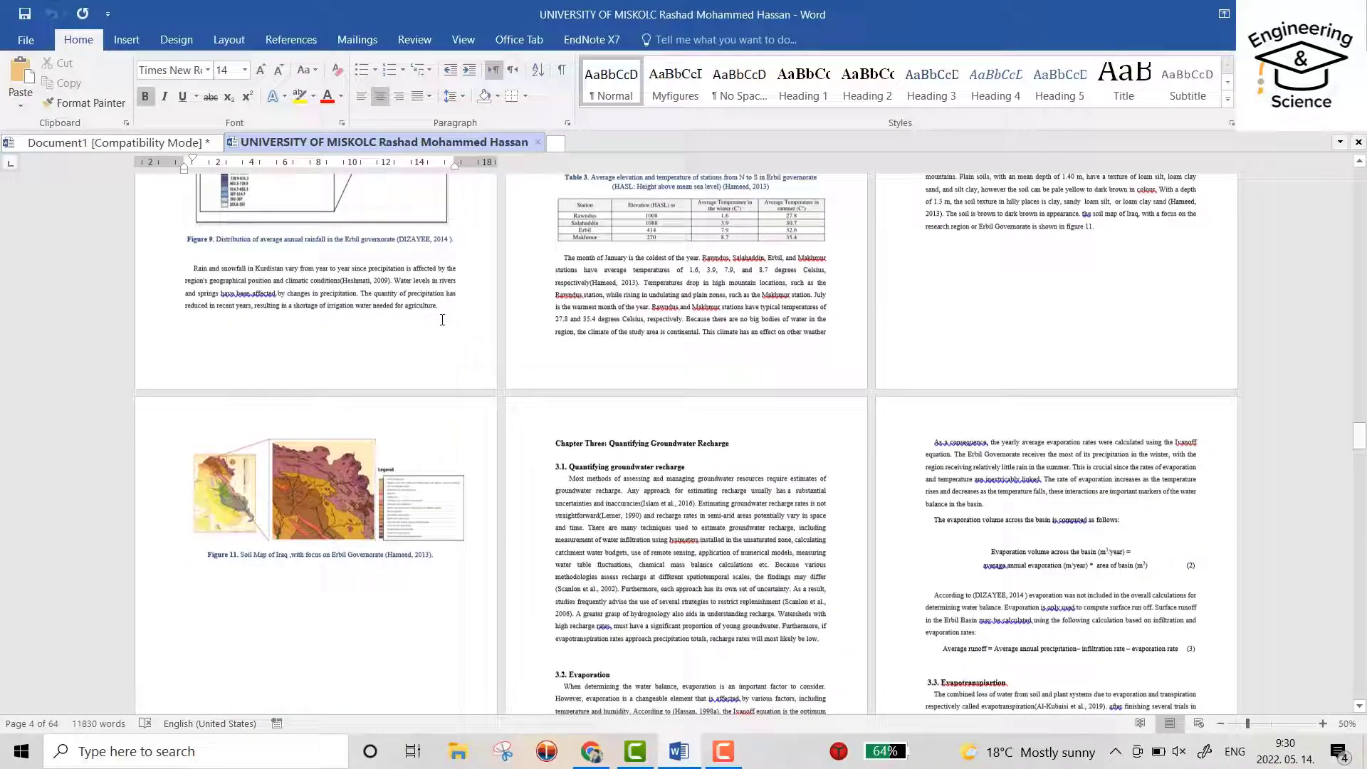
pyautogui.scroll(-3)
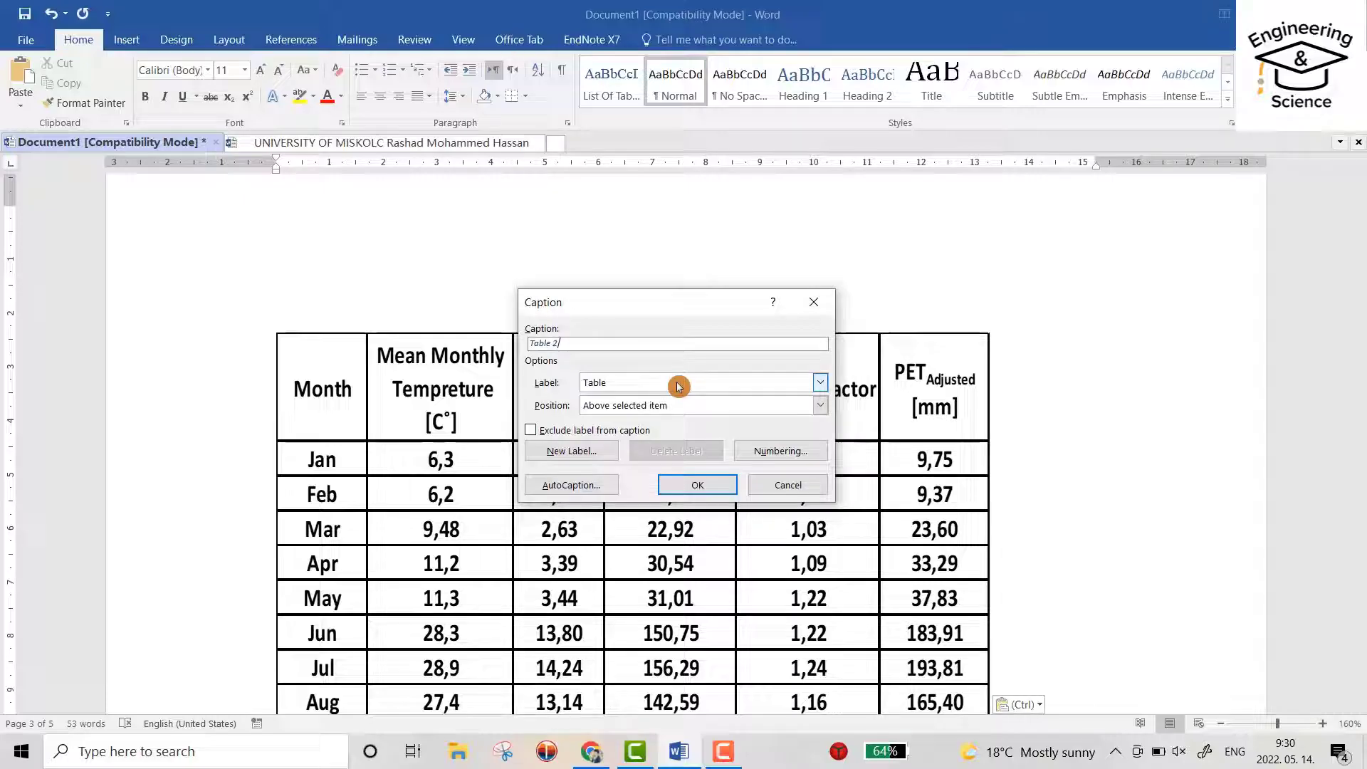
pyautogui.write('PE')
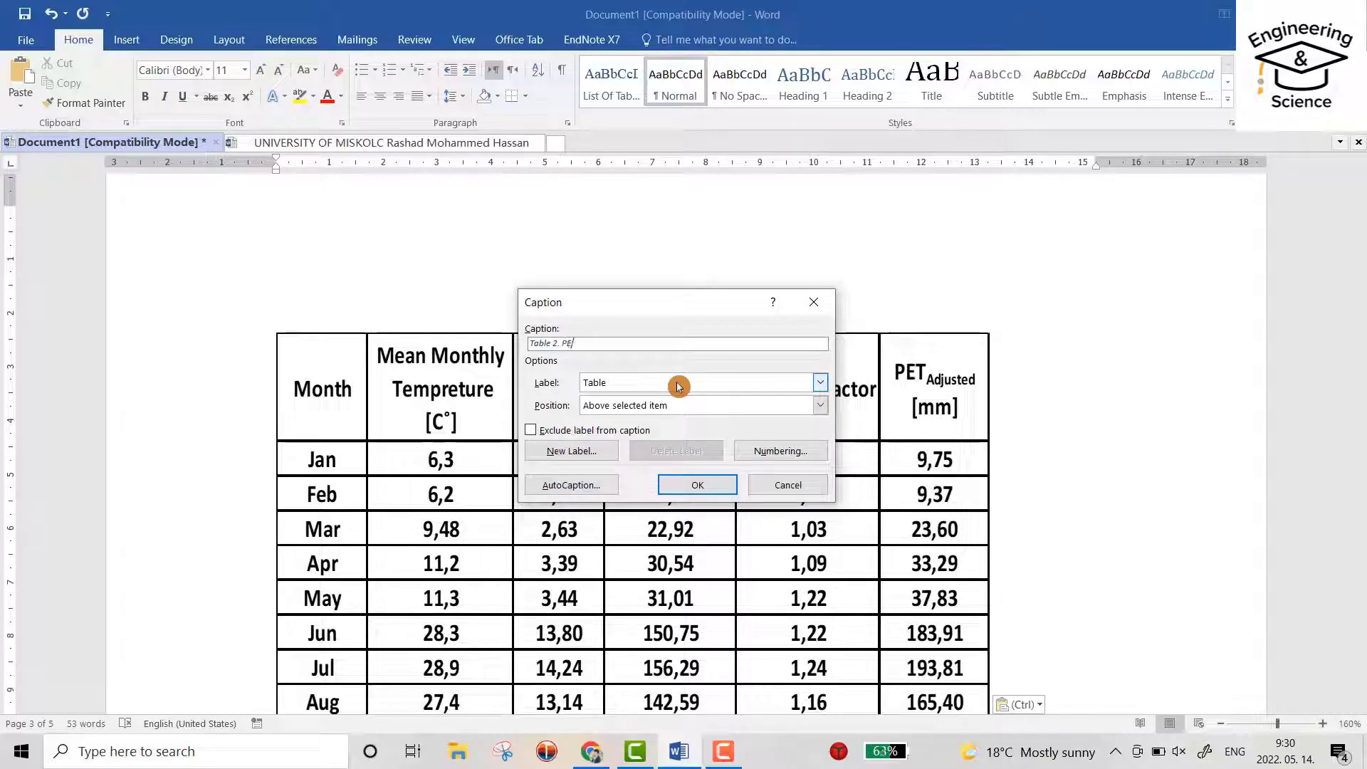
pyautogui.write('Tadjusted')
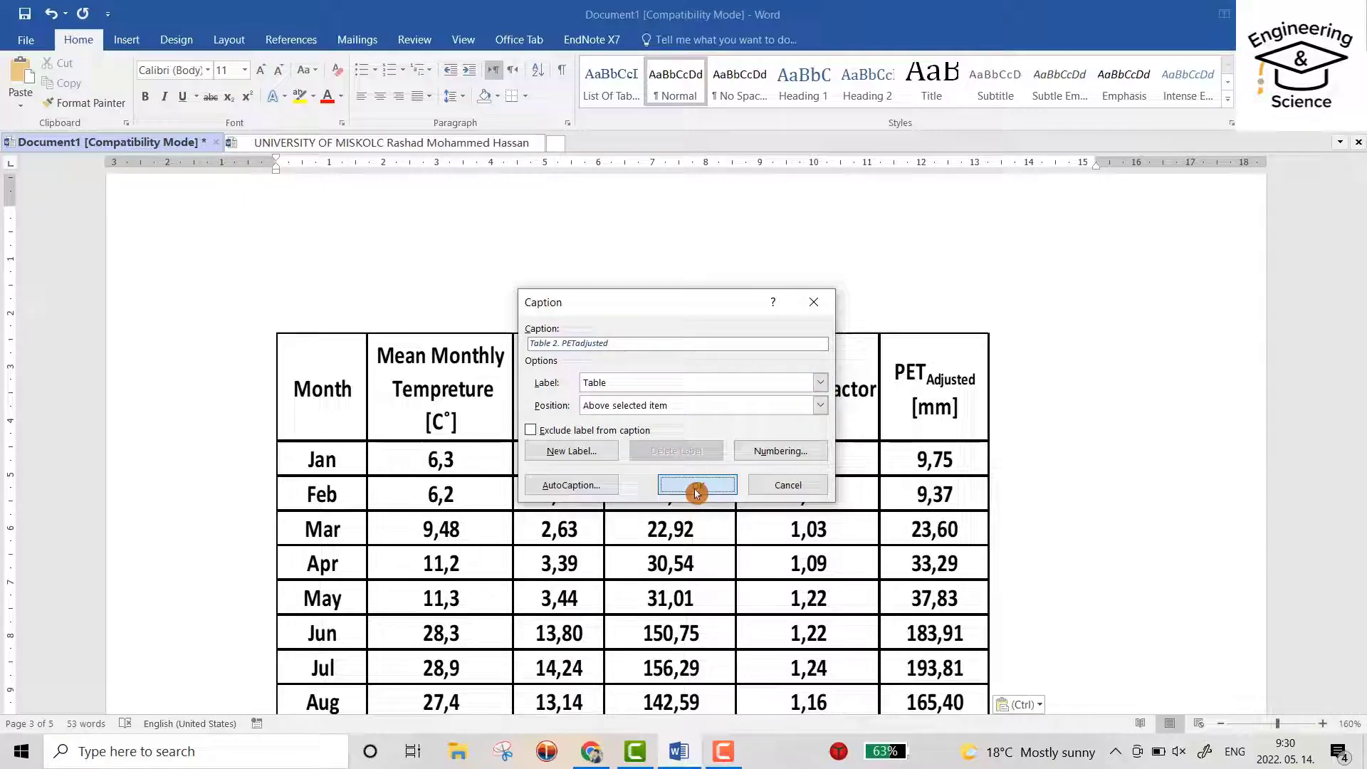
pyautogui.click(697, 484)
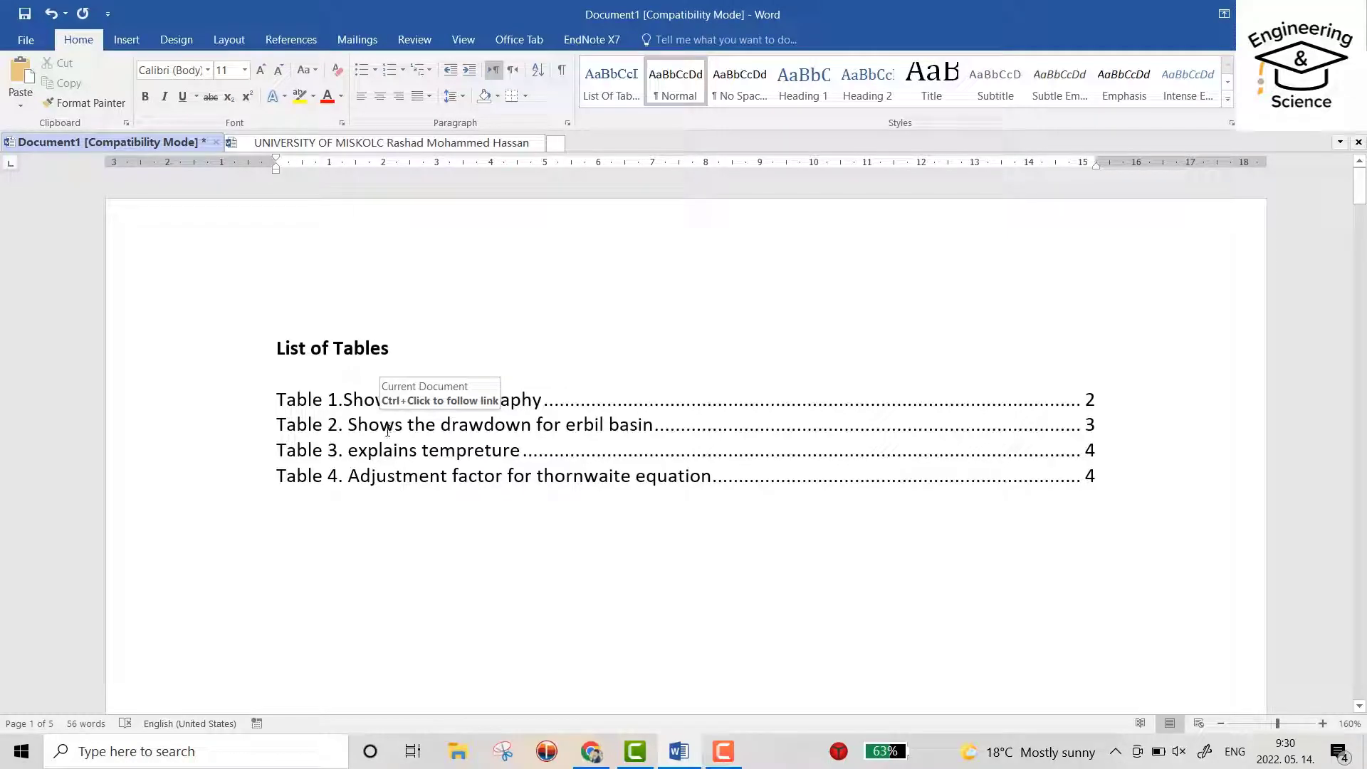
# Update the List of Tables field, choosing to rebuild the entire table
pyautogui.rightClick(385, 427)
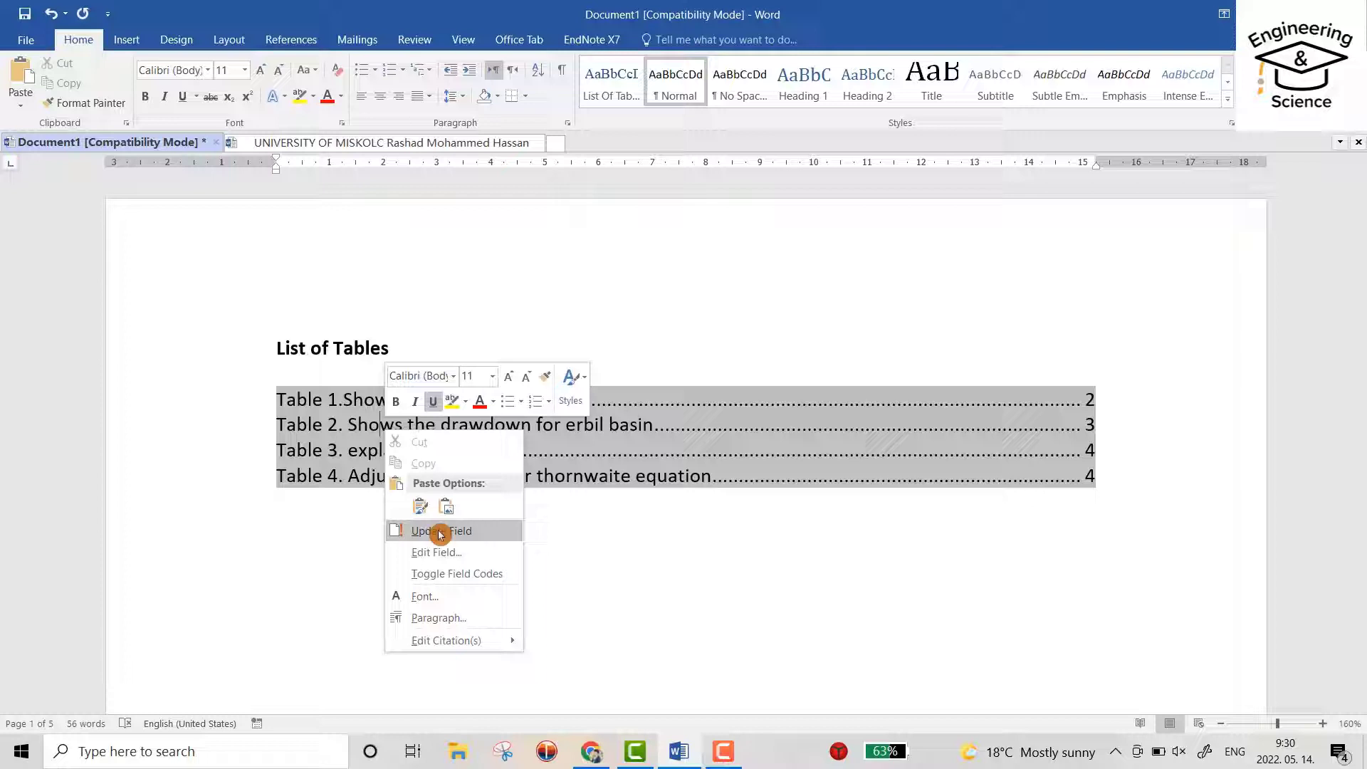
pyautogui.click(441, 531)
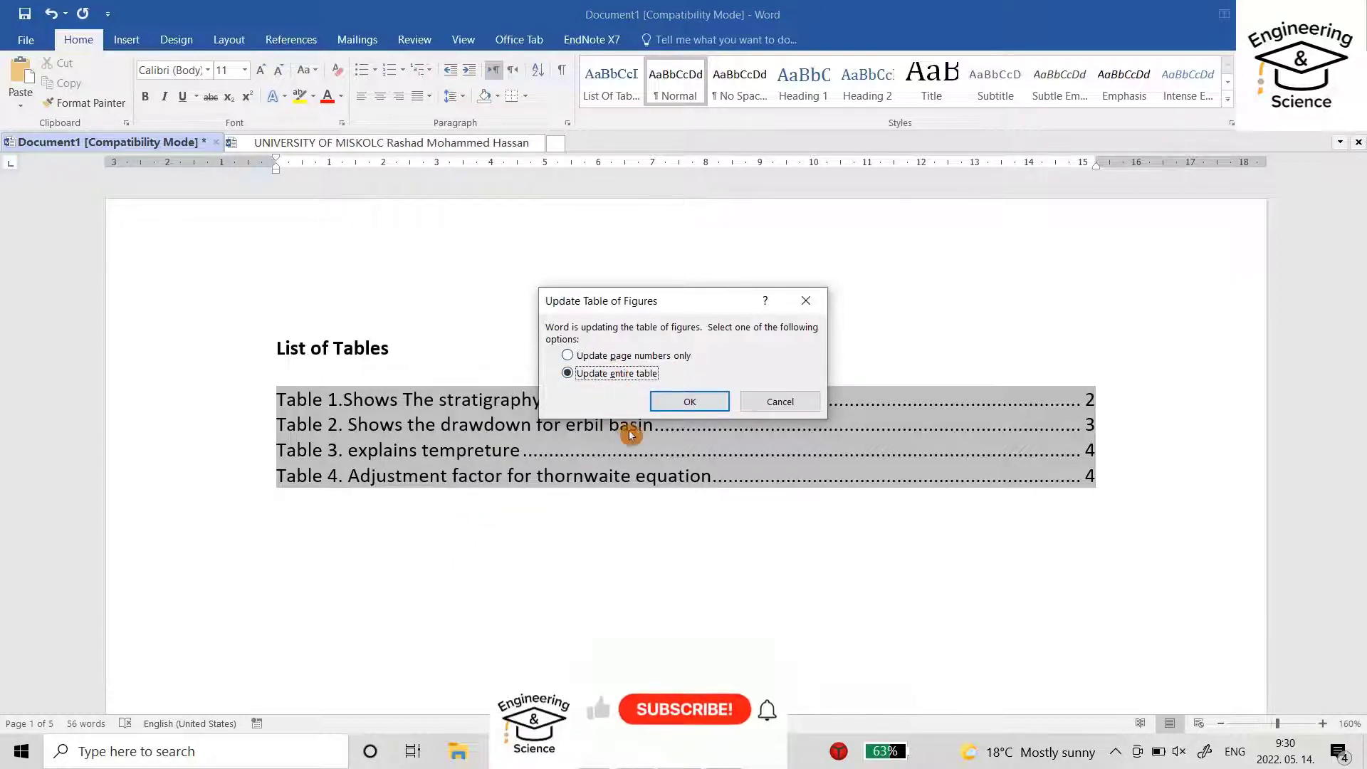
pyautogui.click(689, 402)
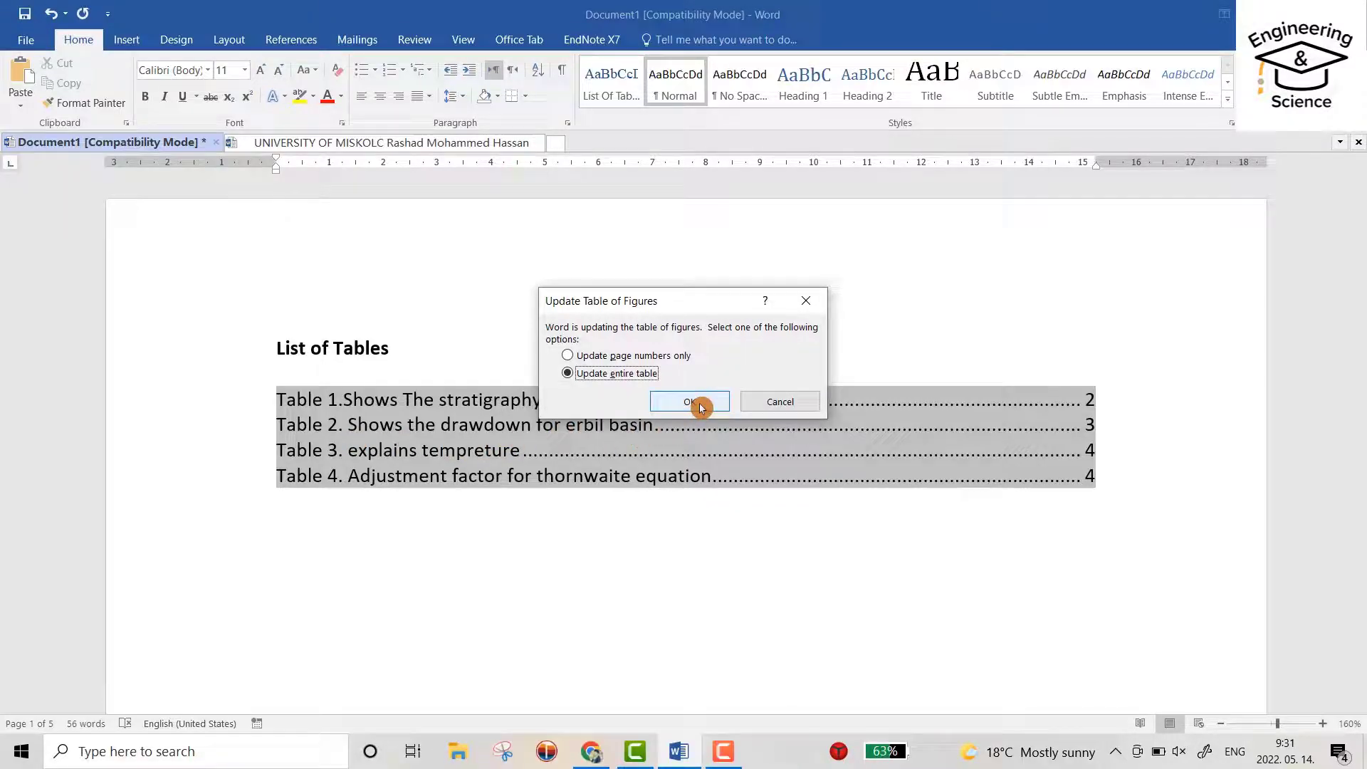
pyautogui.click(689, 402)
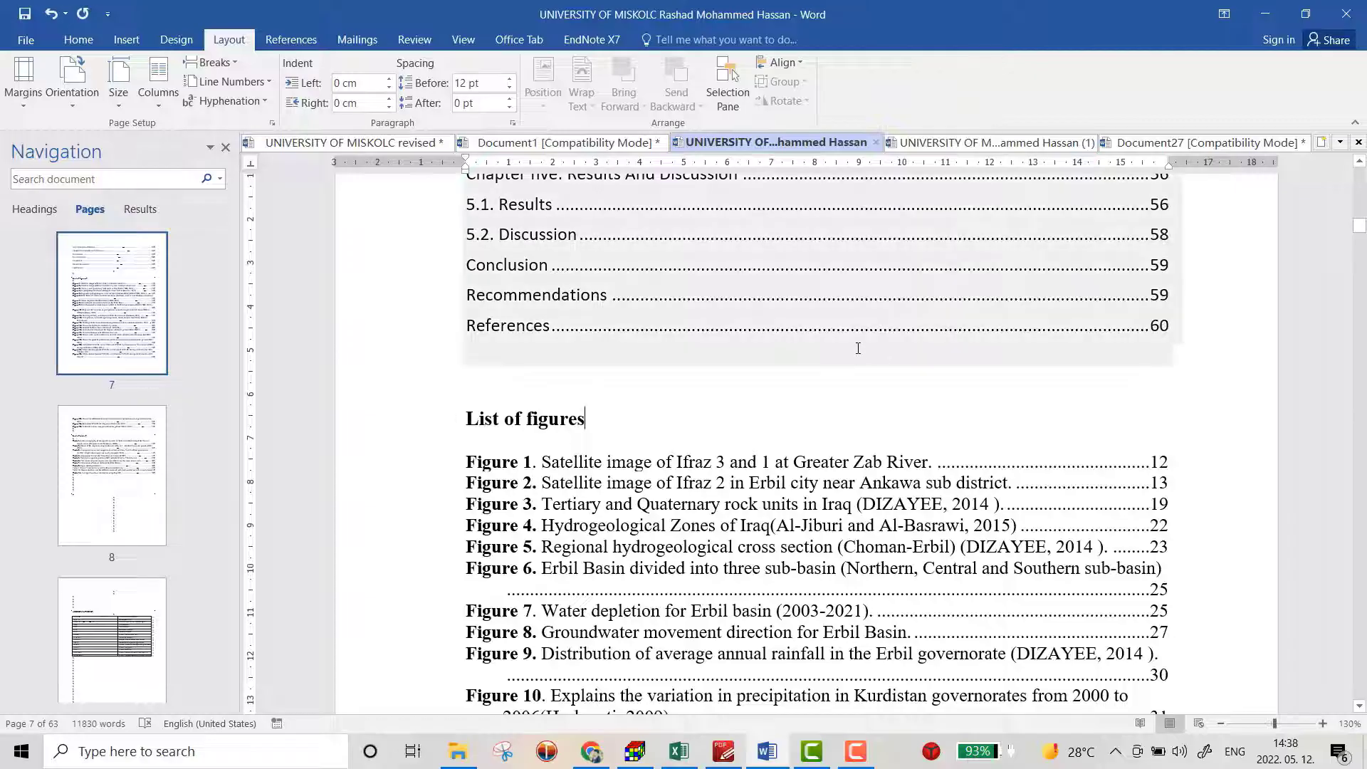
# Switch to Document27 and scroll through its captioned satellite-image figures
pyautogui.click(1206, 142)
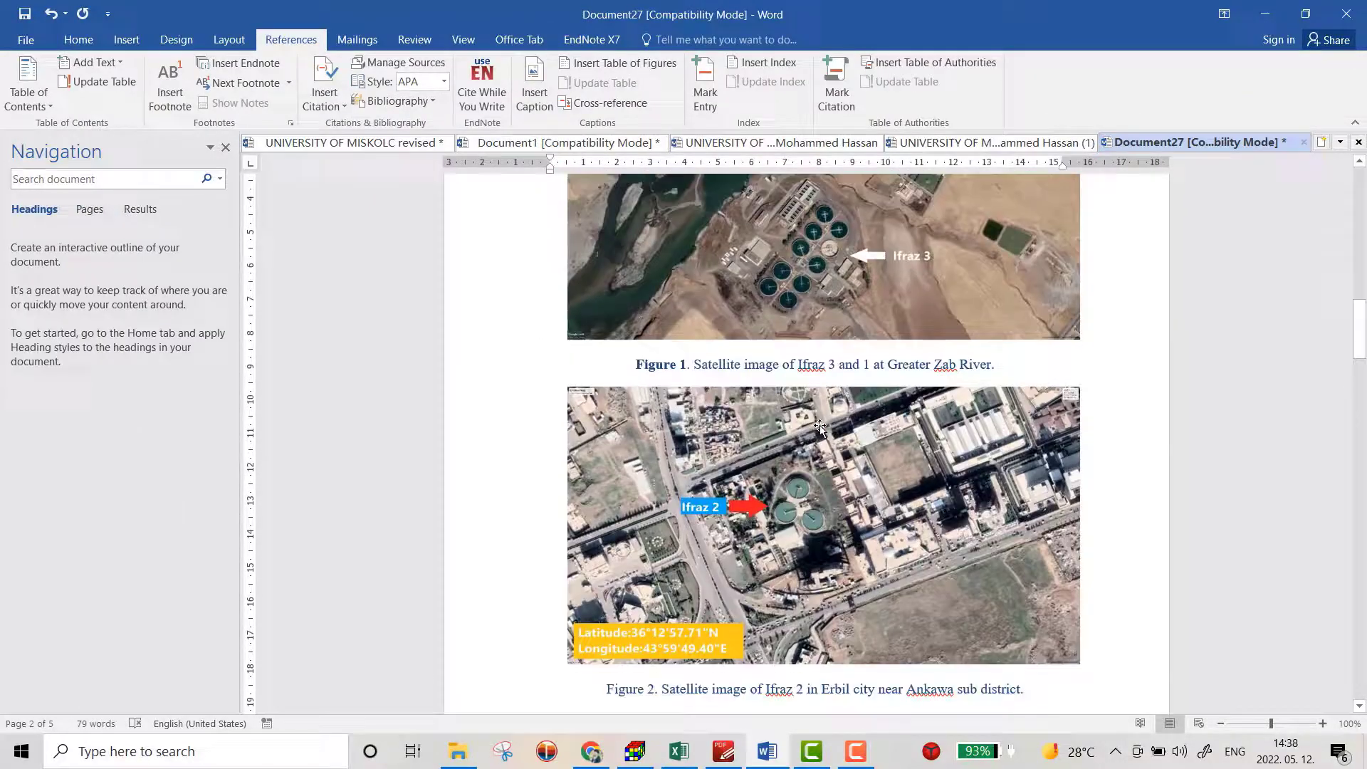
pyautogui.scroll(-3)
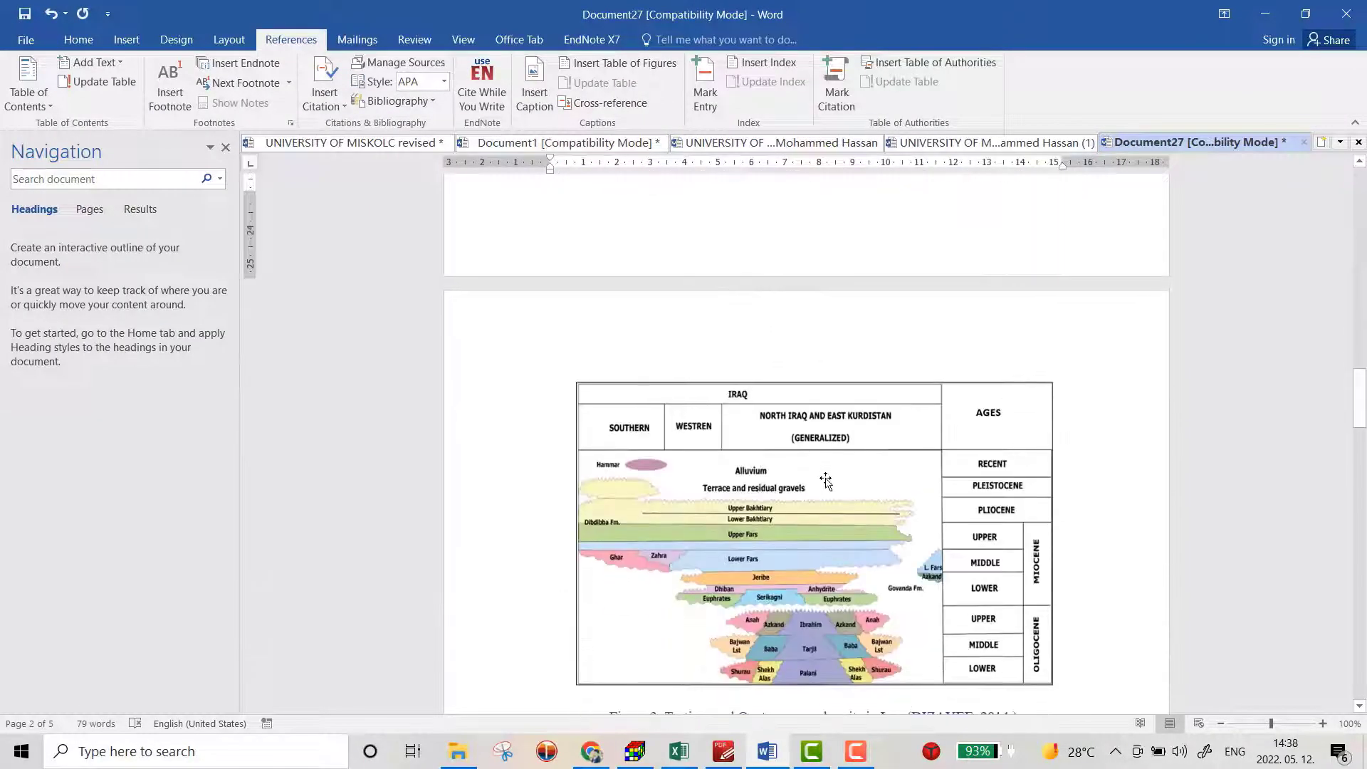
pyautogui.scroll(-3)
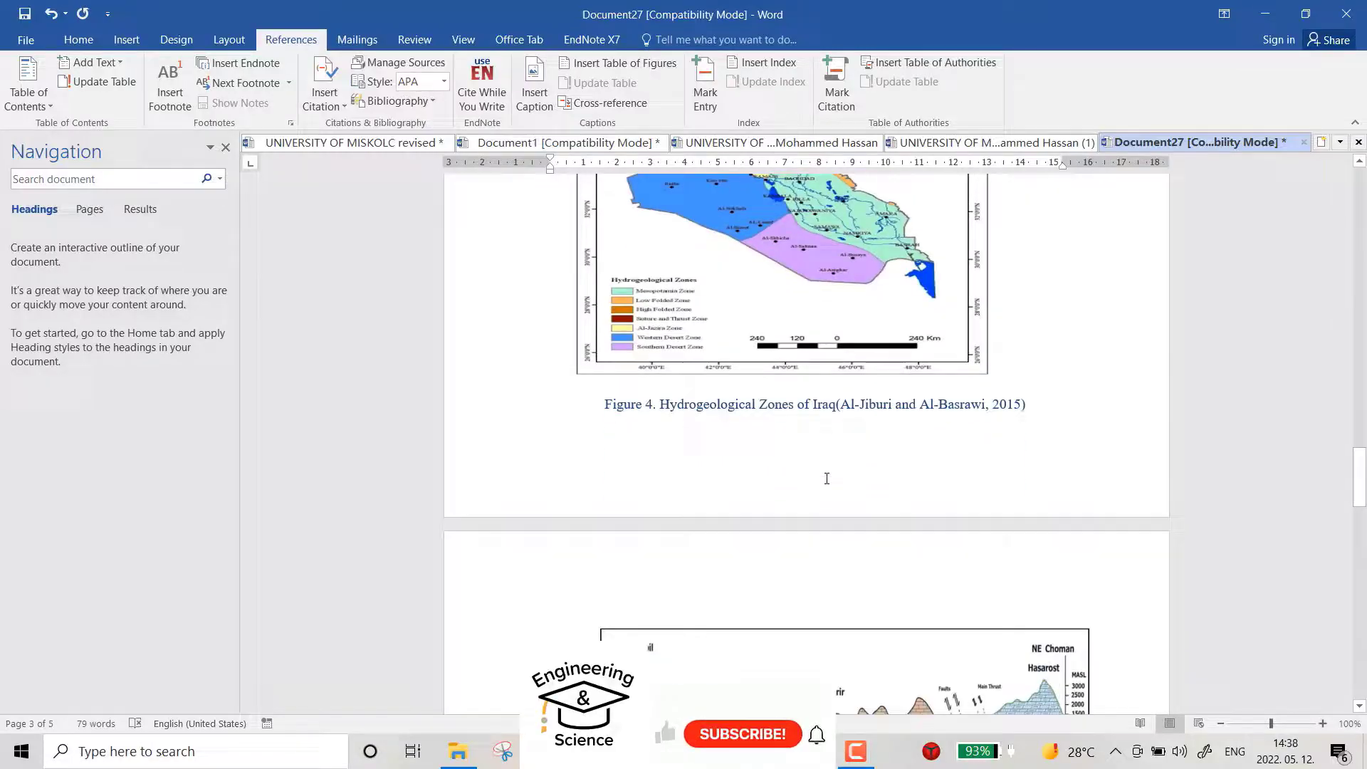
pyautogui.scroll(-3)
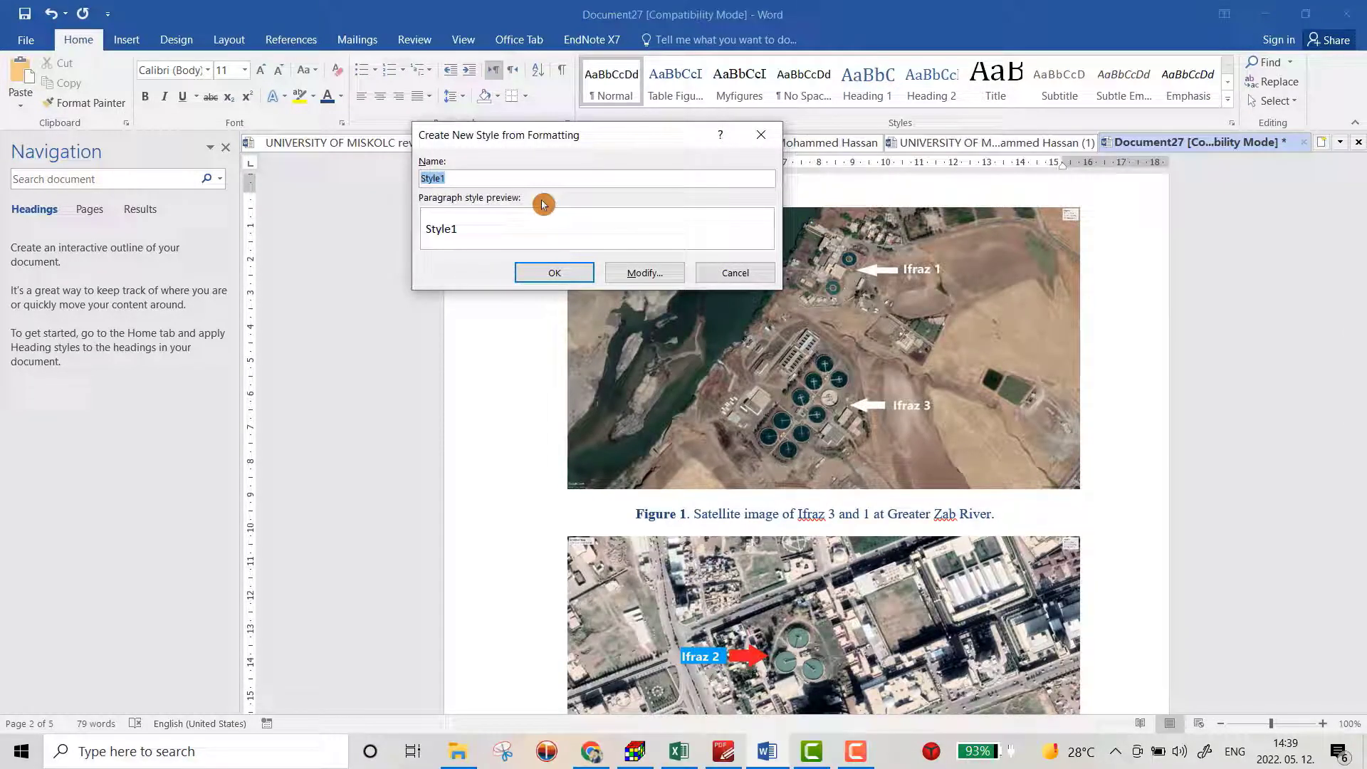
# Create a new paragraph style named 'figures'
pyautogui.write('fig')
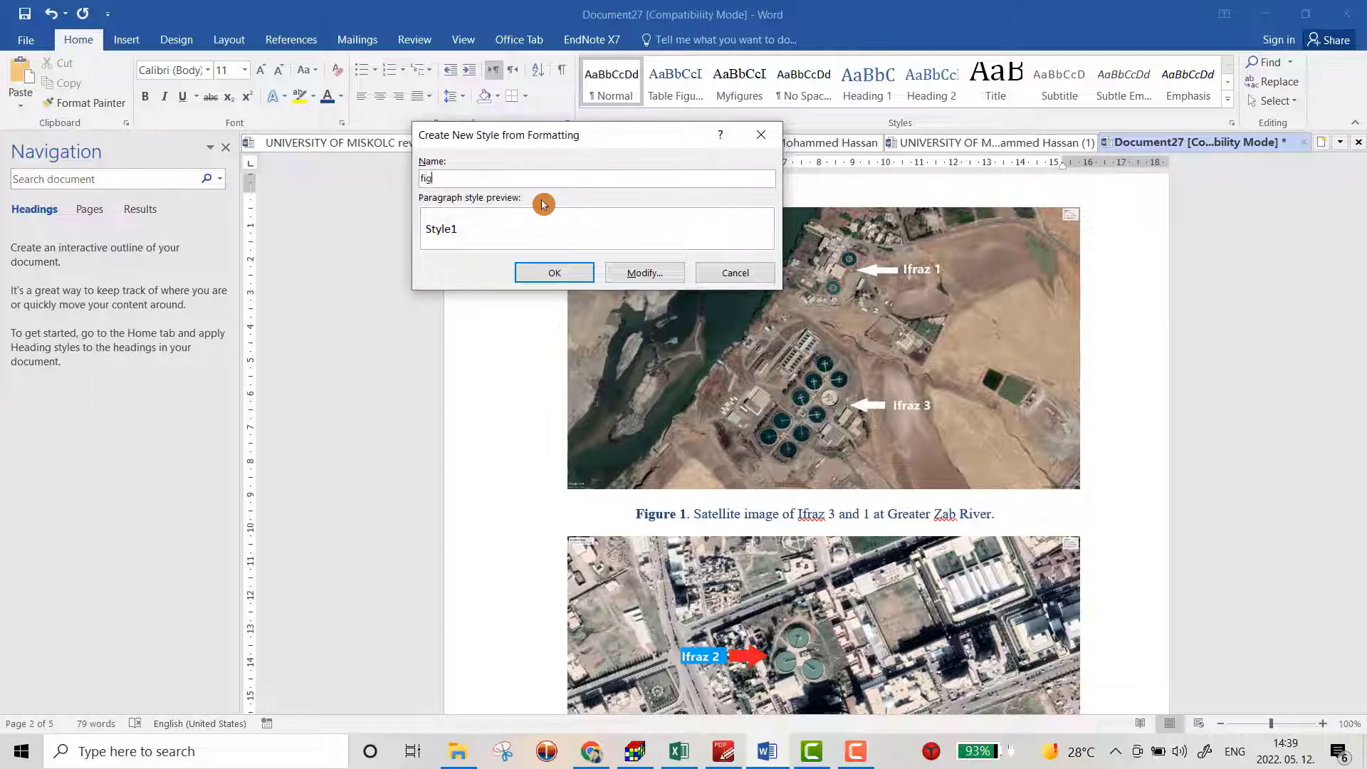
pyautogui.write('ures')
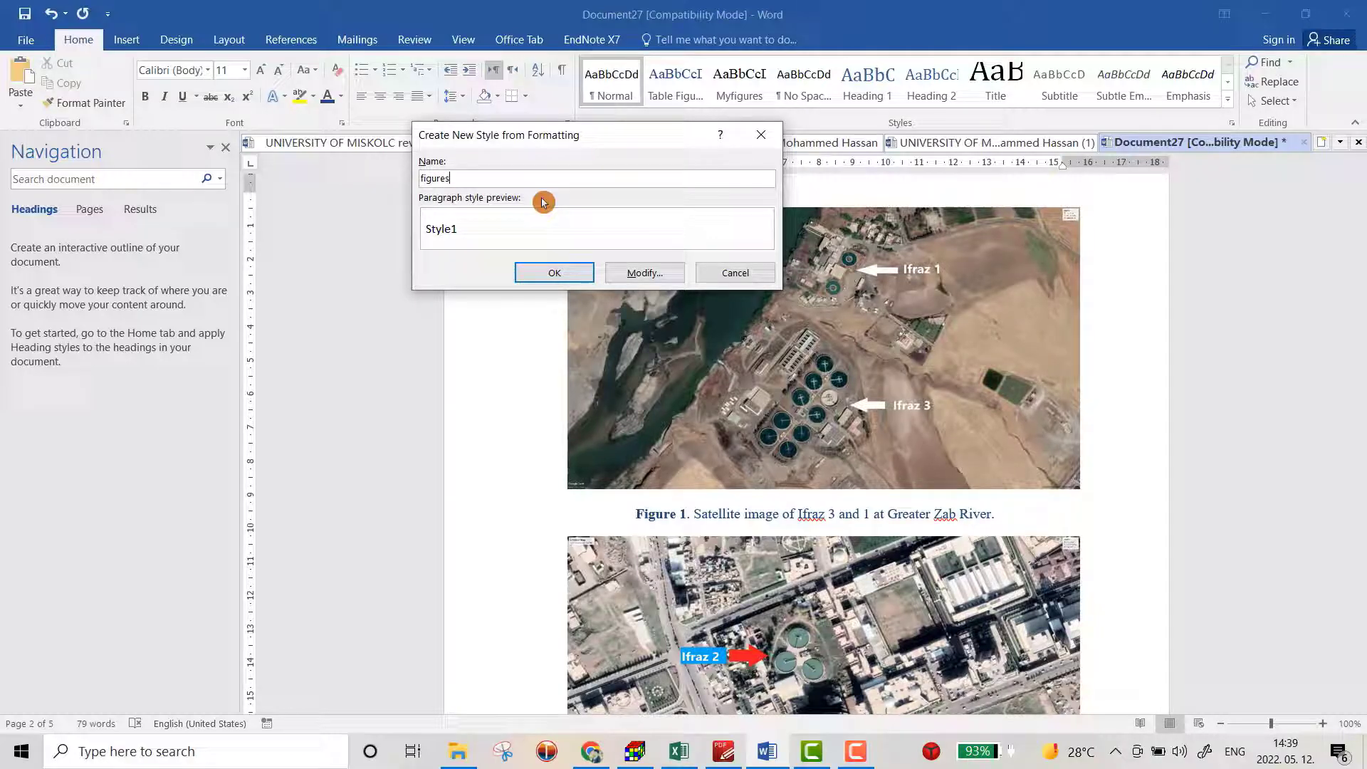
pyautogui.click(554, 273)
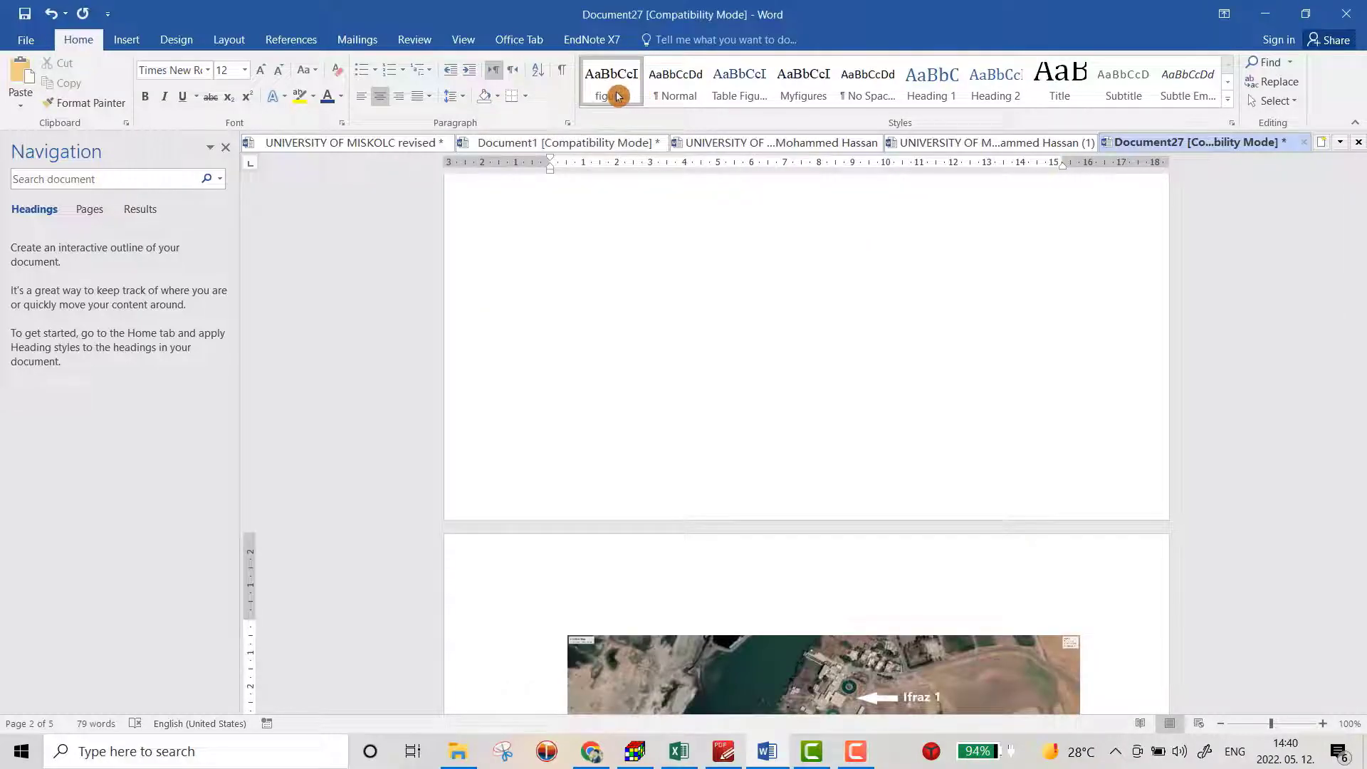
# Set the figures style to Times New Roman 12 pt with a theme text colour
pyautogui.click(615, 93)
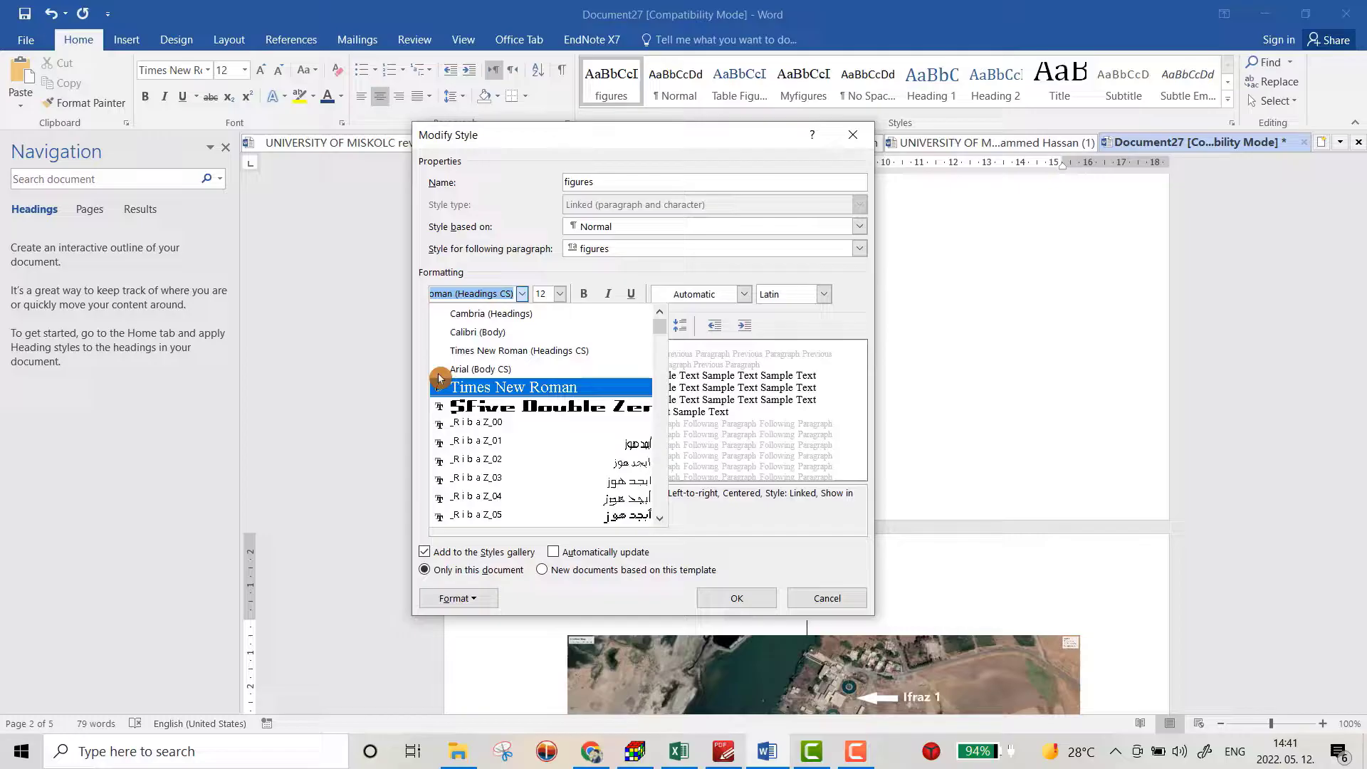
pyautogui.click(532, 387)
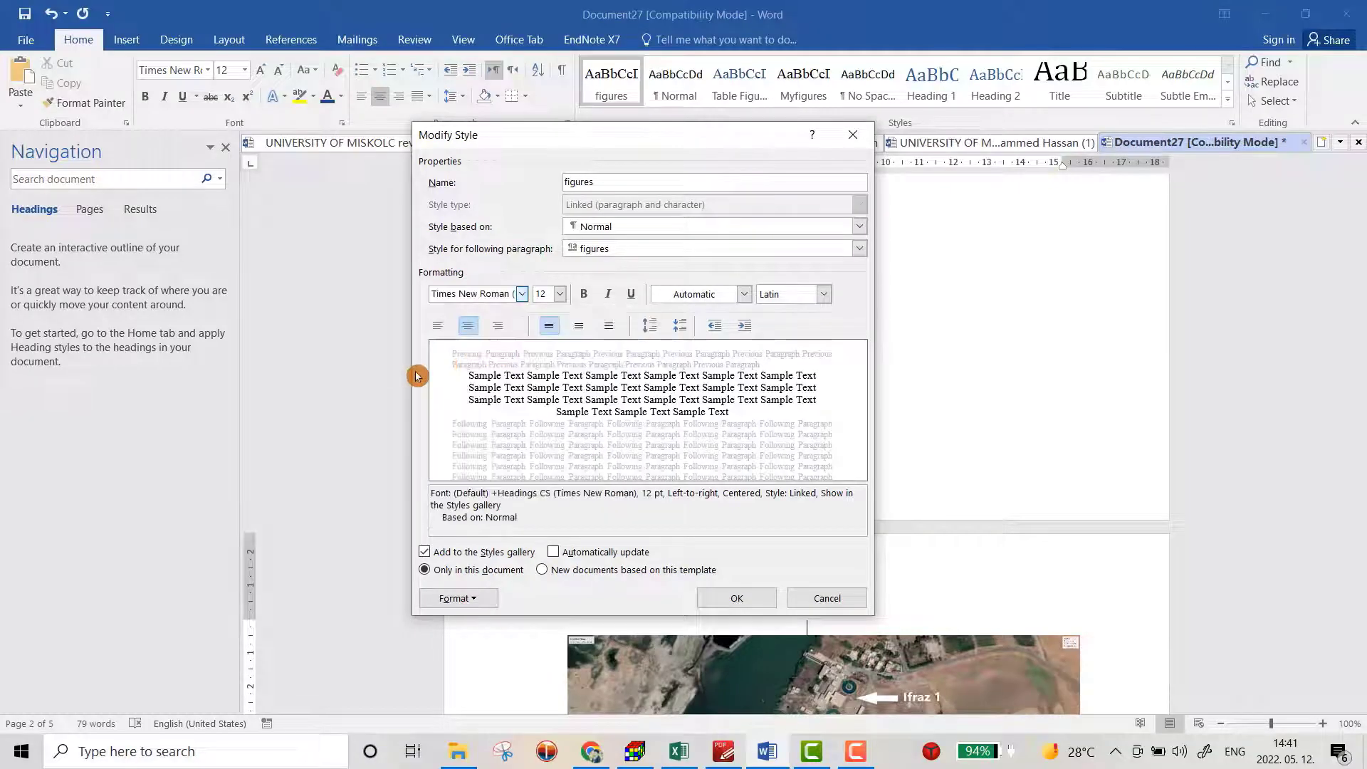
pyautogui.click(558, 293)
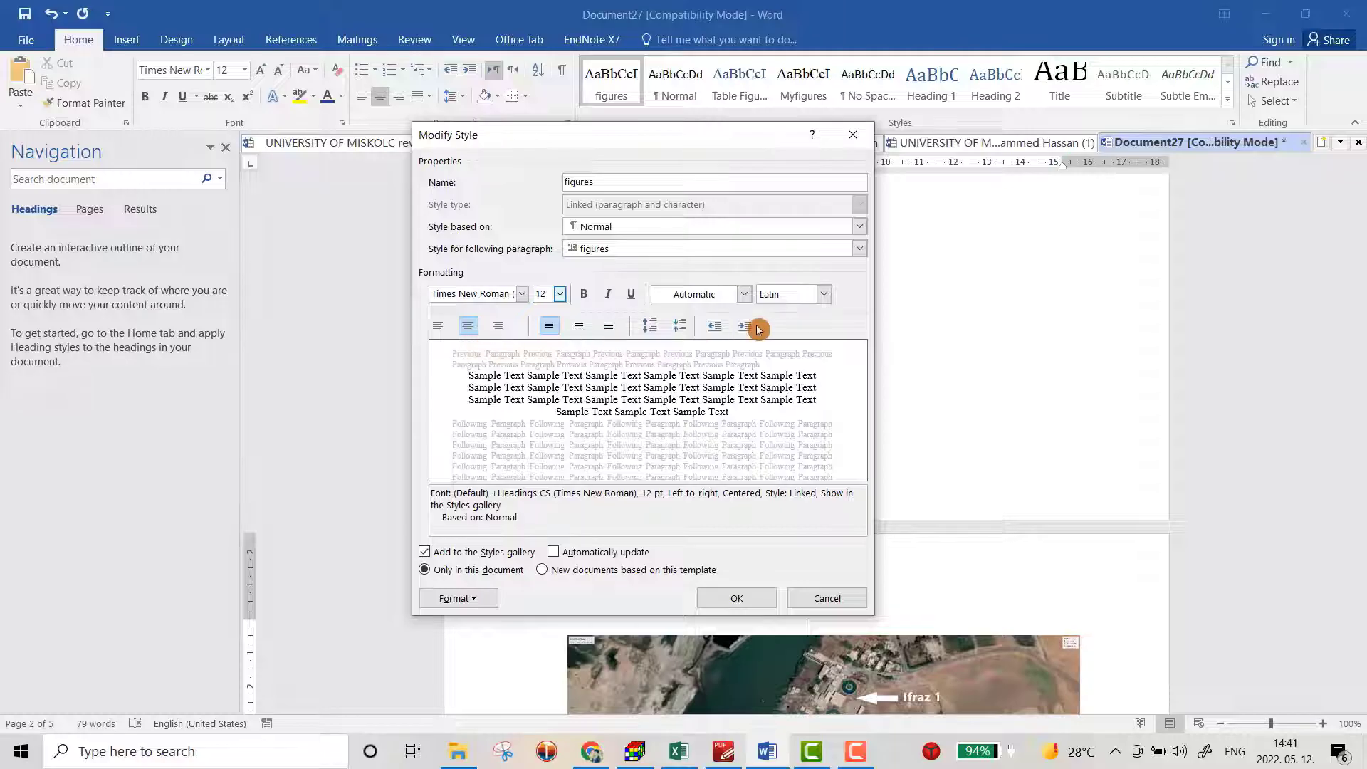
pyautogui.click(744, 294)
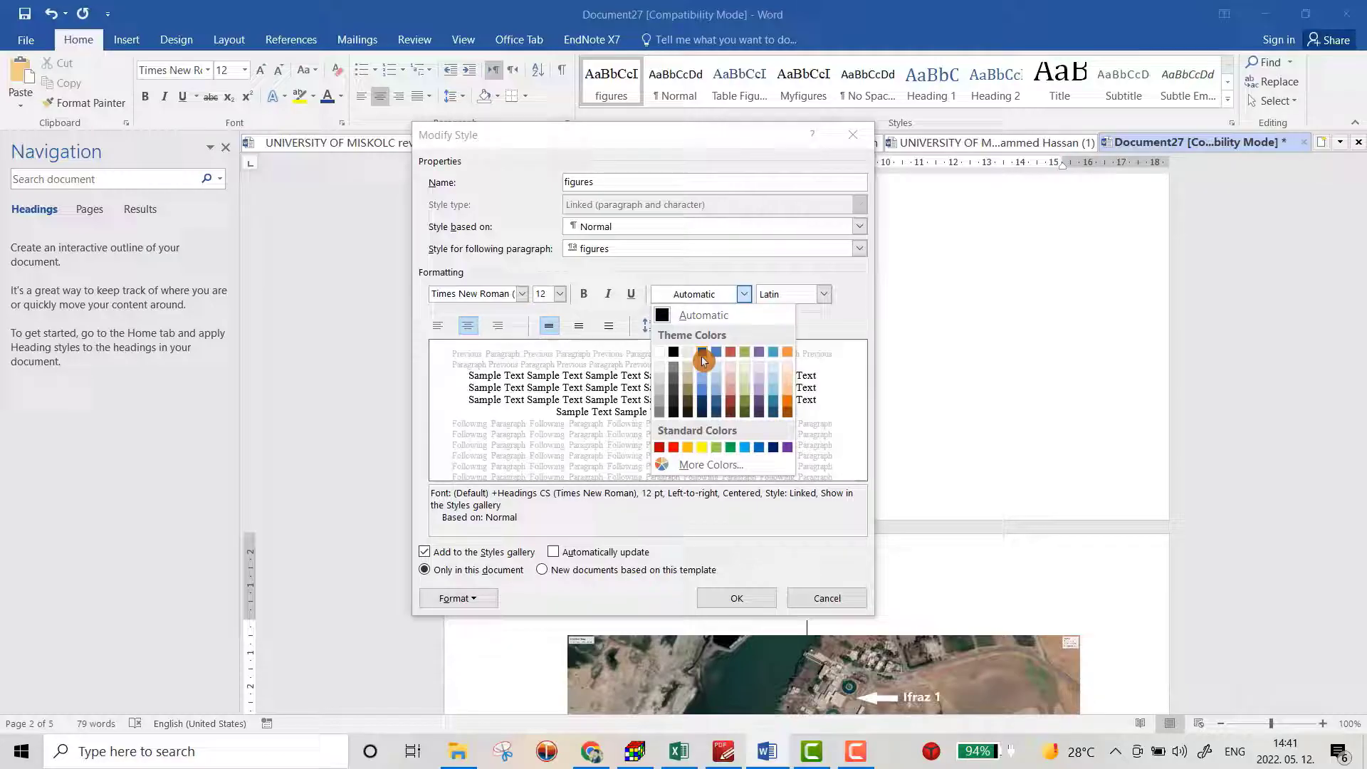
pyautogui.click(701, 360)
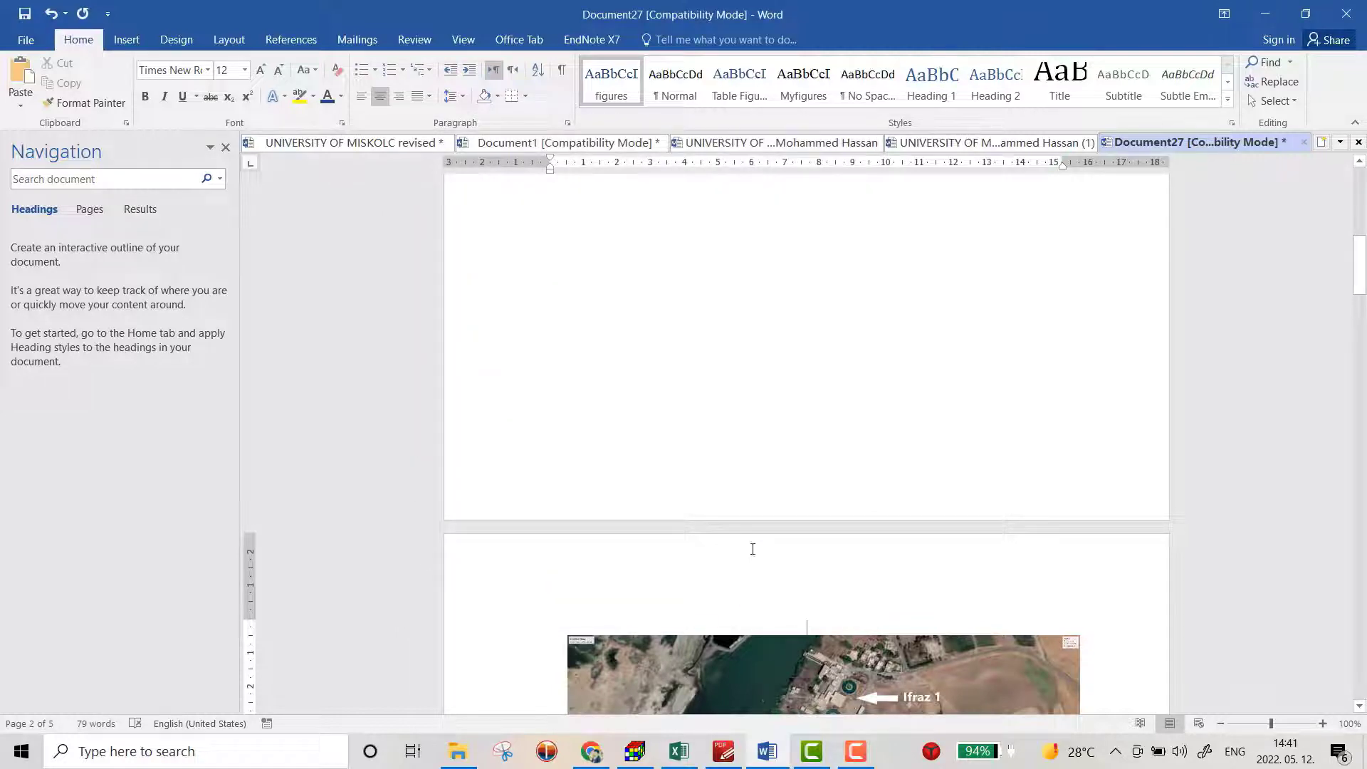
# Scroll through the five pages reviewing the Figure 1–6 captions, ending on blank page 1
pyautogui.scroll(-3)
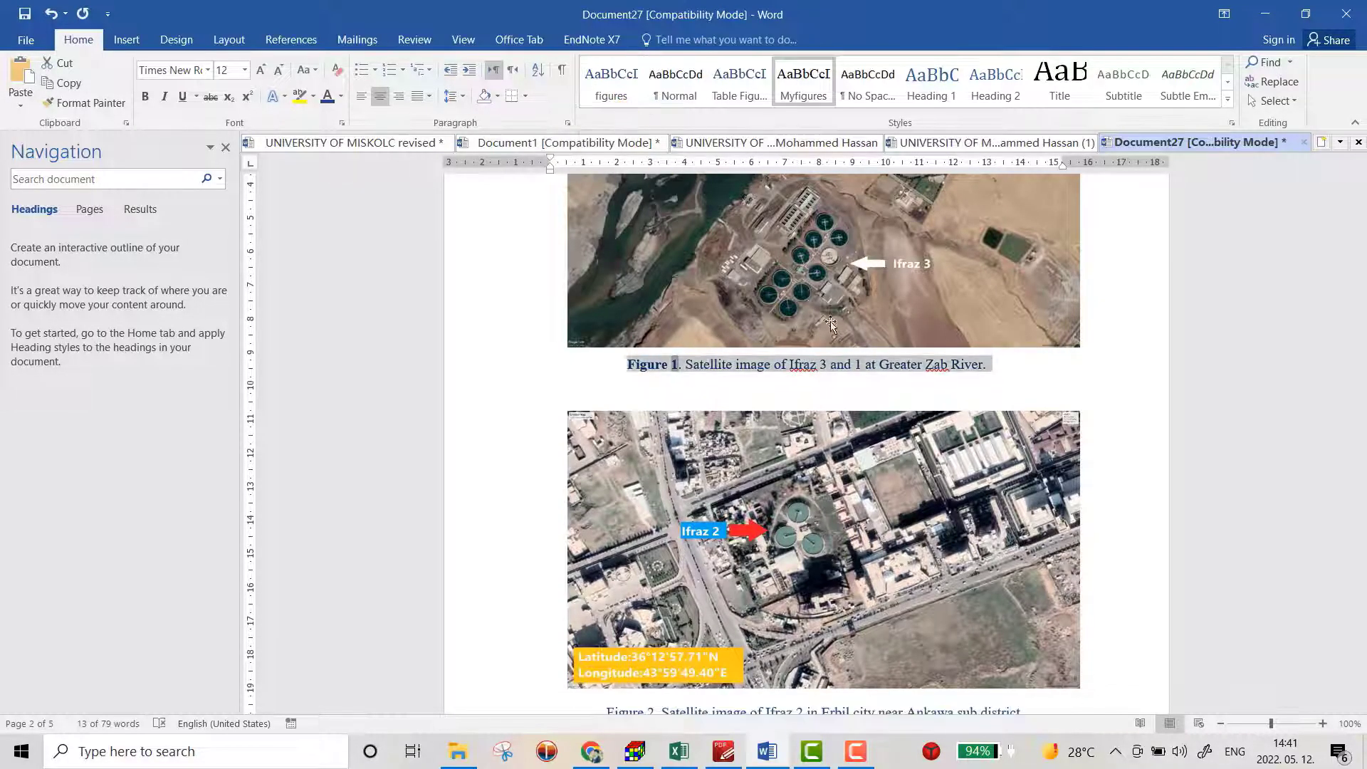
pyautogui.scroll(-3)
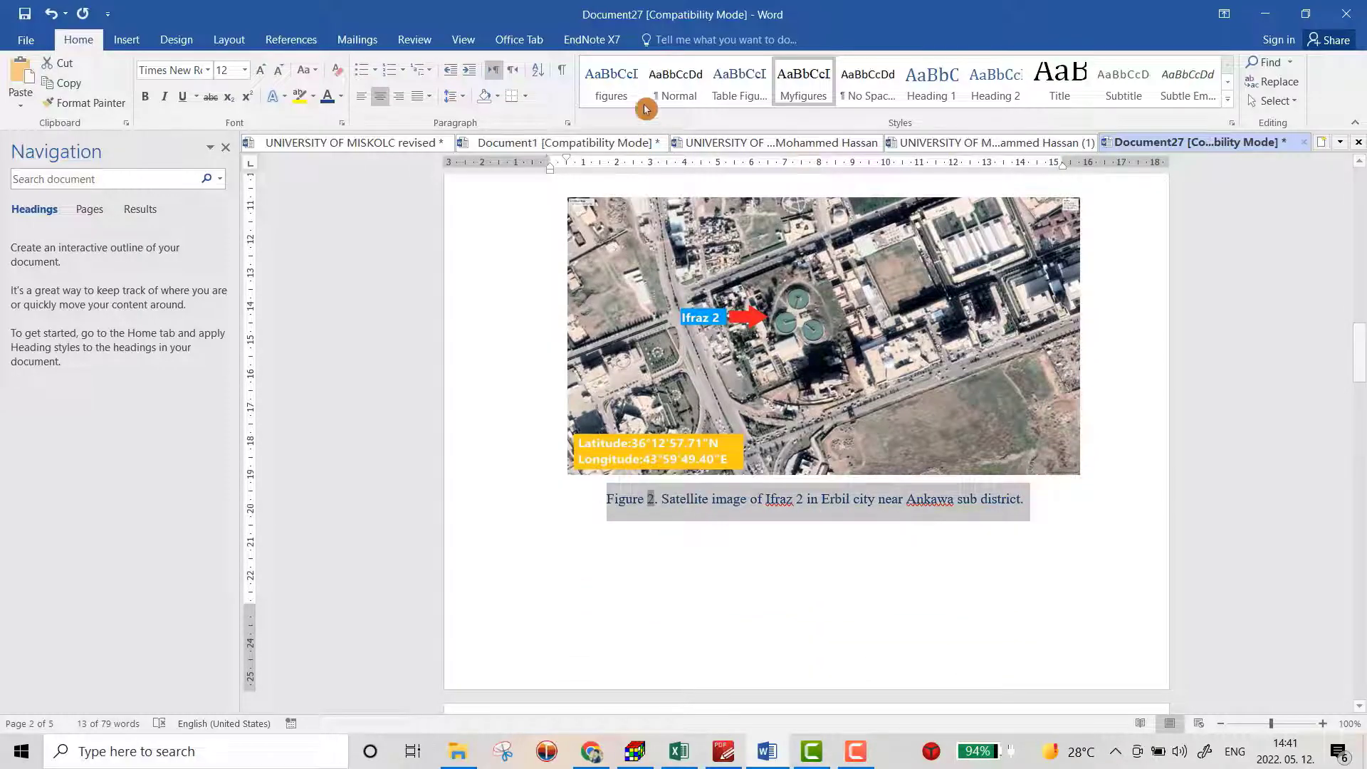
pyautogui.scroll(-3)
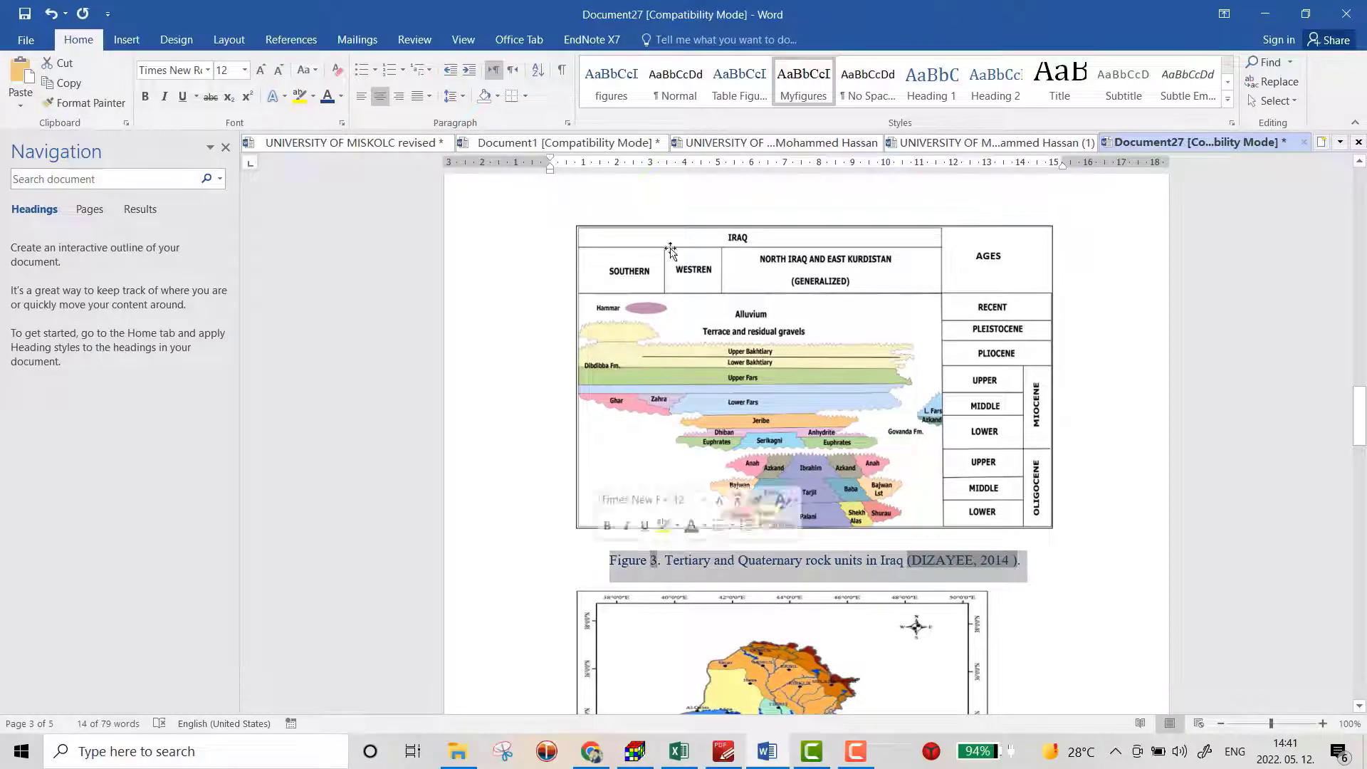
pyautogui.scroll(-3)
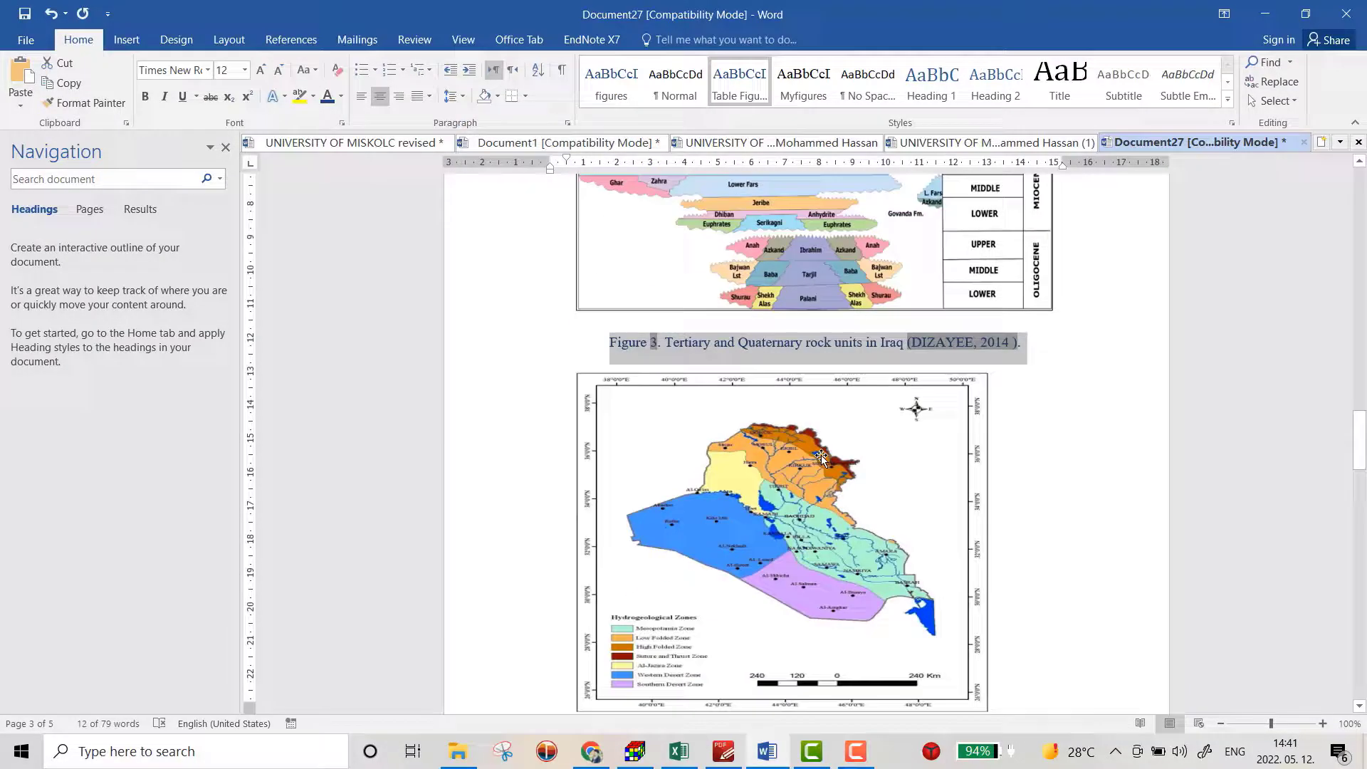
pyautogui.scroll(-3)
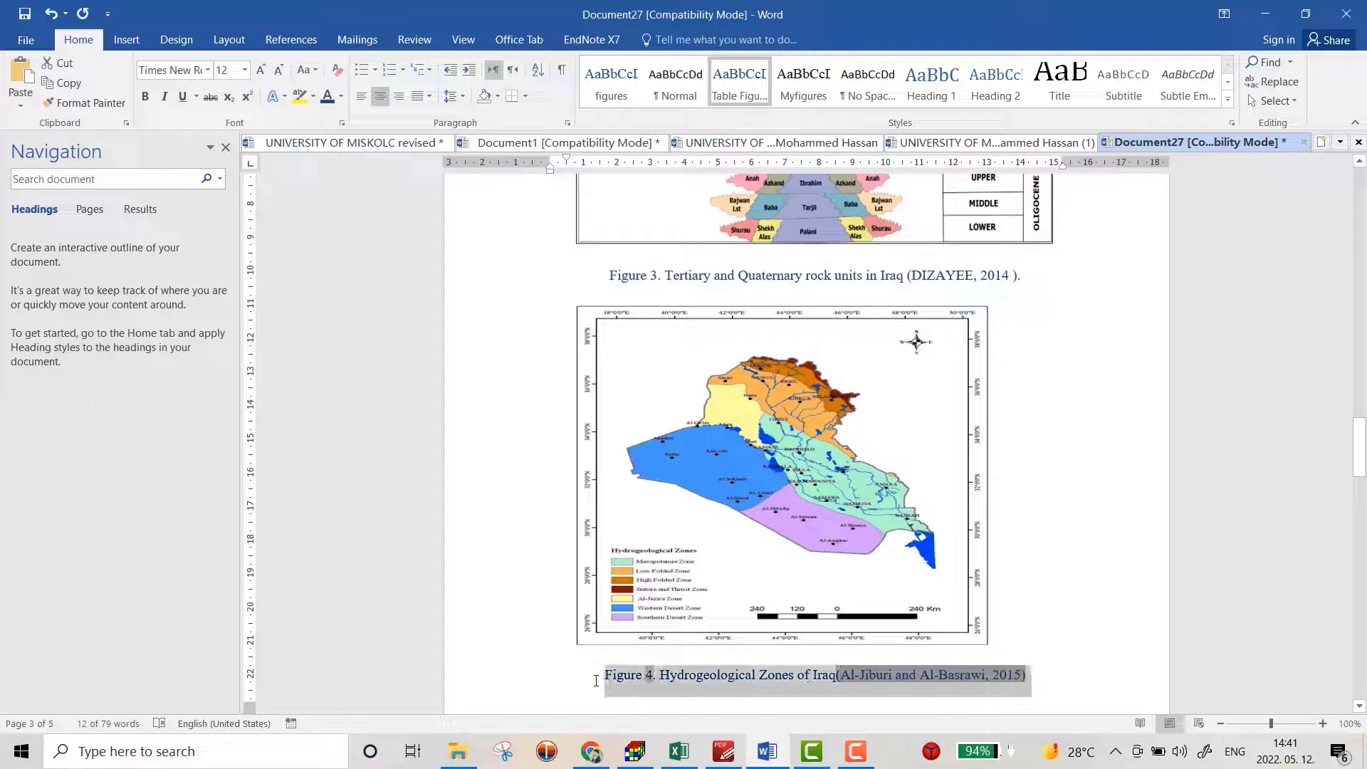
pyautogui.scroll(-3)
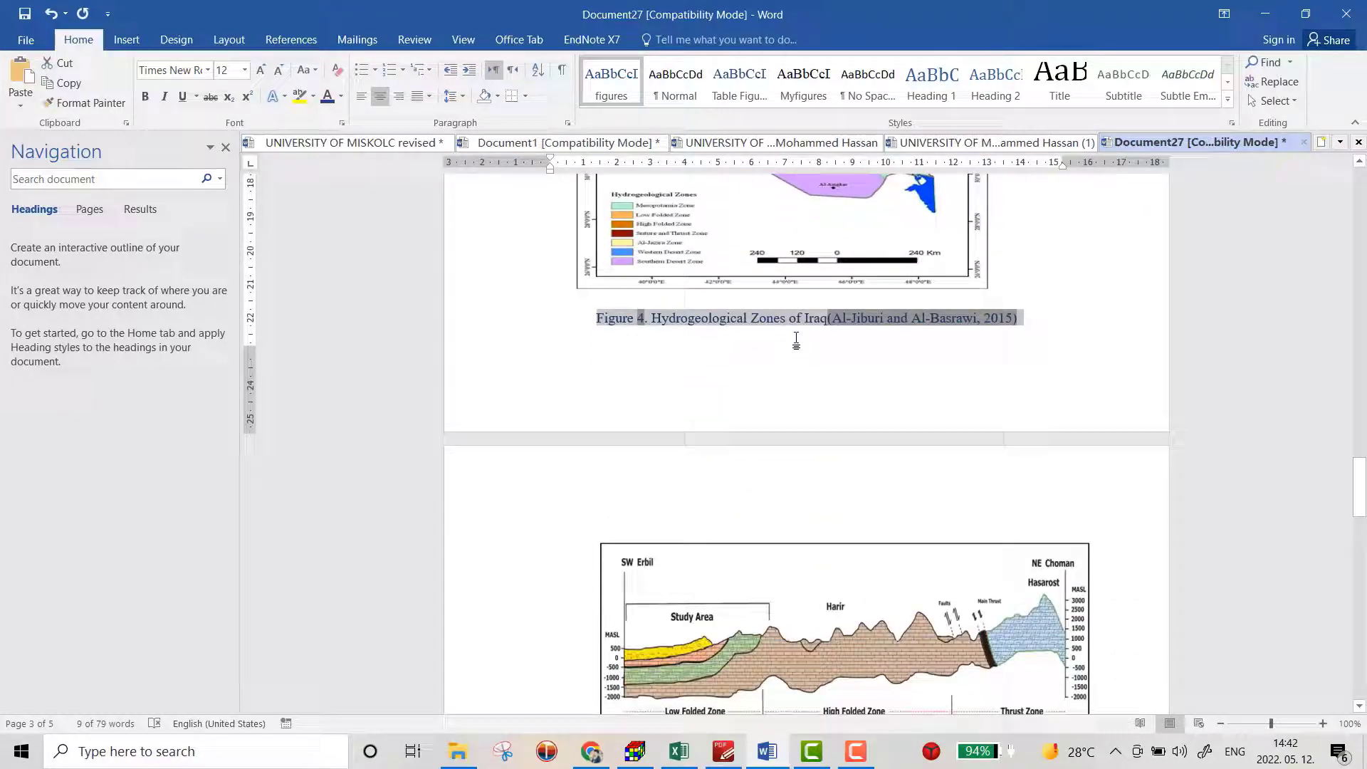
pyautogui.scroll(-3)
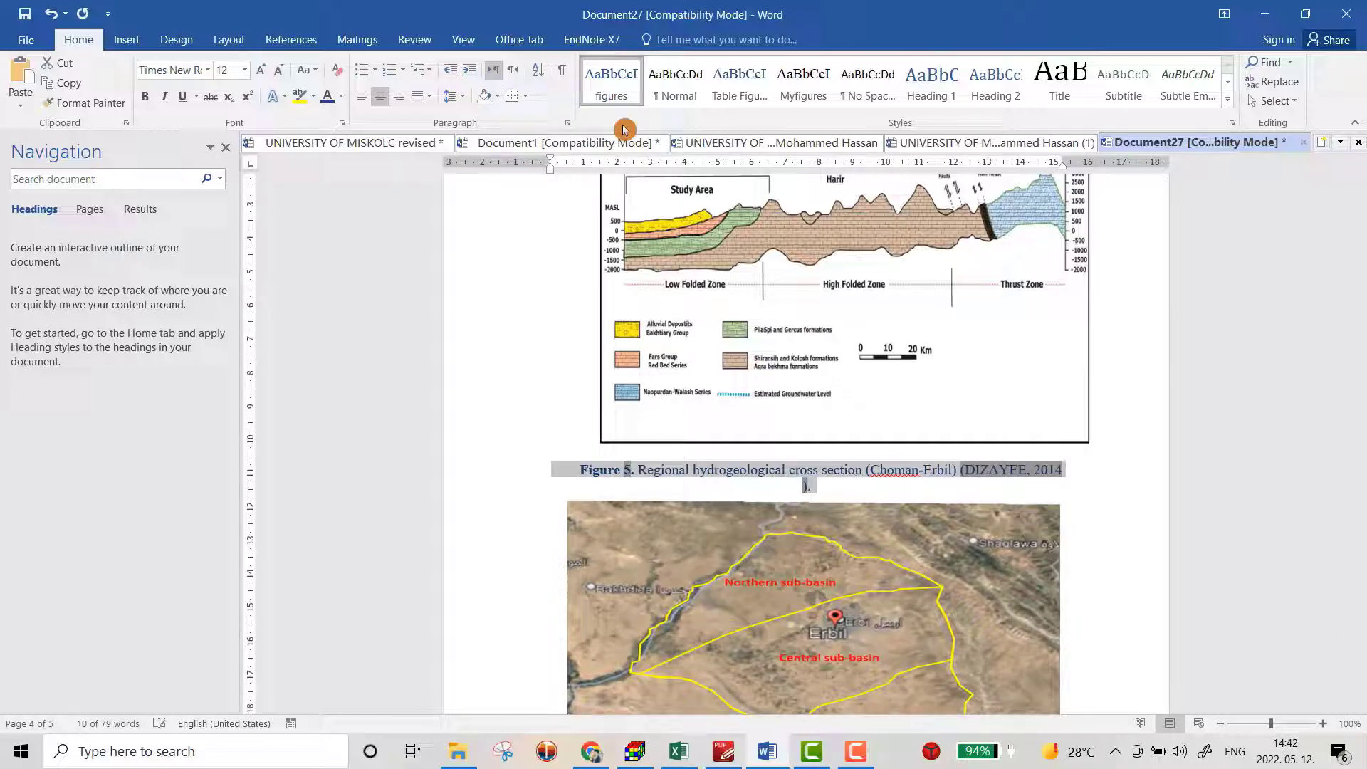
pyautogui.scroll(-3)
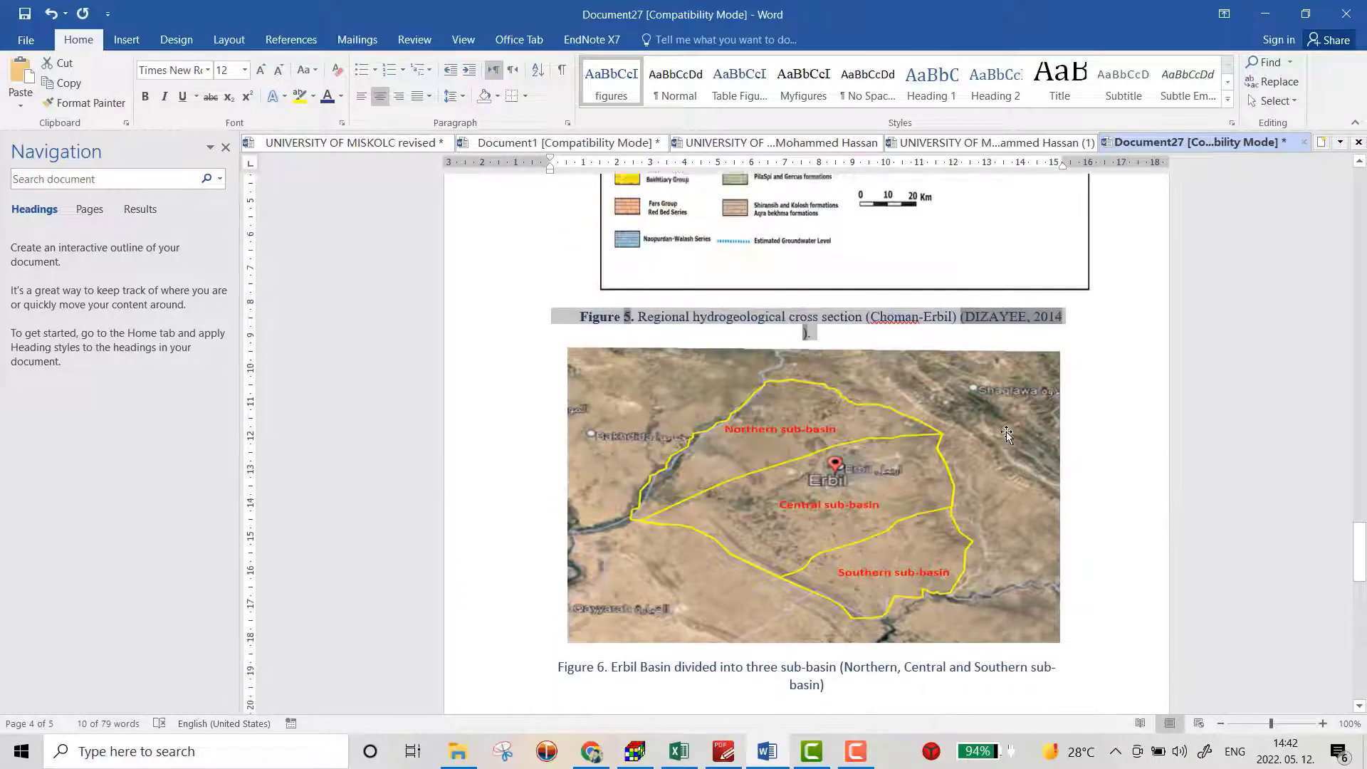
pyautogui.scroll(-3)
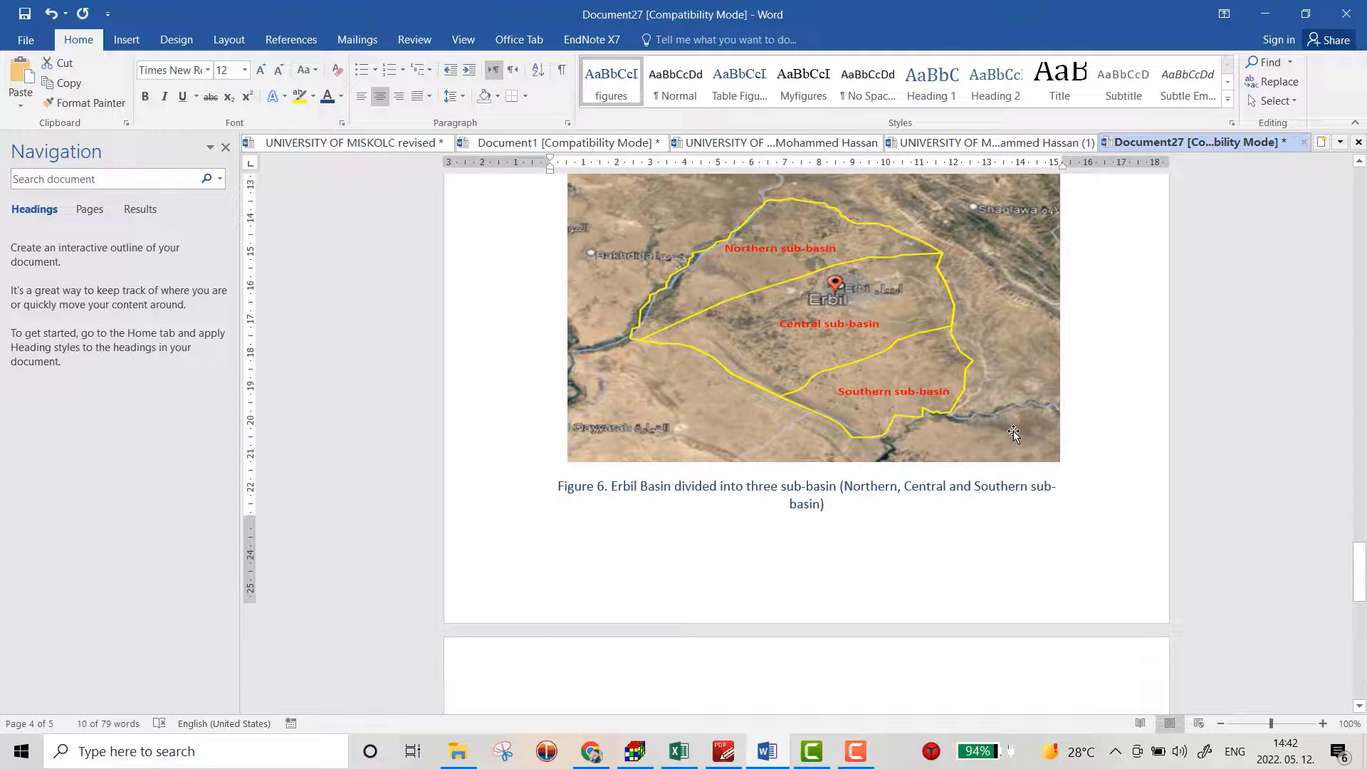
pyautogui.scroll(-3)
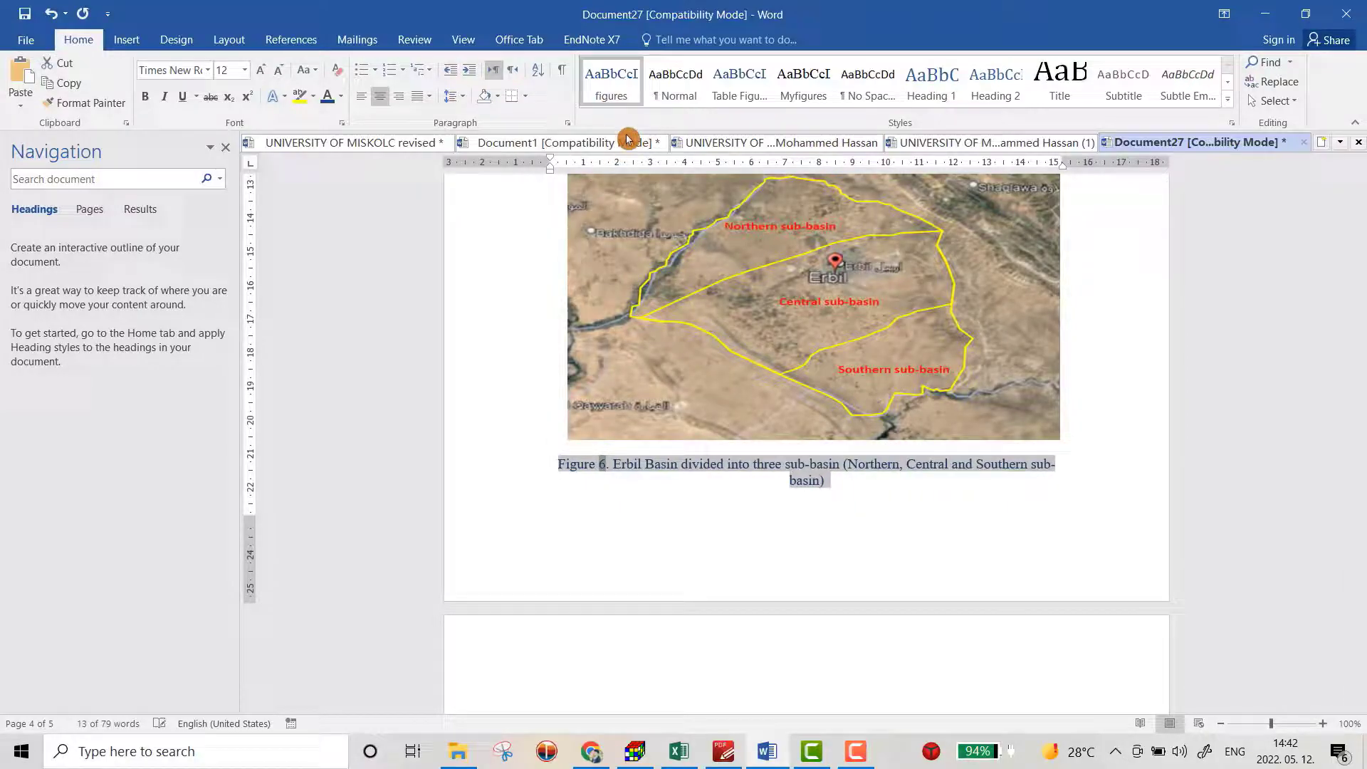
pyautogui.scroll(-3)
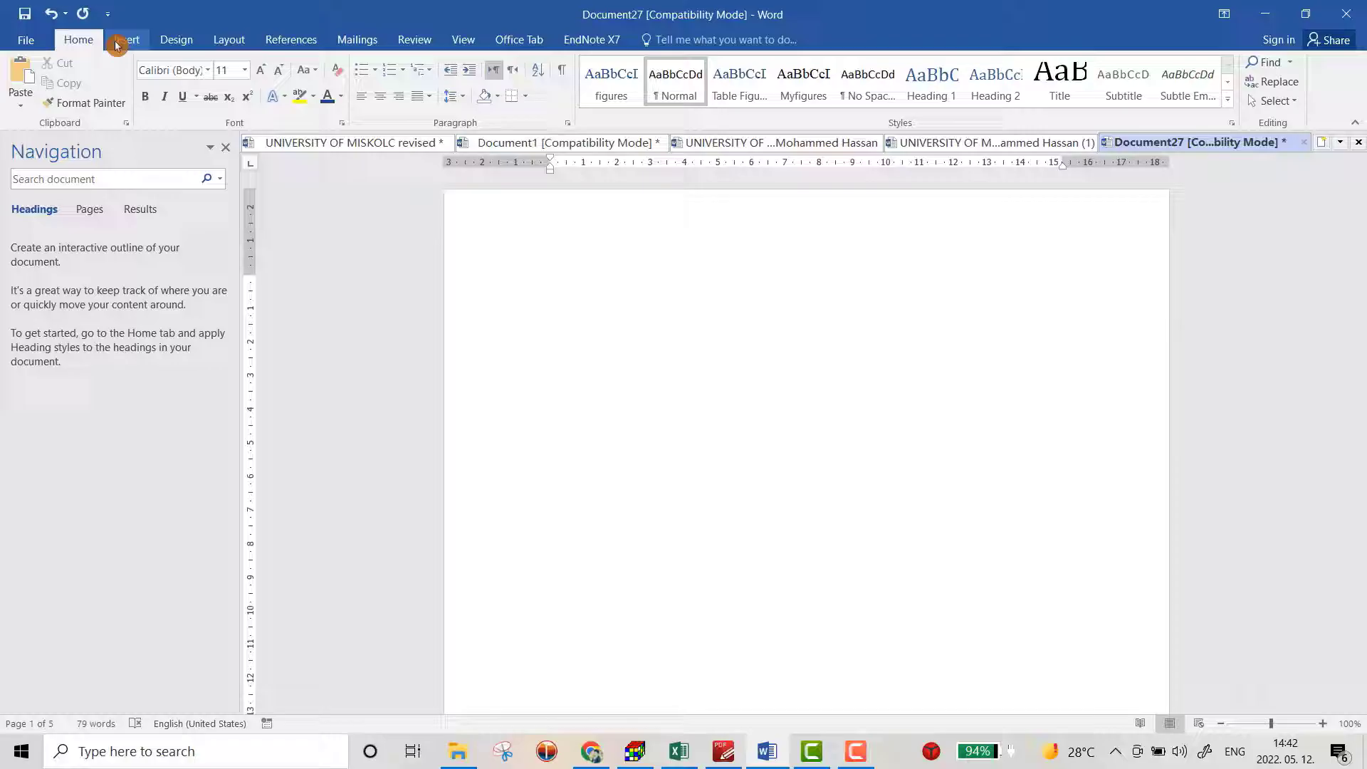
# Insert a Table of Figures listing Figures 1–9 with page numbers and dotted leaders
pyautogui.click(291, 39)
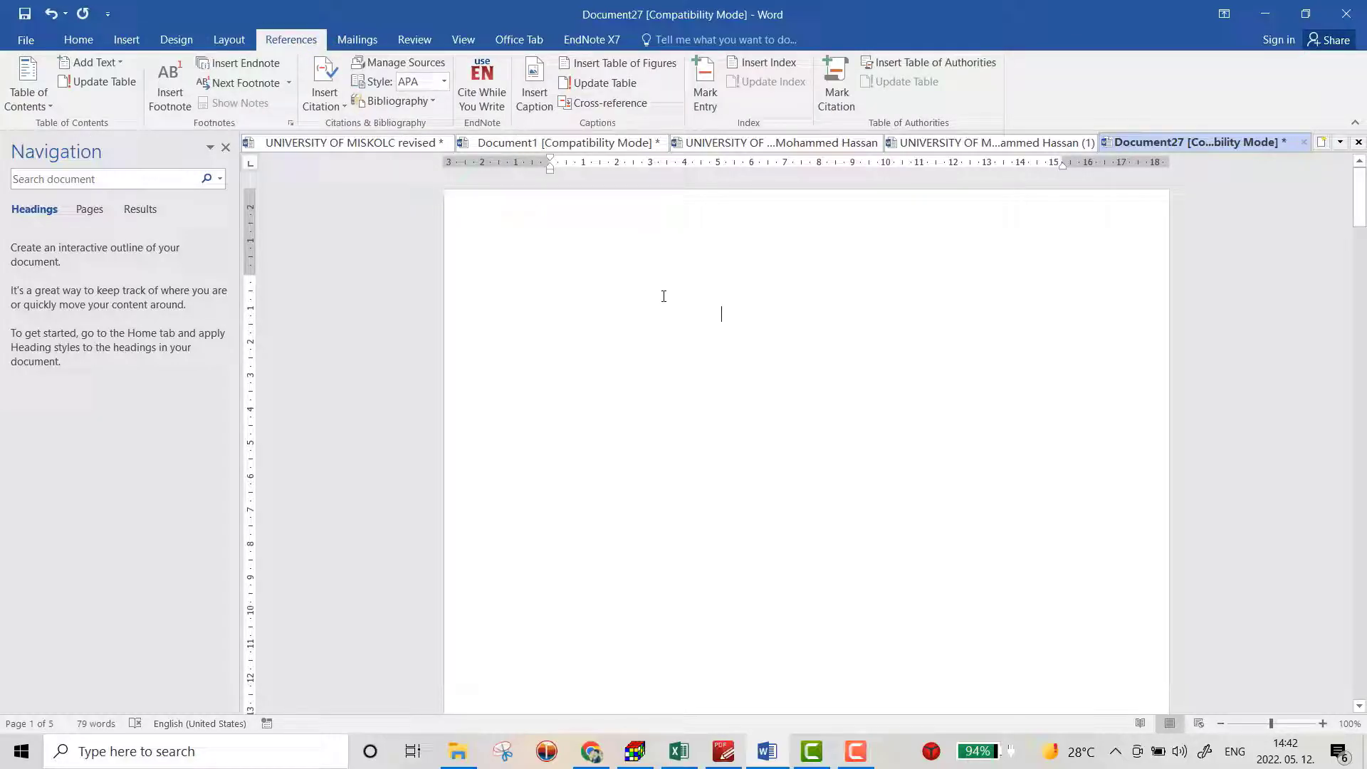
pyautogui.moveTo(650, 74)
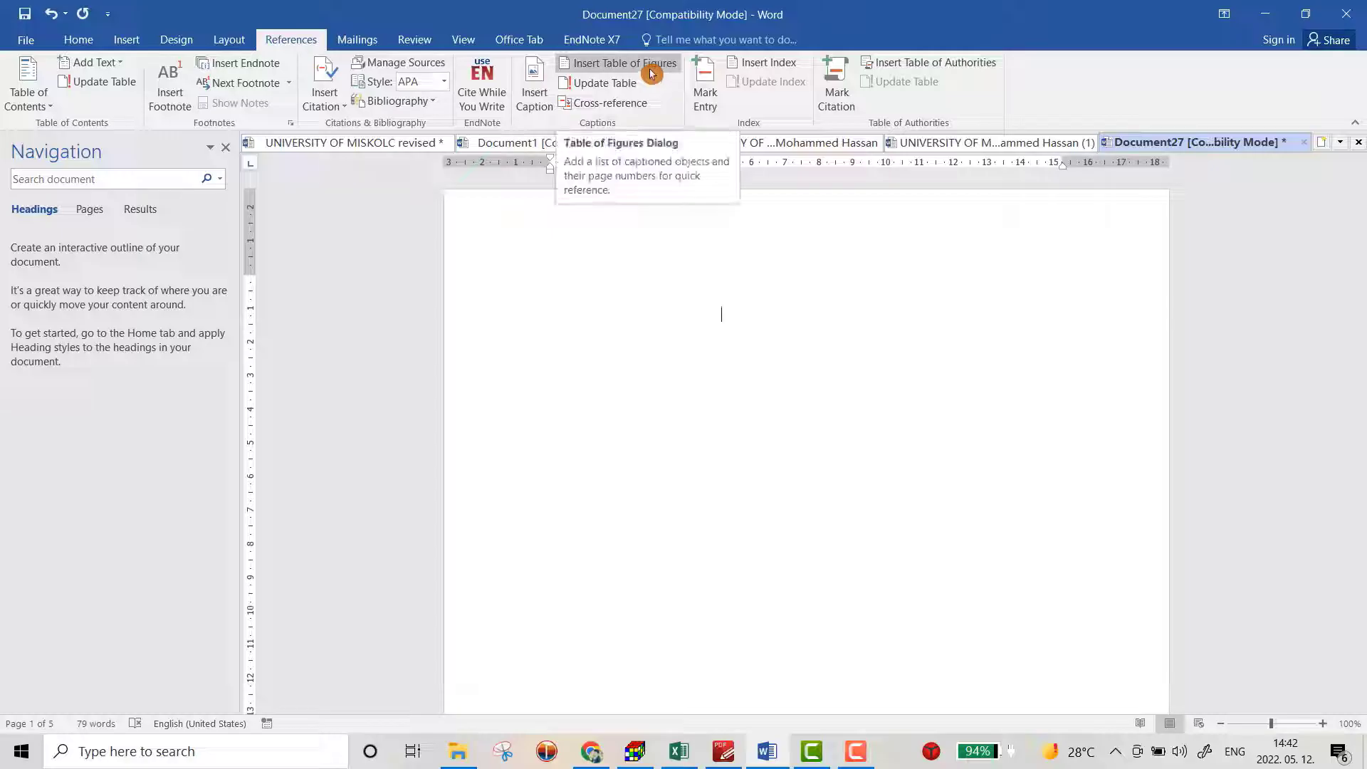
pyautogui.click(624, 63)
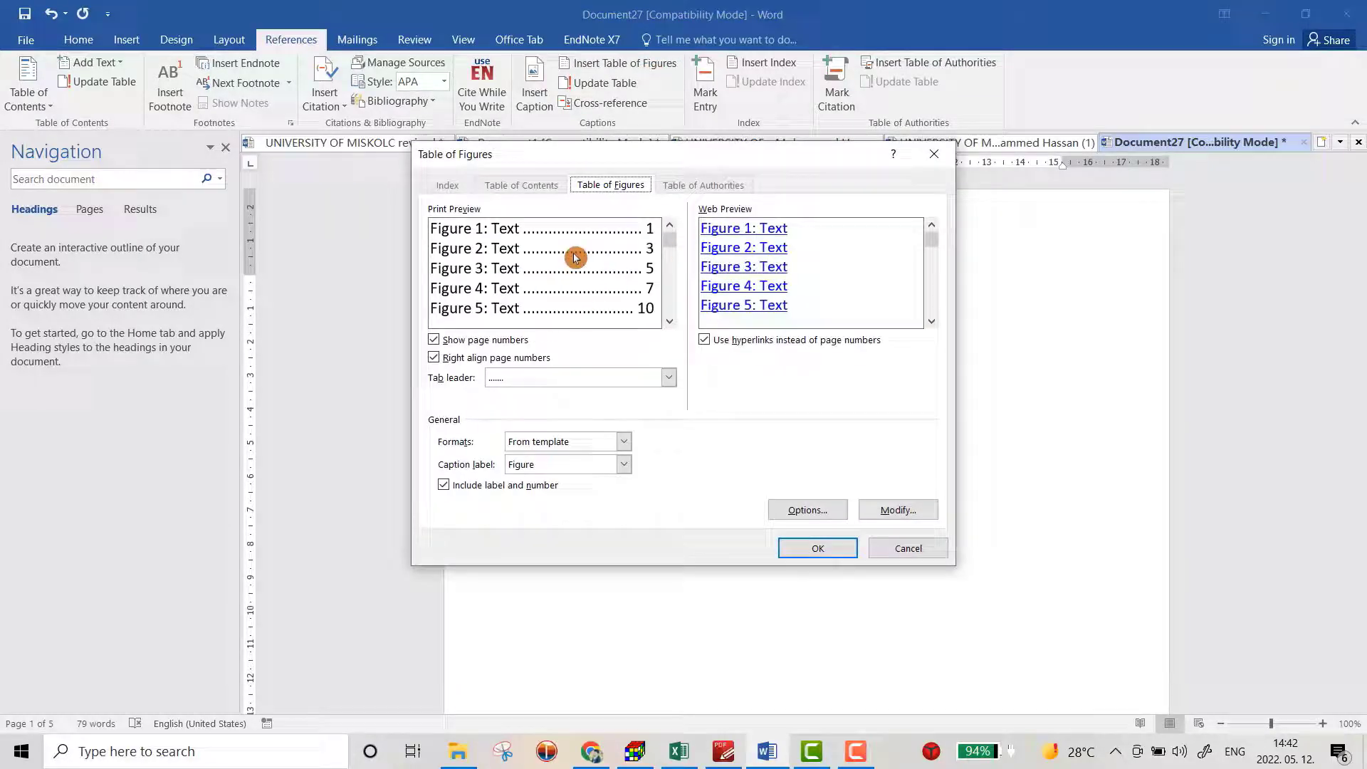
pyautogui.click(668, 378)
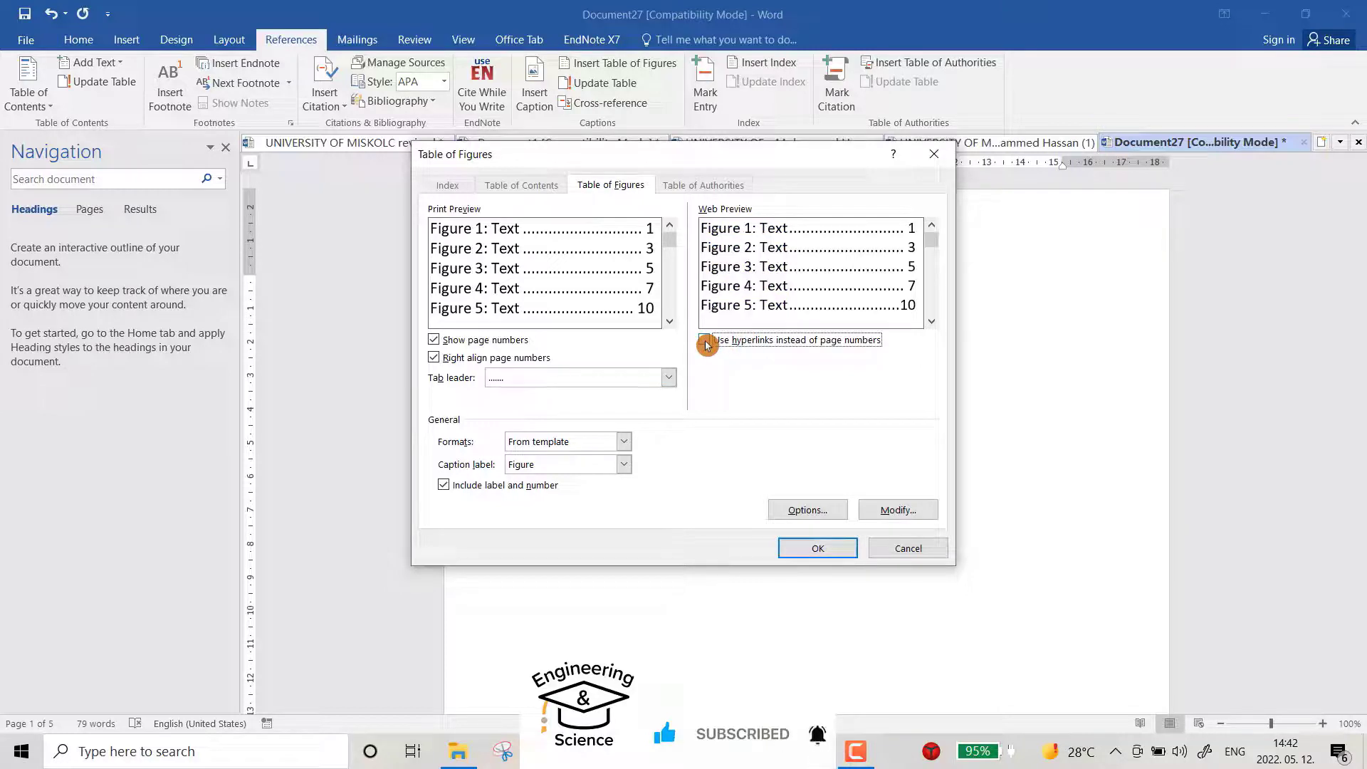
pyautogui.click(897, 509)
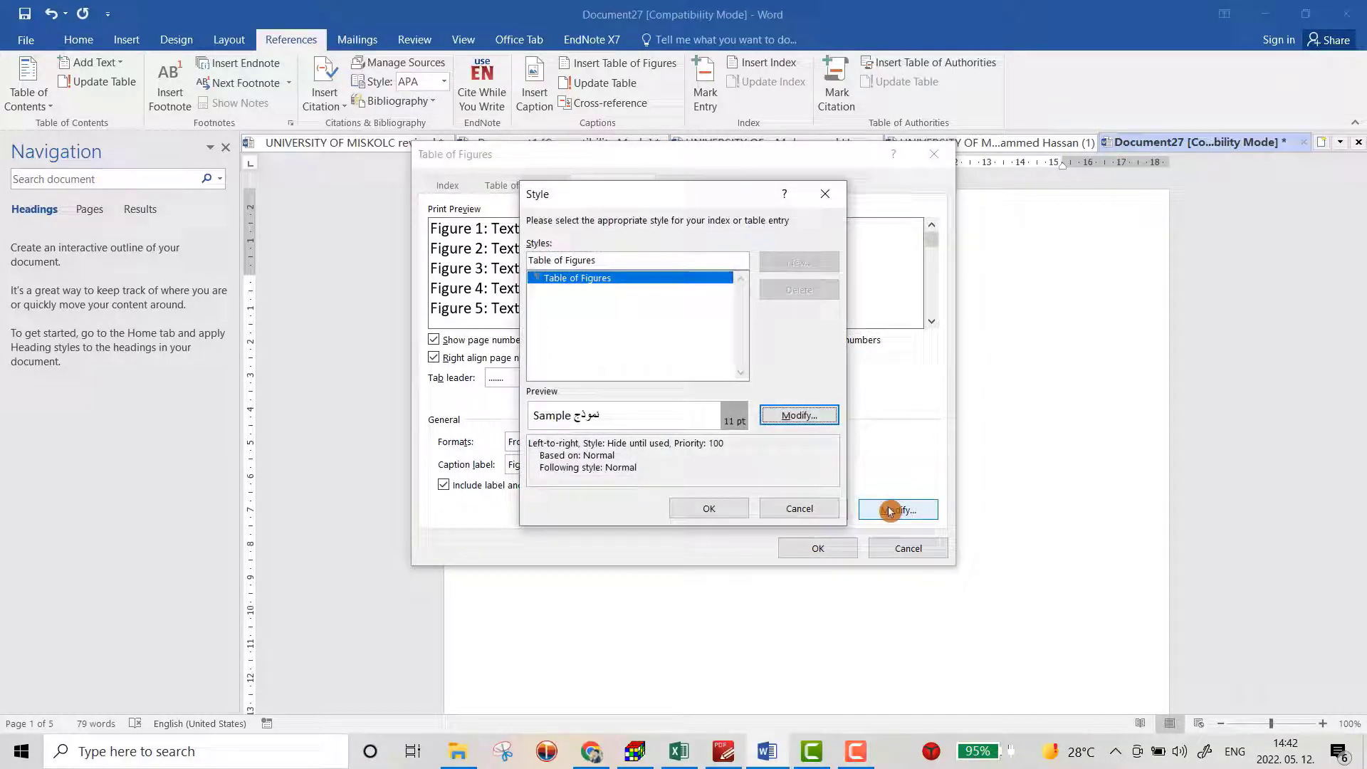
pyautogui.click(799, 508)
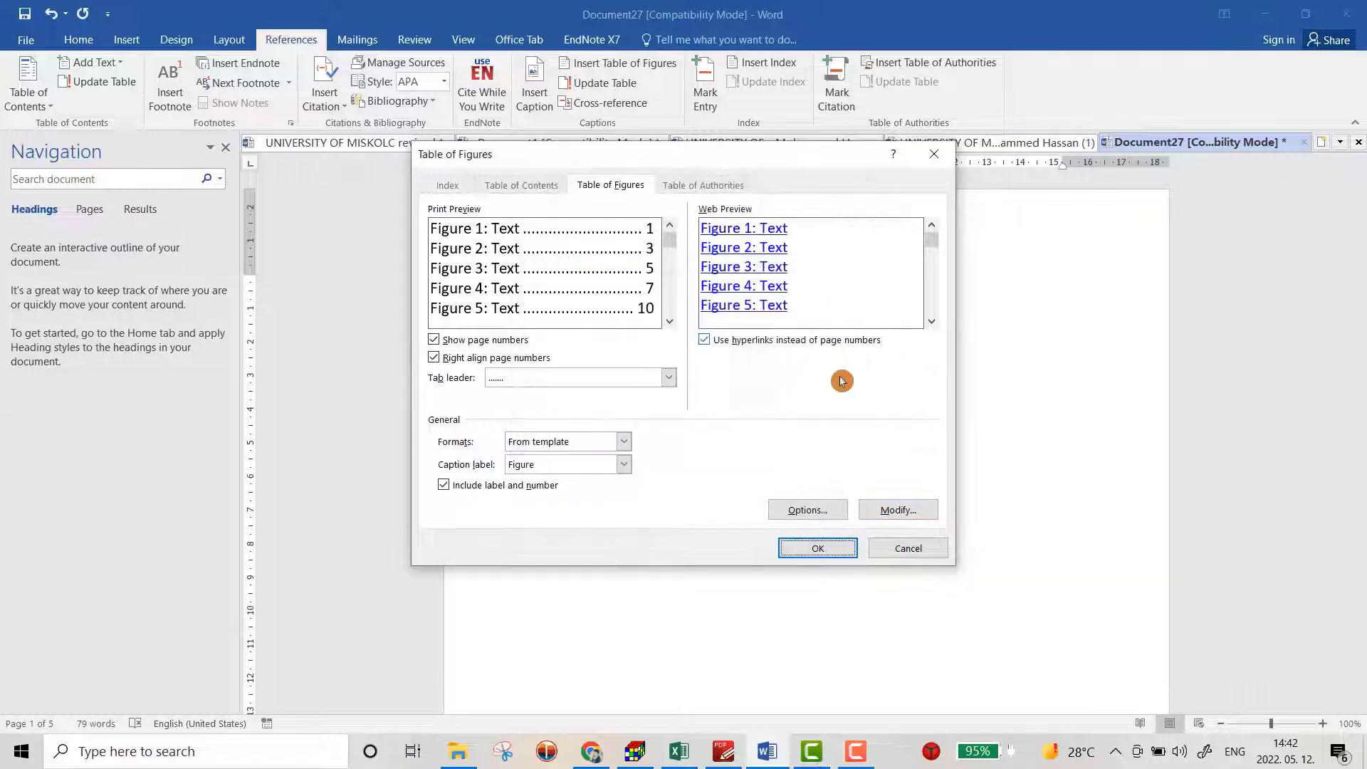
pyautogui.click(808, 509)
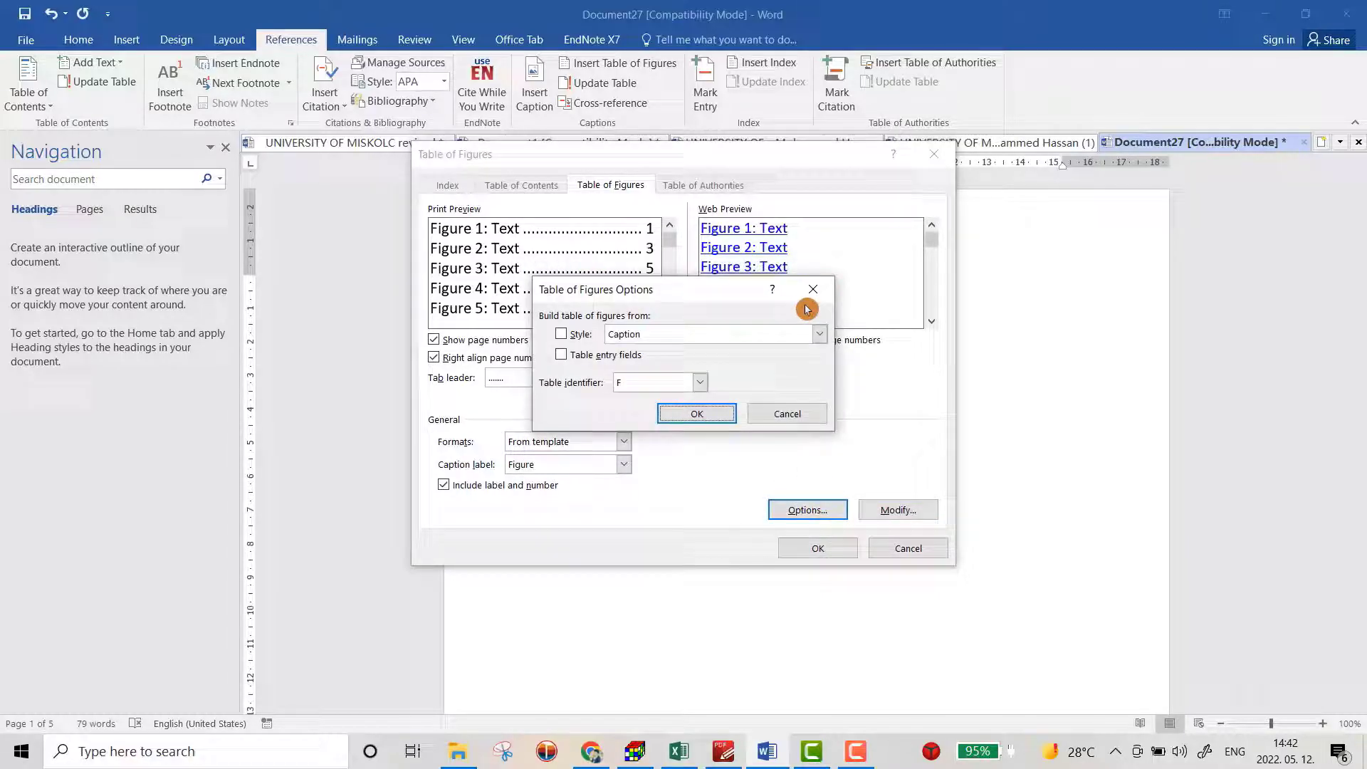
pyautogui.click(697, 414)
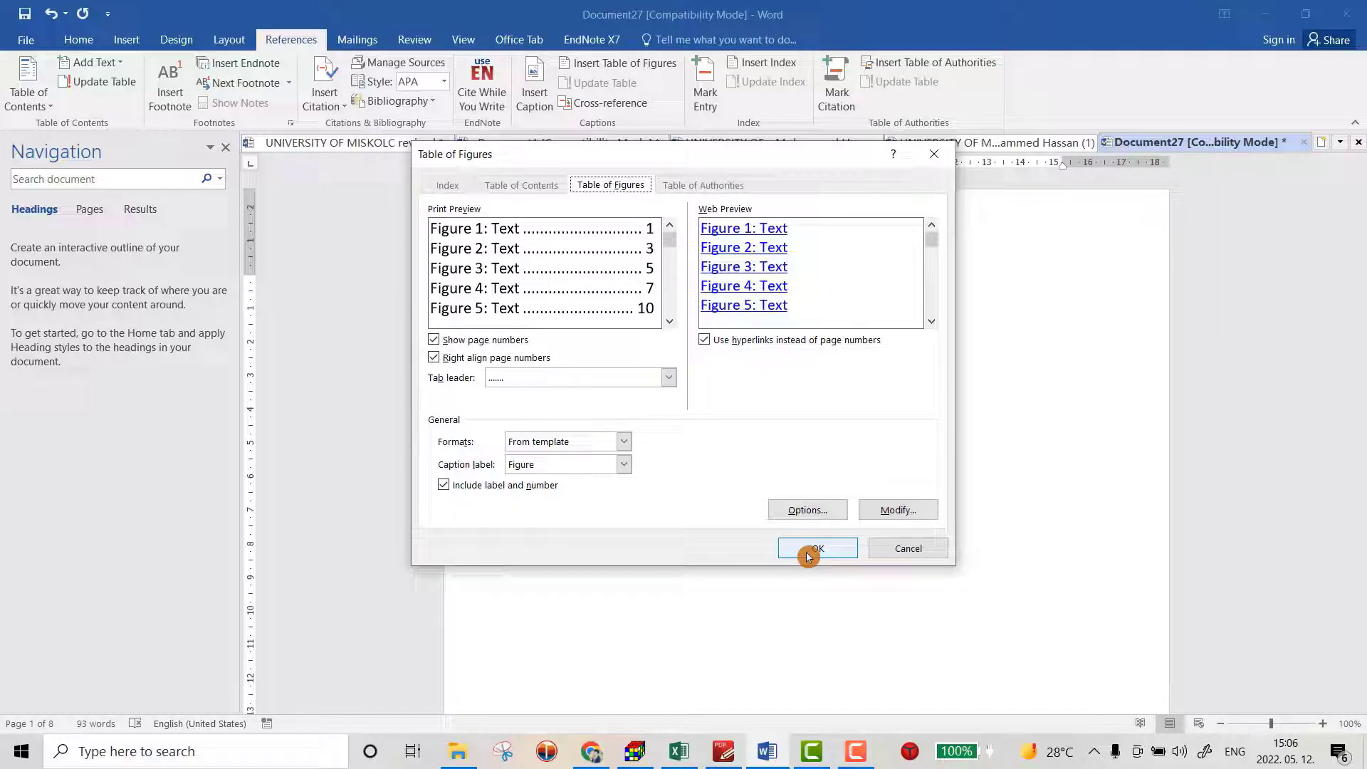
pyautogui.click(817, 548)
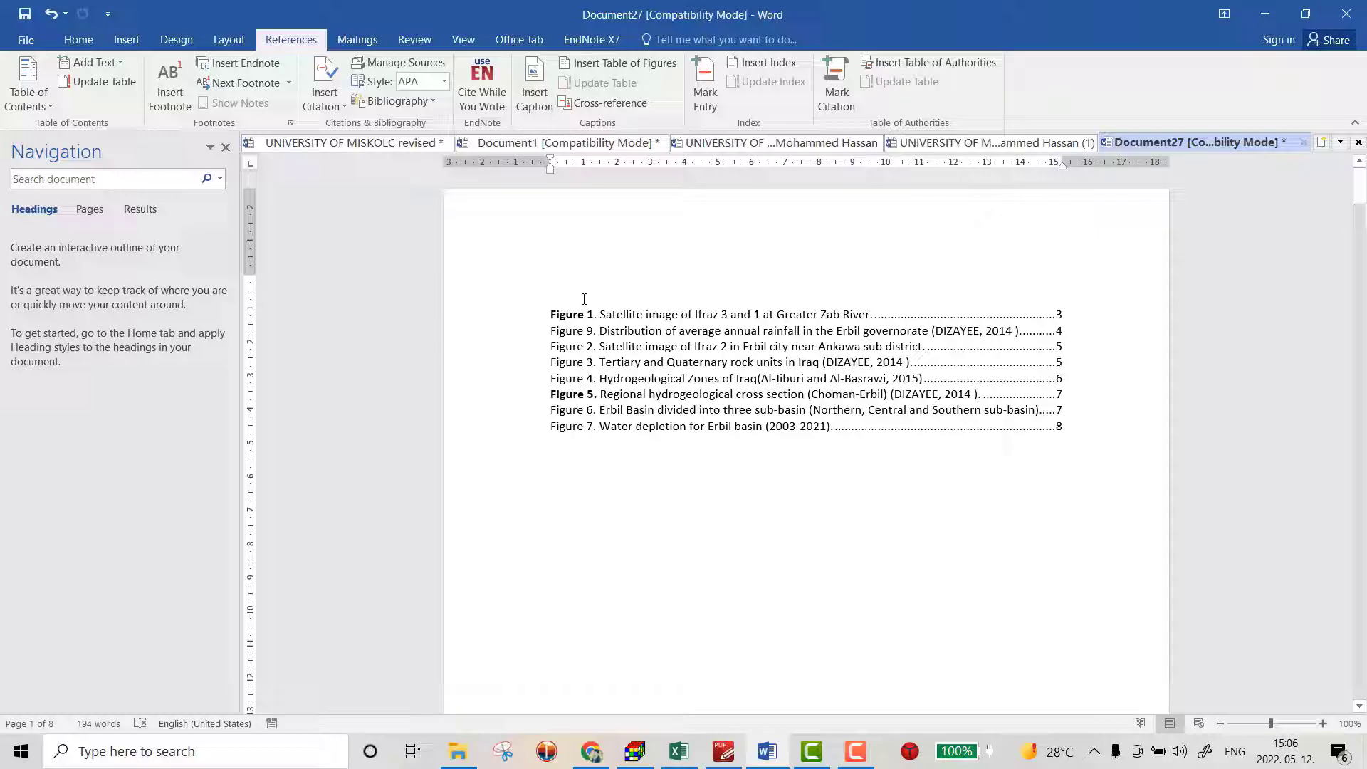
# Type 'Table Of Figures' above the list and make it bold
pyautogui.write('Table Of')
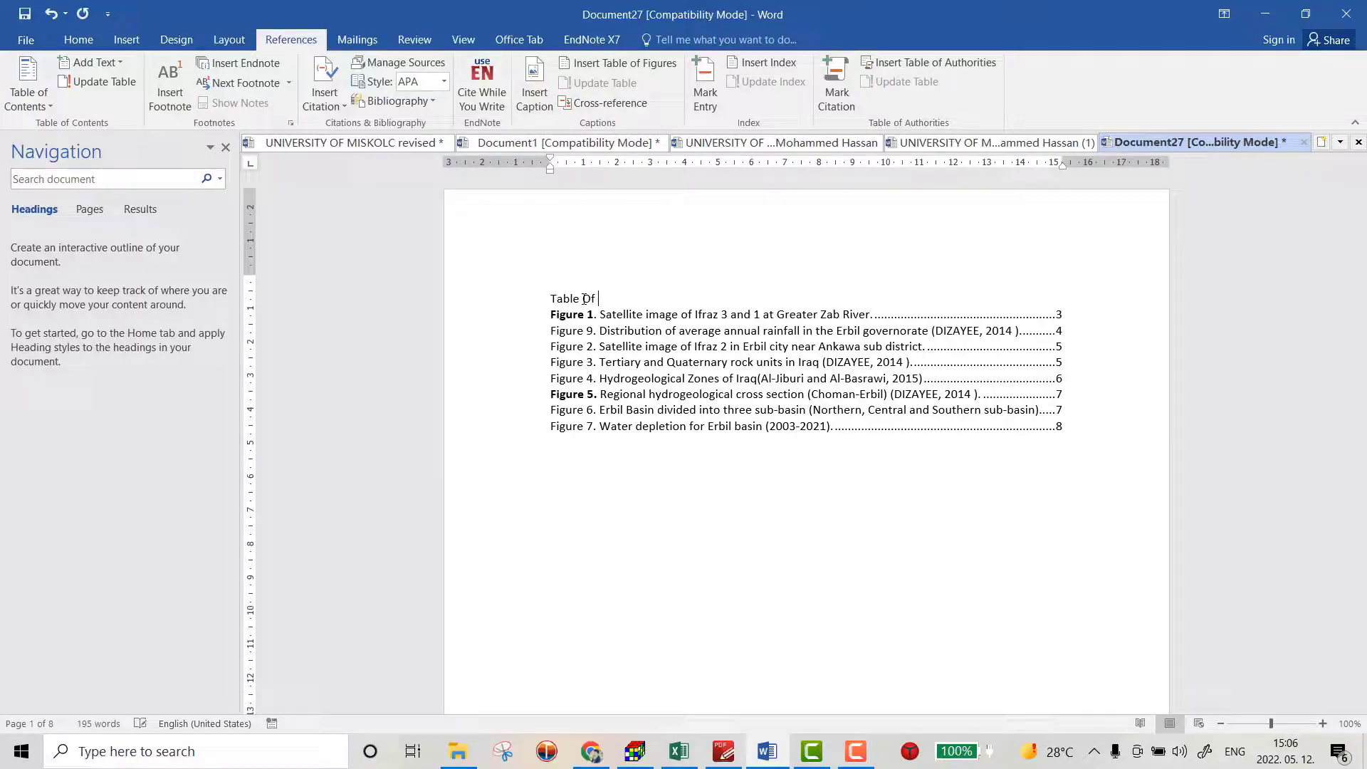
pyautogui.write('Figu')
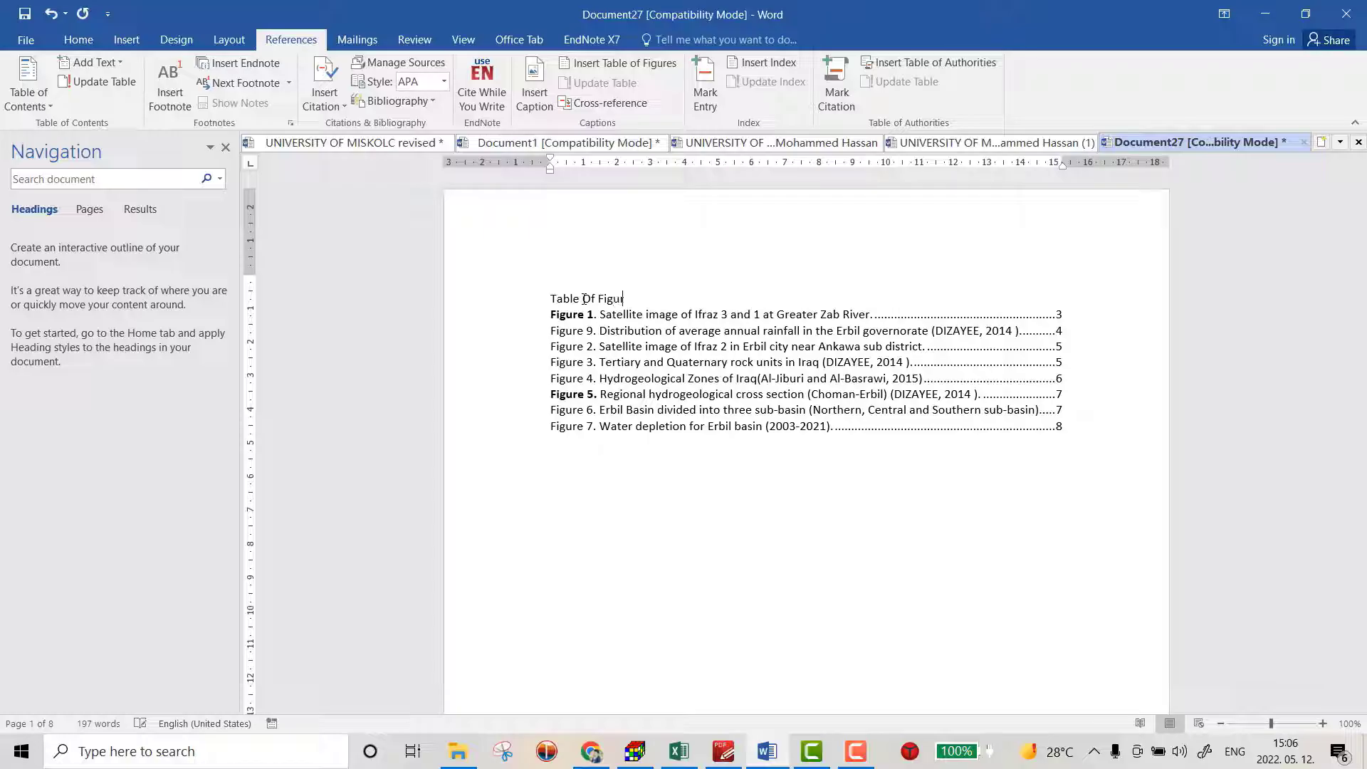
pyautogui.write('res')
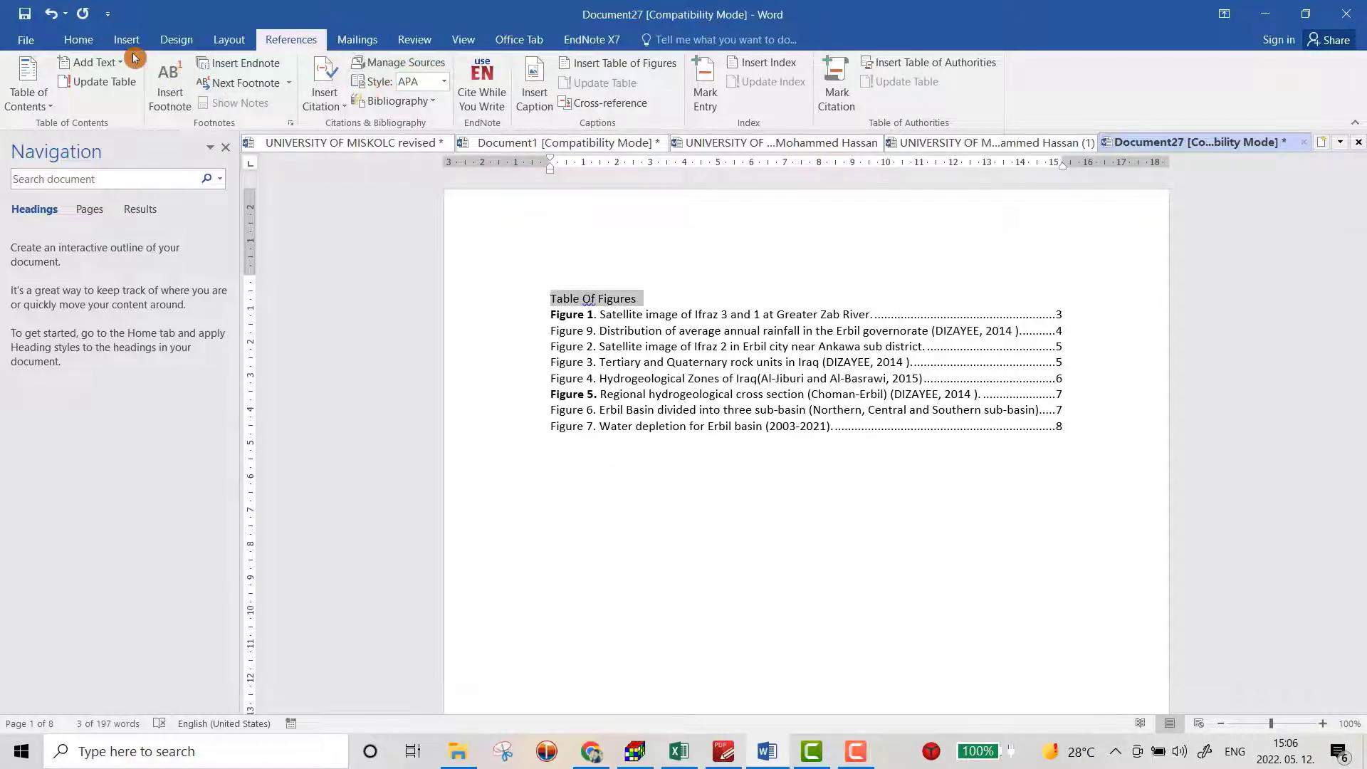
pyautogui.click(78, 40)
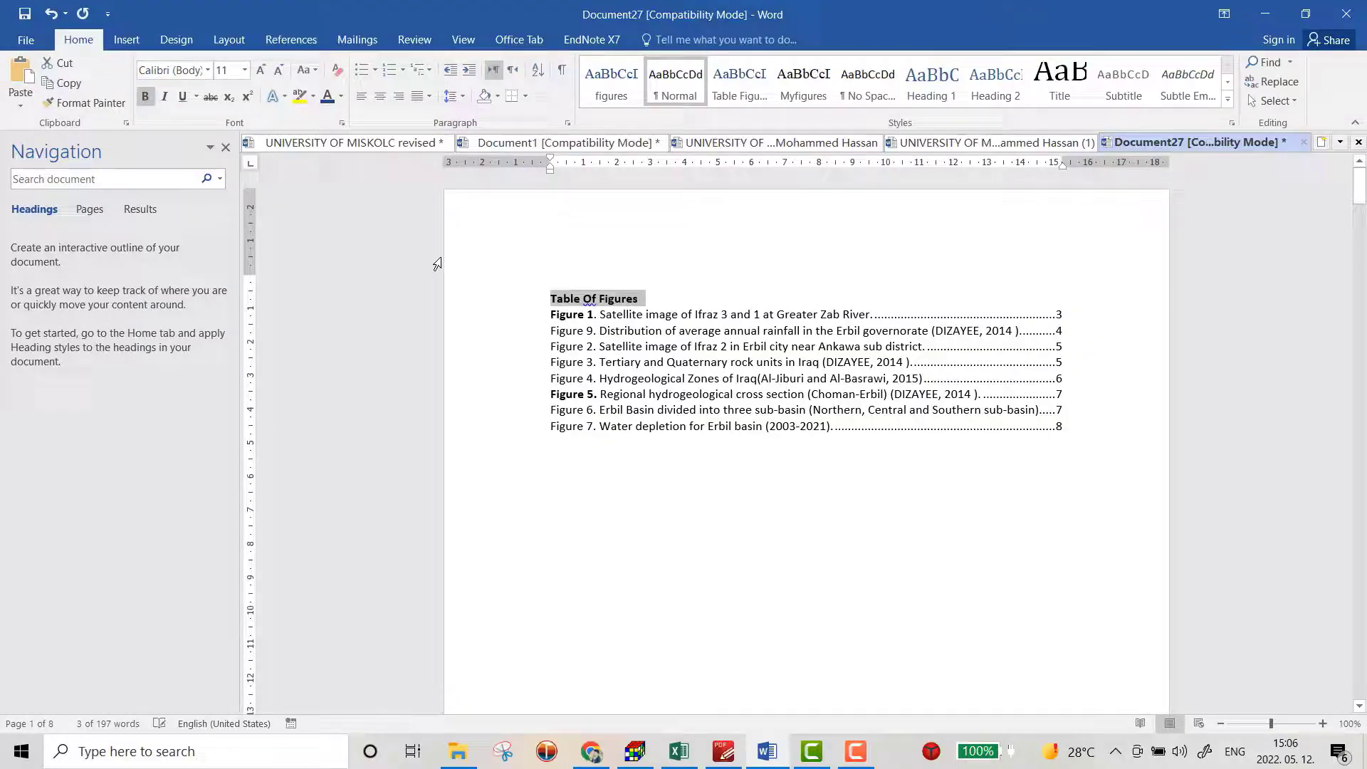
pyautogui.click(653, 299)
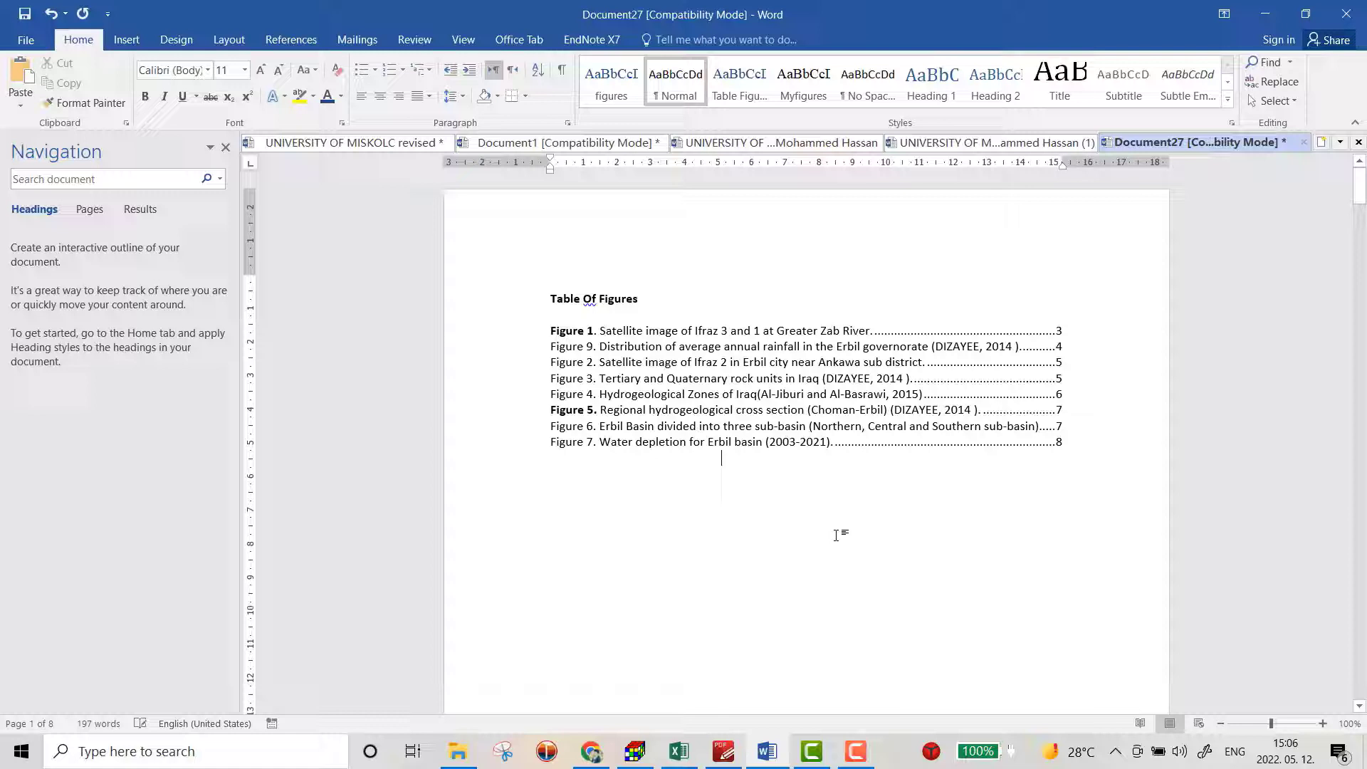
pyautogui.moveTo(814, 526)
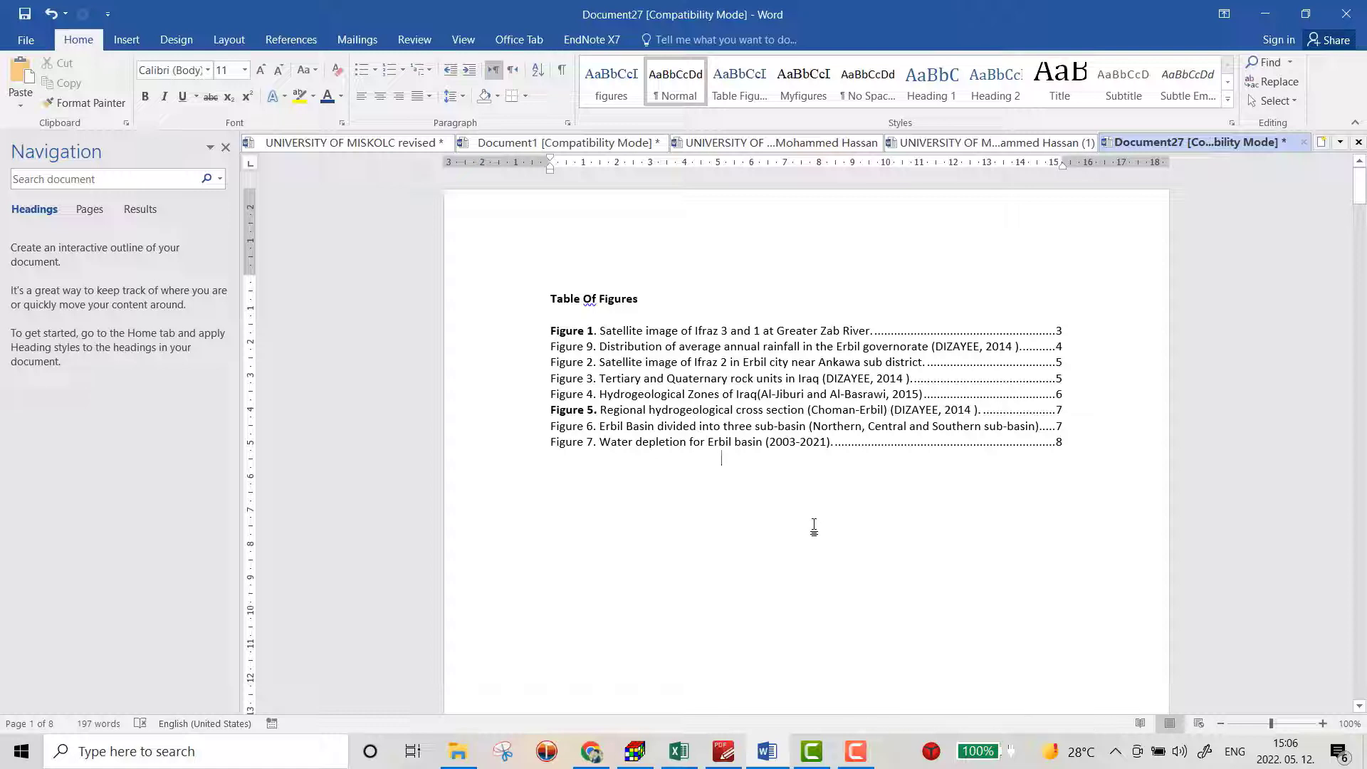